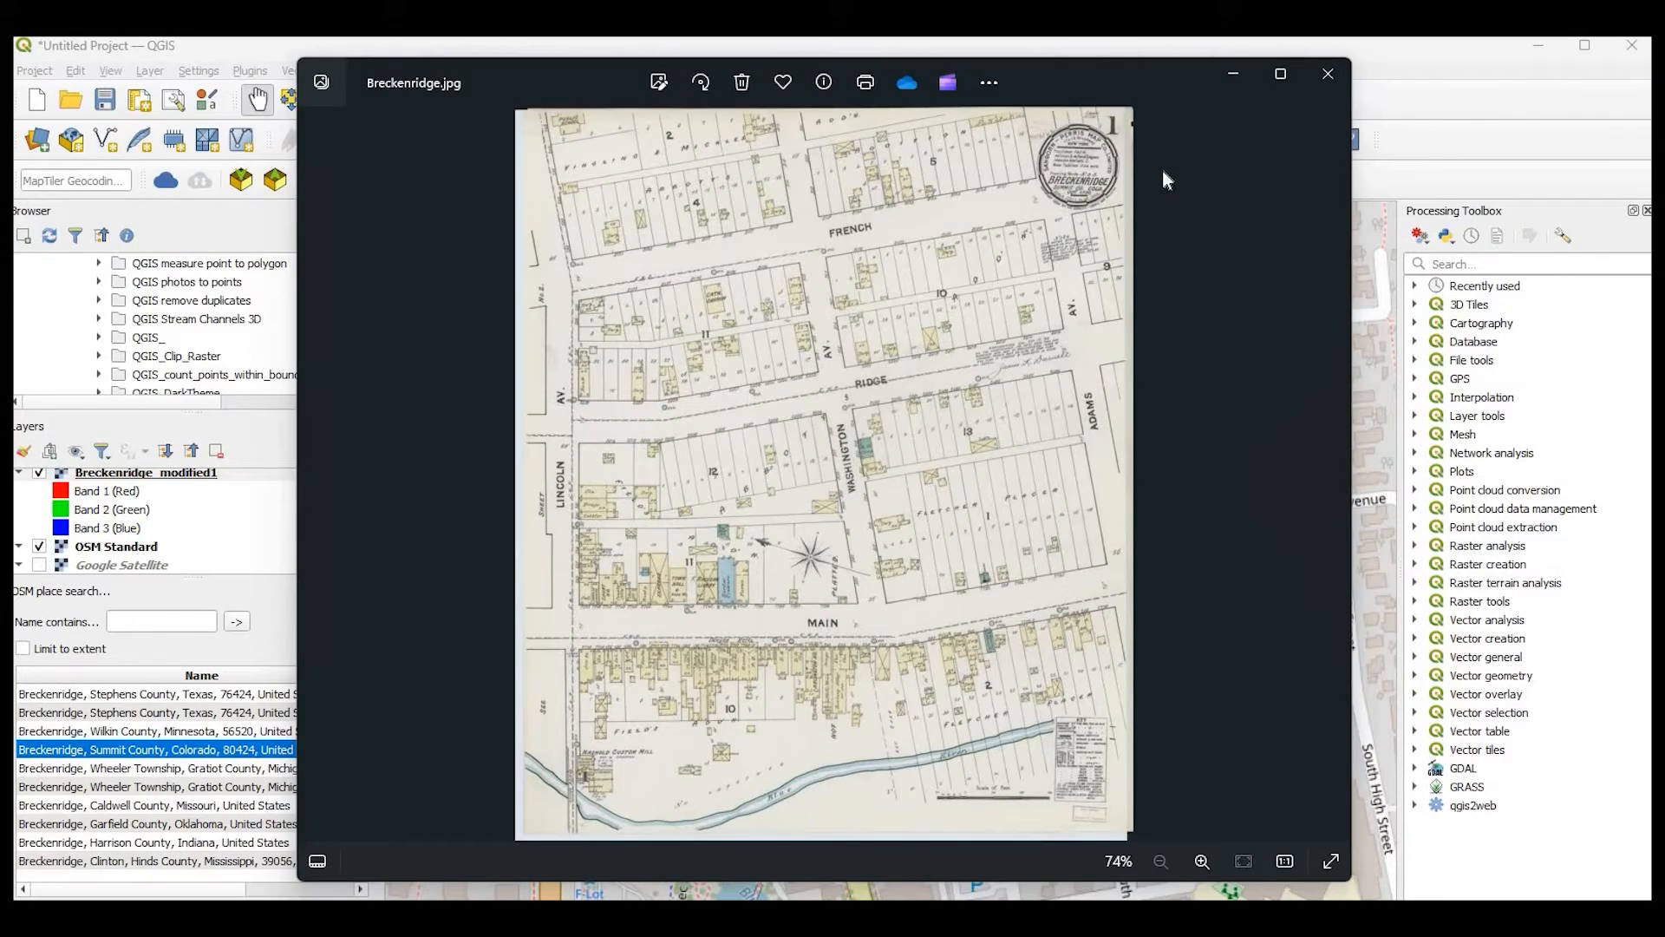
pyautogui.moveTo(1261, 83)
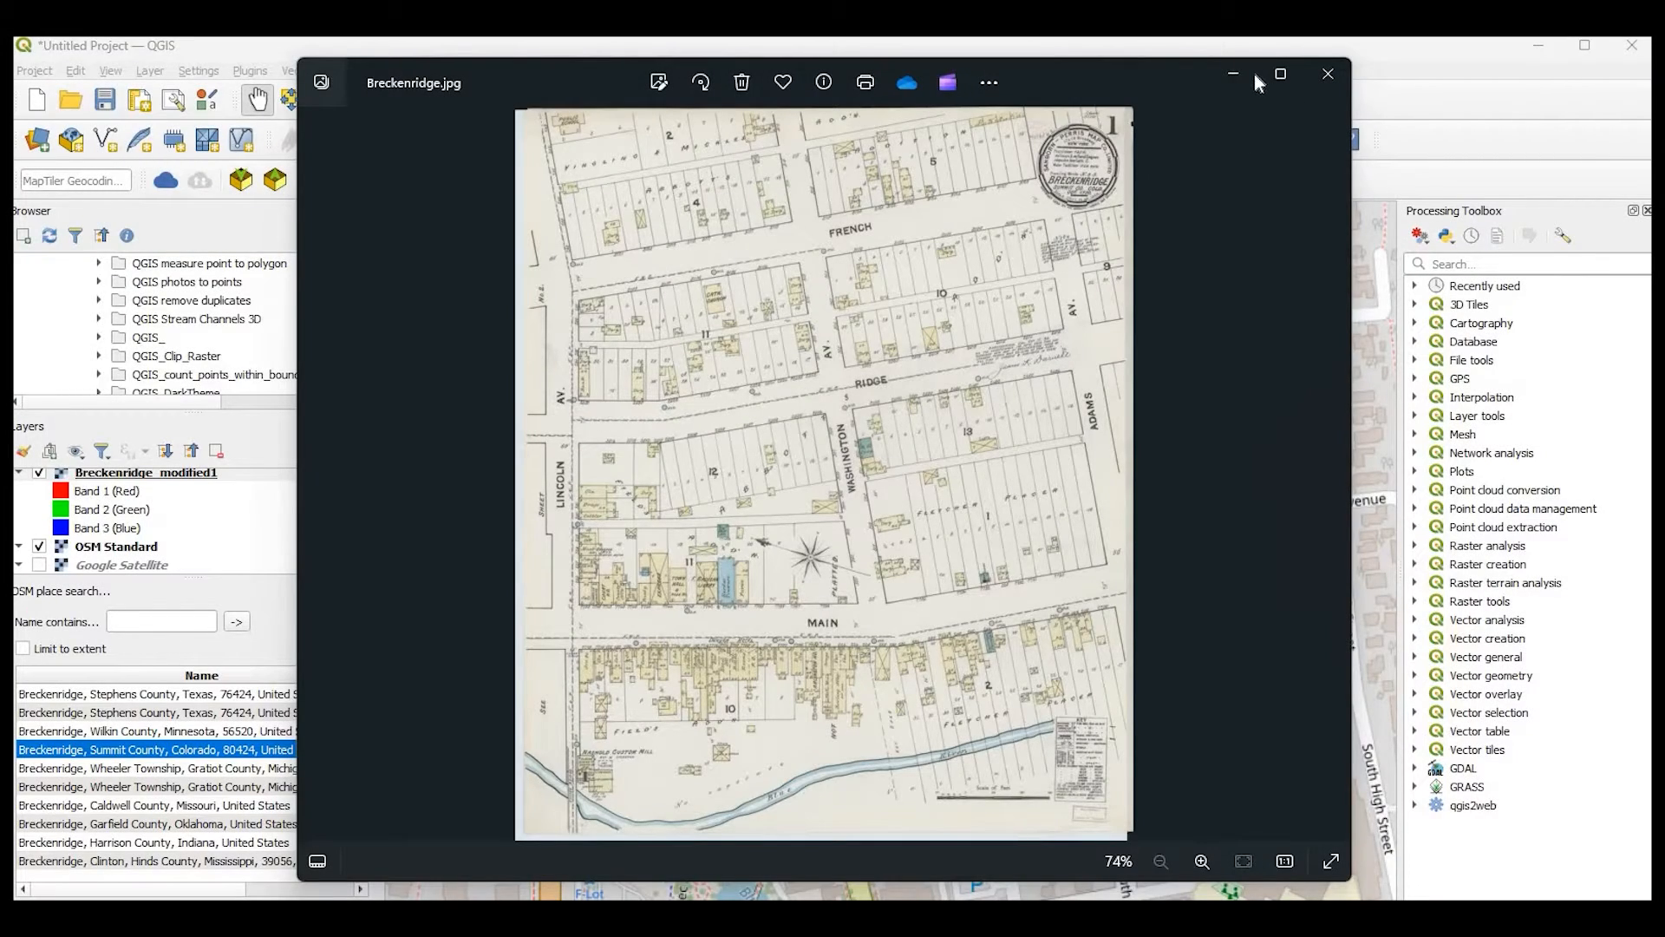
# - Close the scanned map image viewer to return to the QGIS project with the OSM basemap
pyautogui.click(1328, 74)
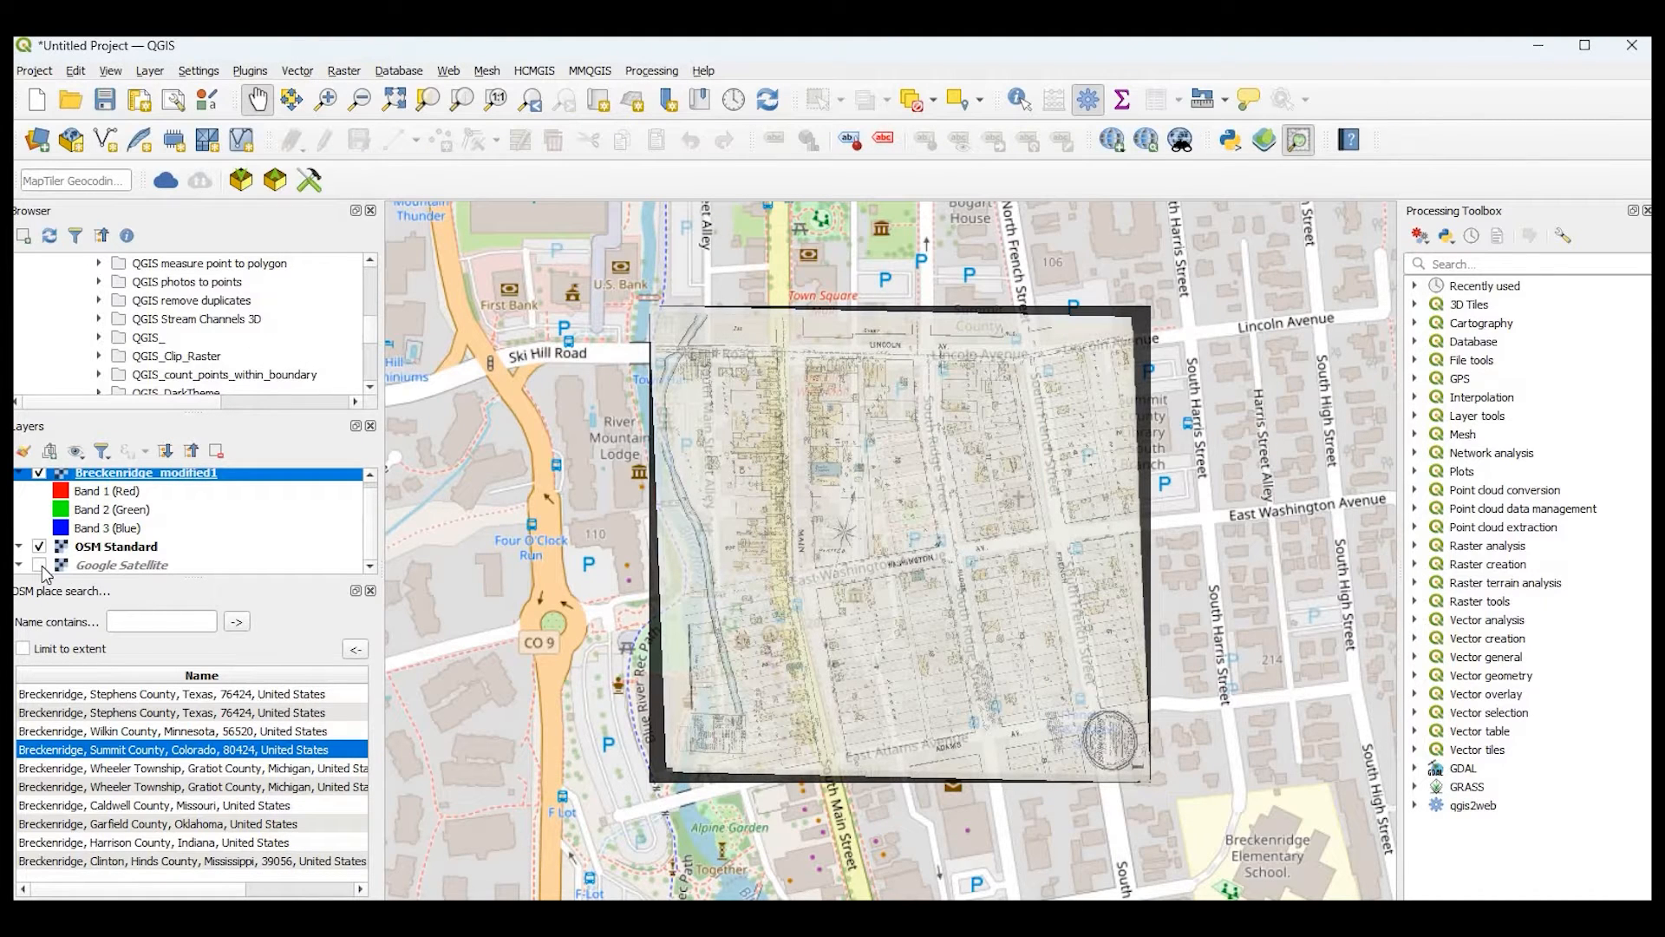
pyautogui.click(39, 565)
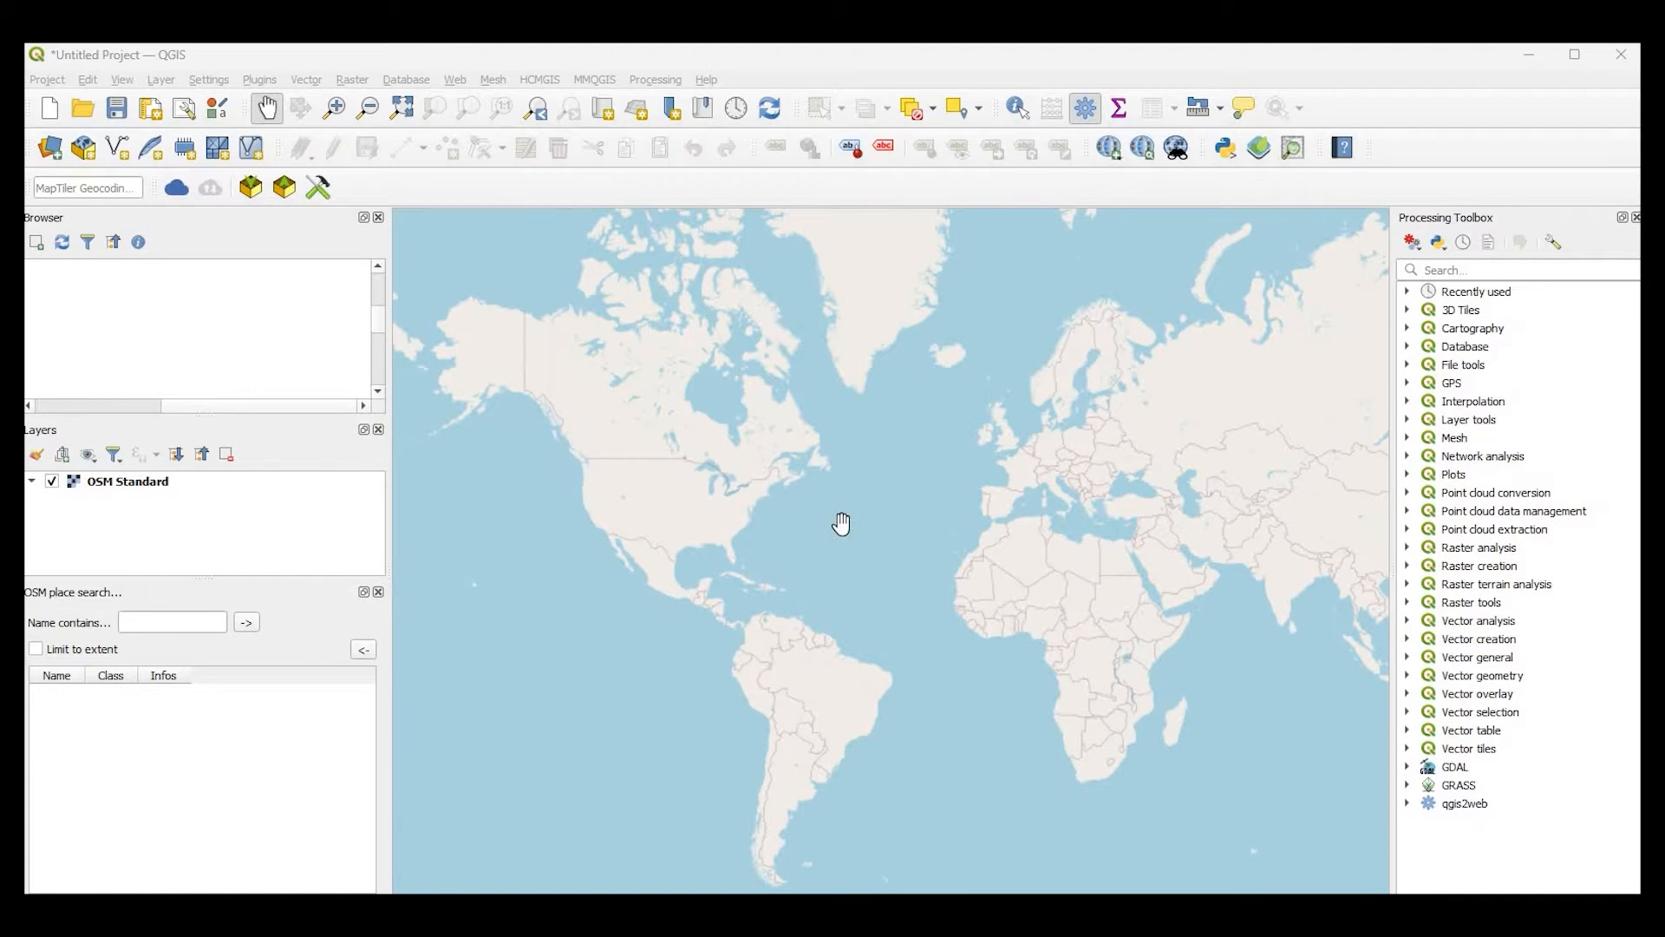
pyautogui.moveTo(581, 210)
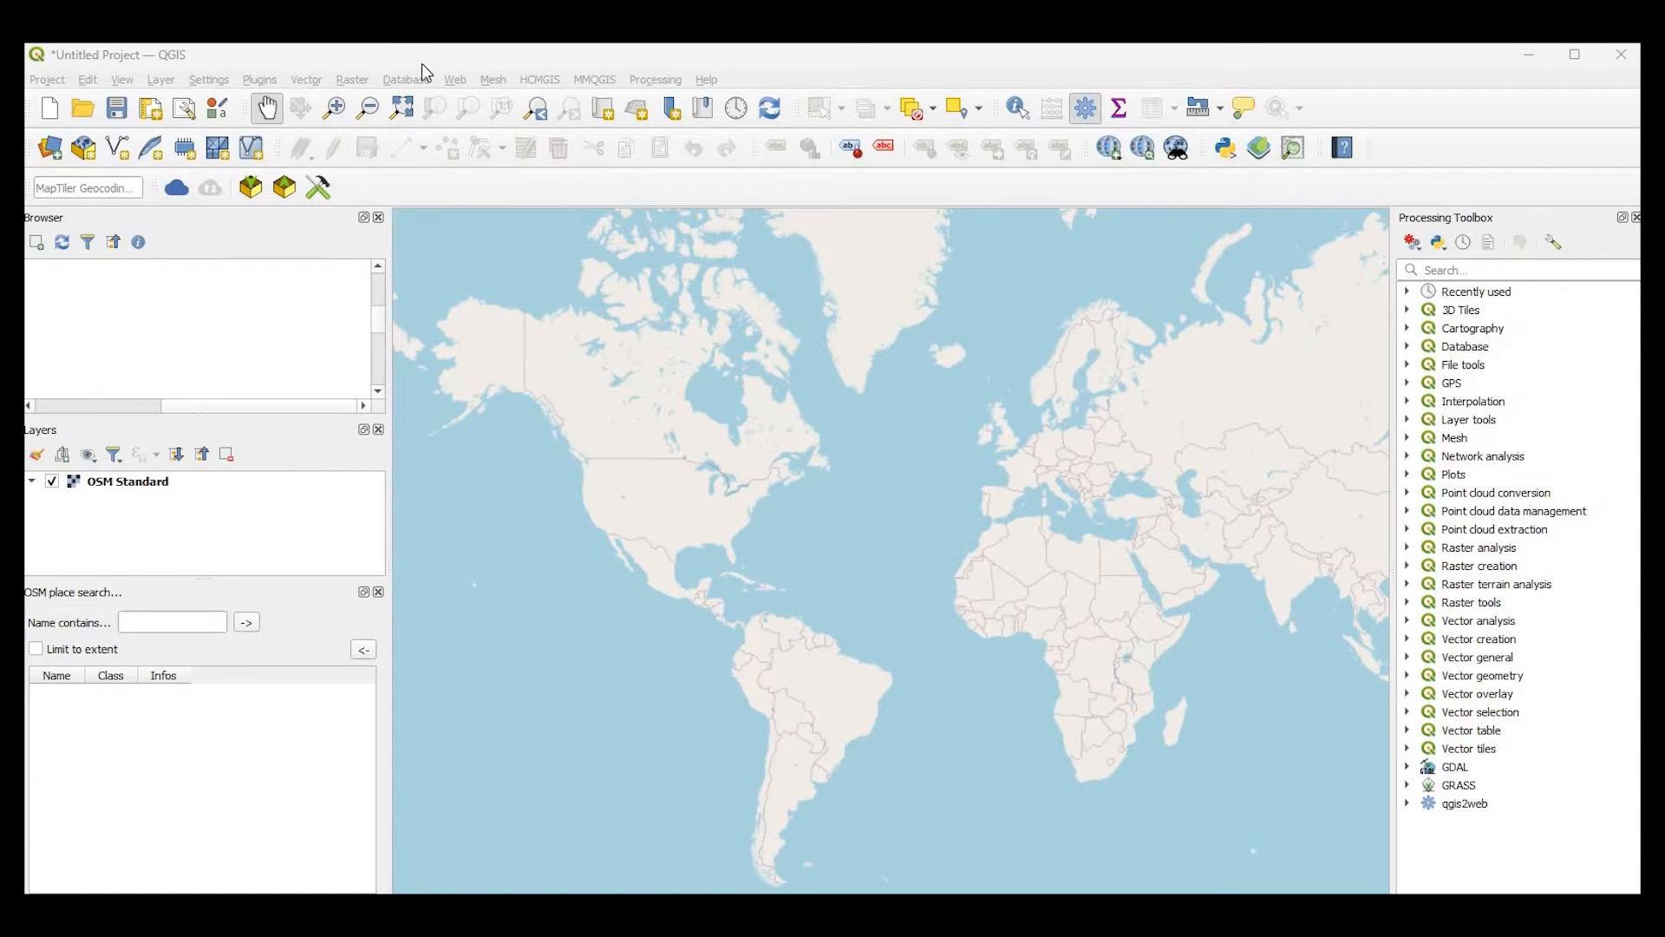
pyautogui.moveTo(467, 82)
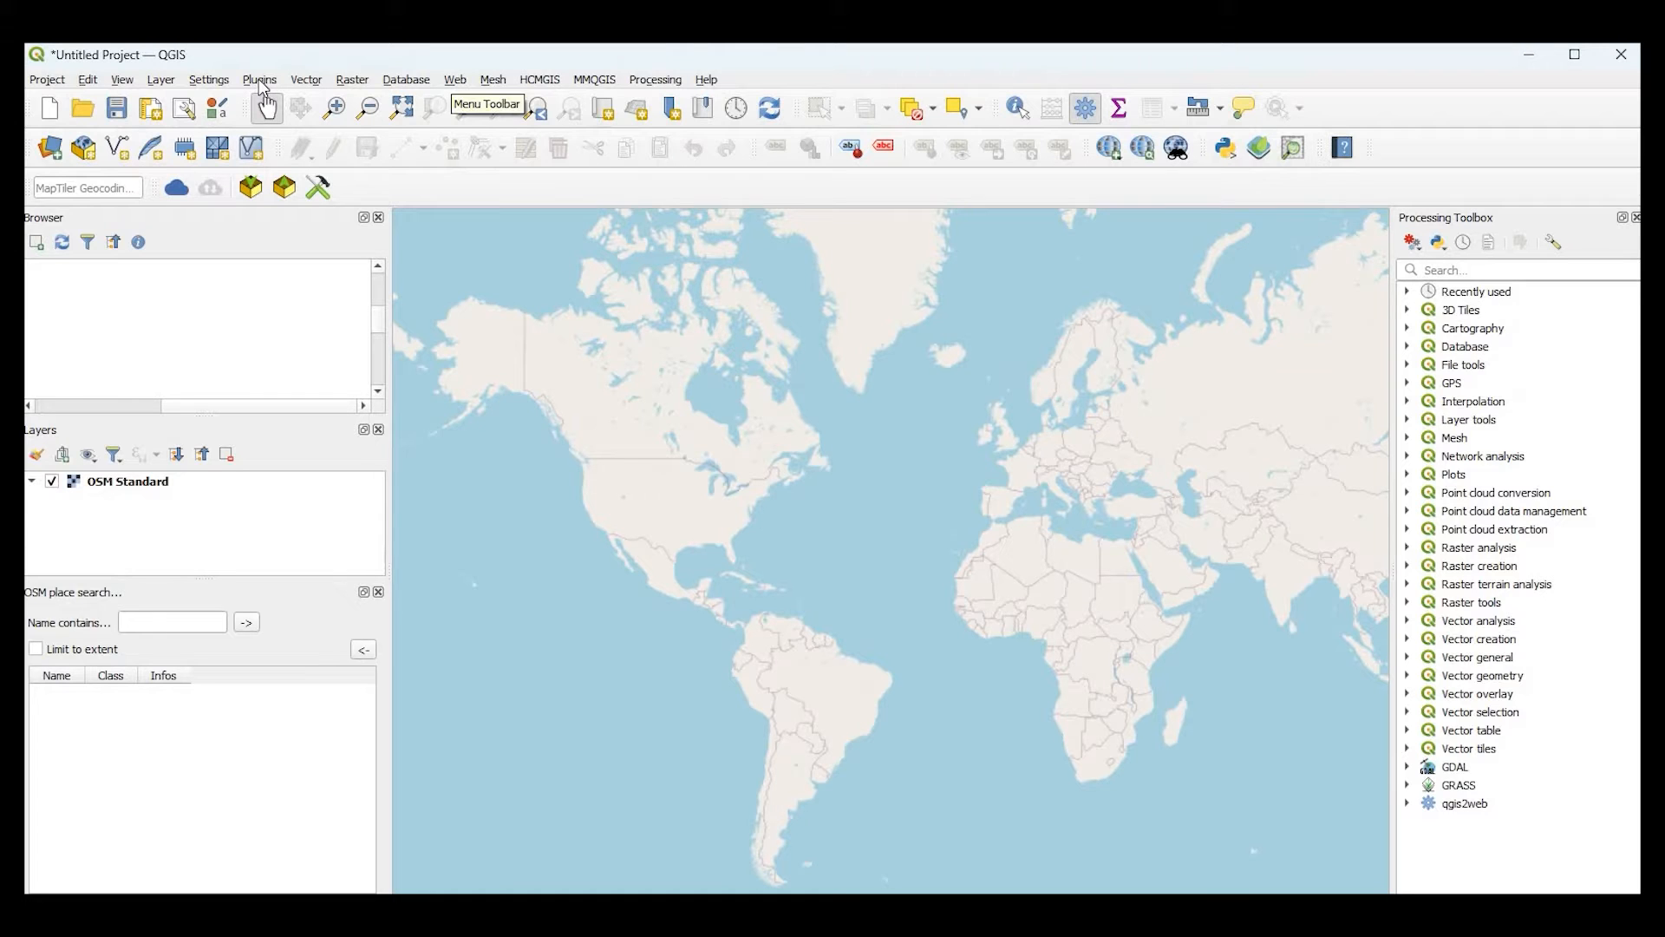
pyautogui.click(259, 79)
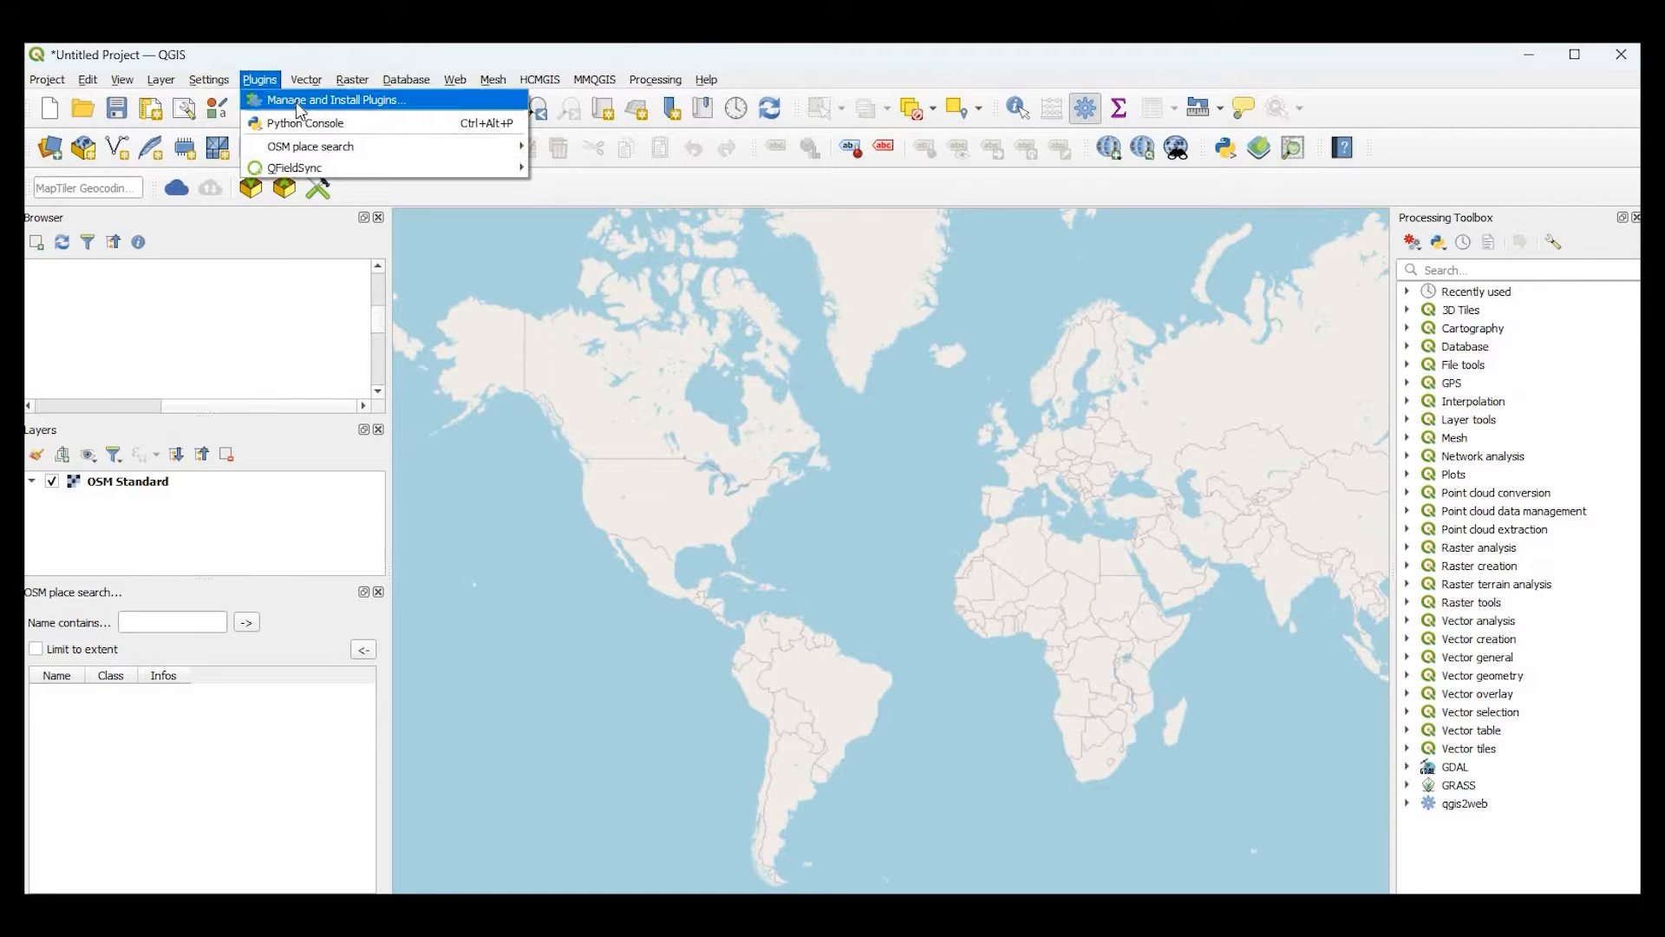
pyautogui.click(334, 99)
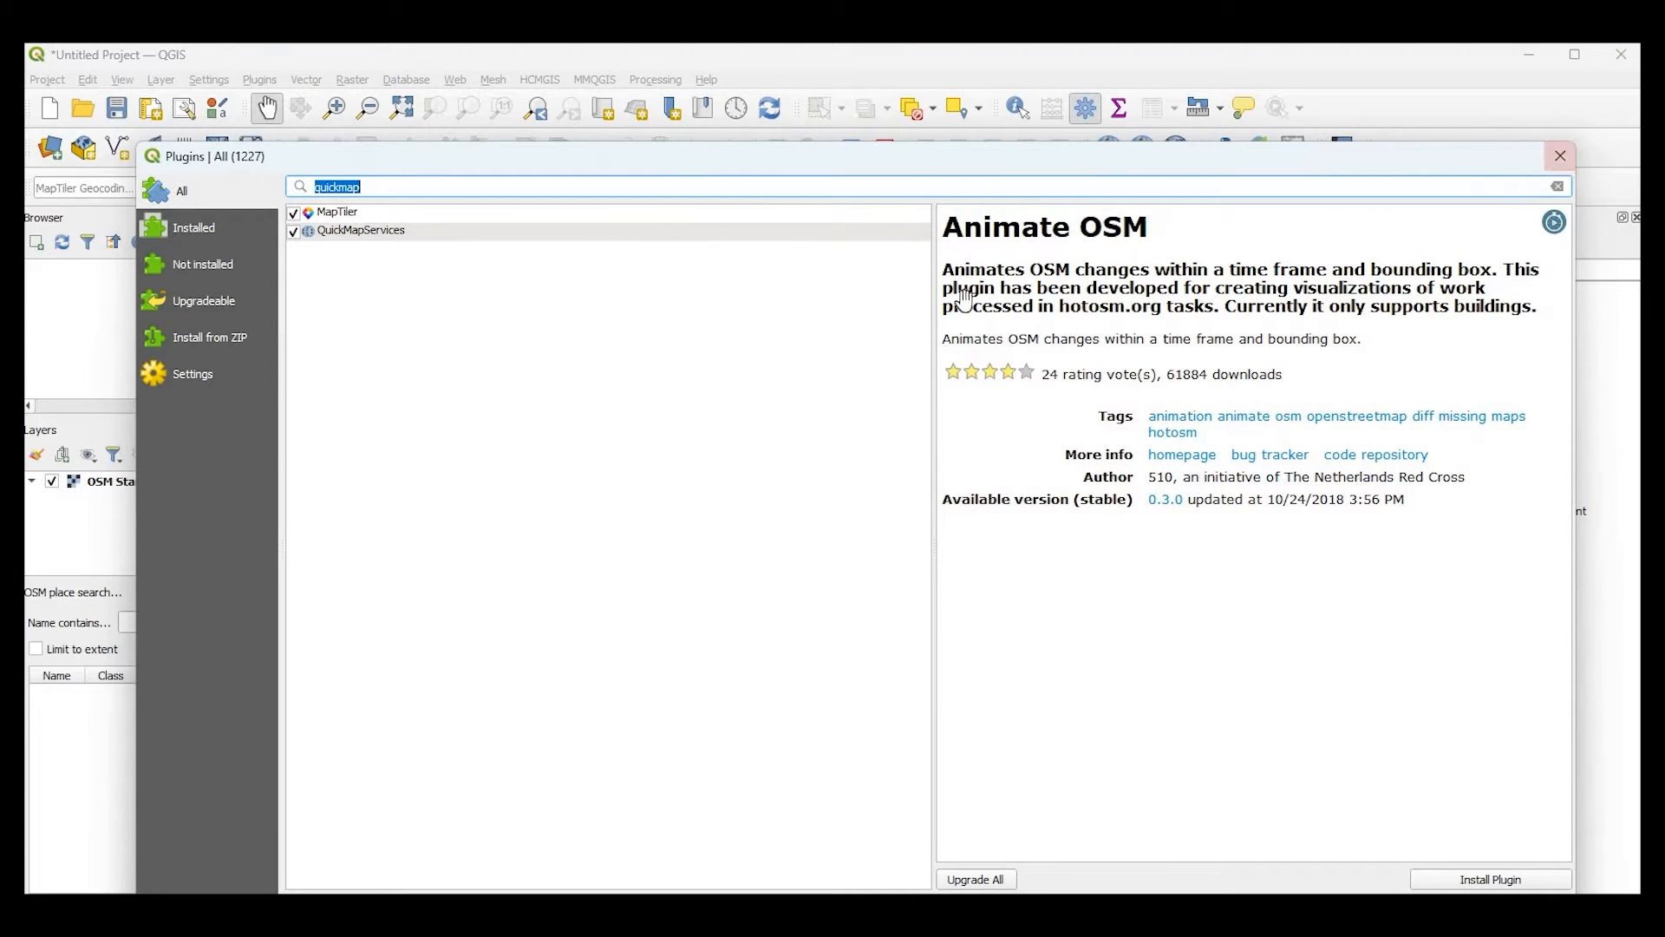
pyautogui.click(1559, 155)
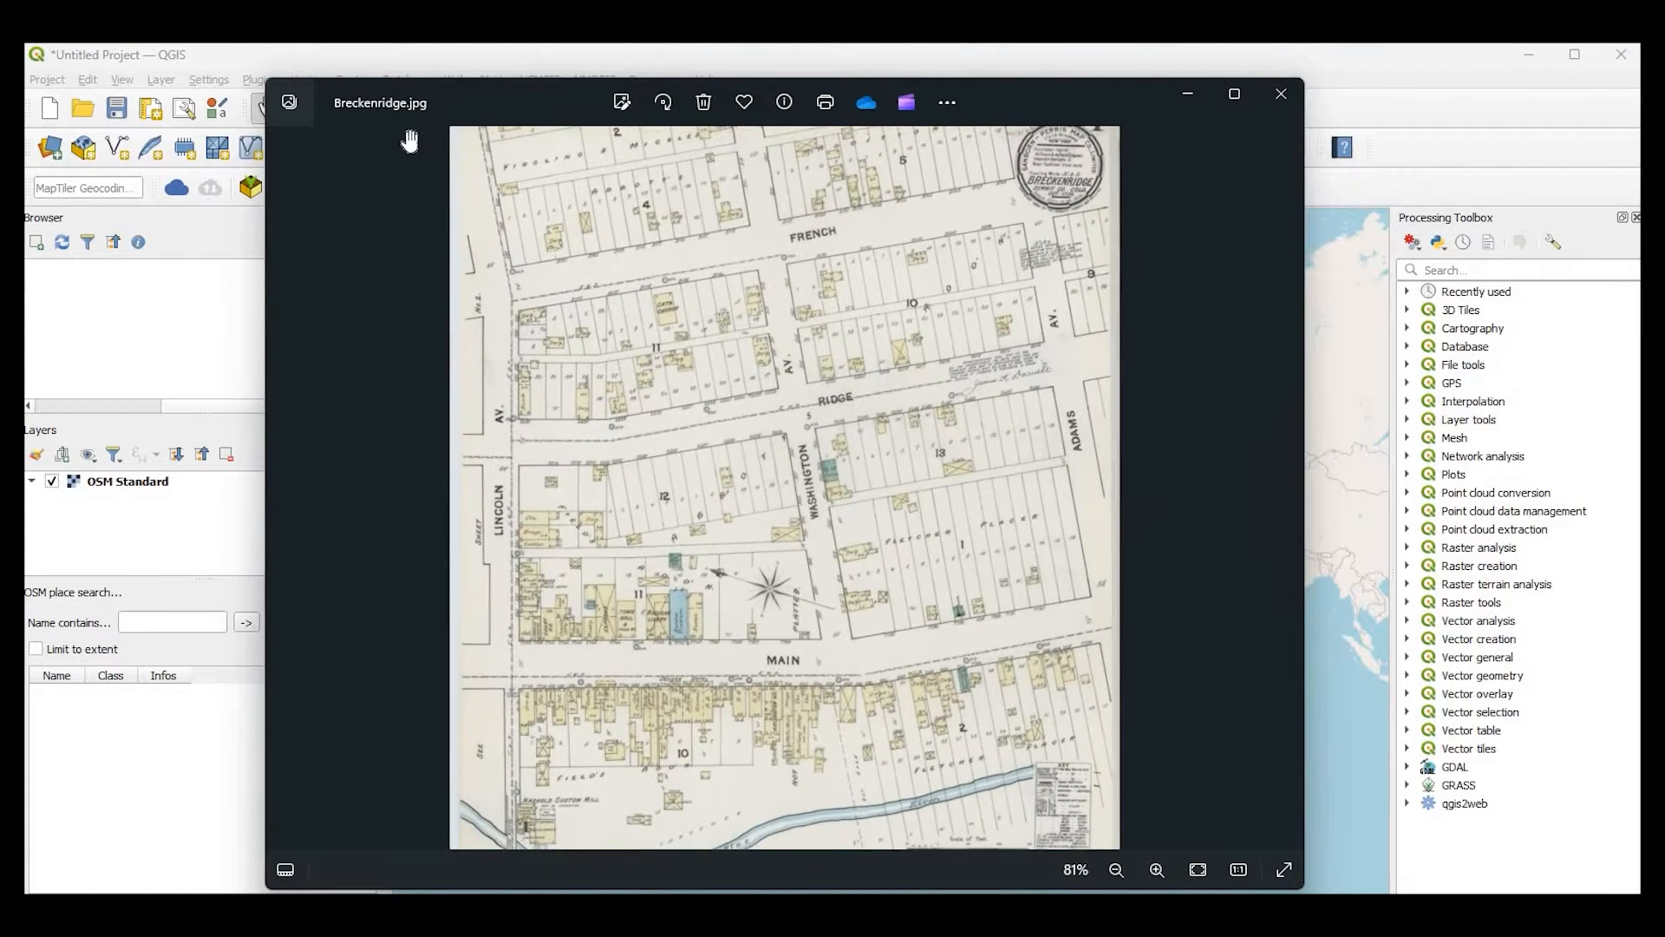
pyautogui.moveTo(846, 442)
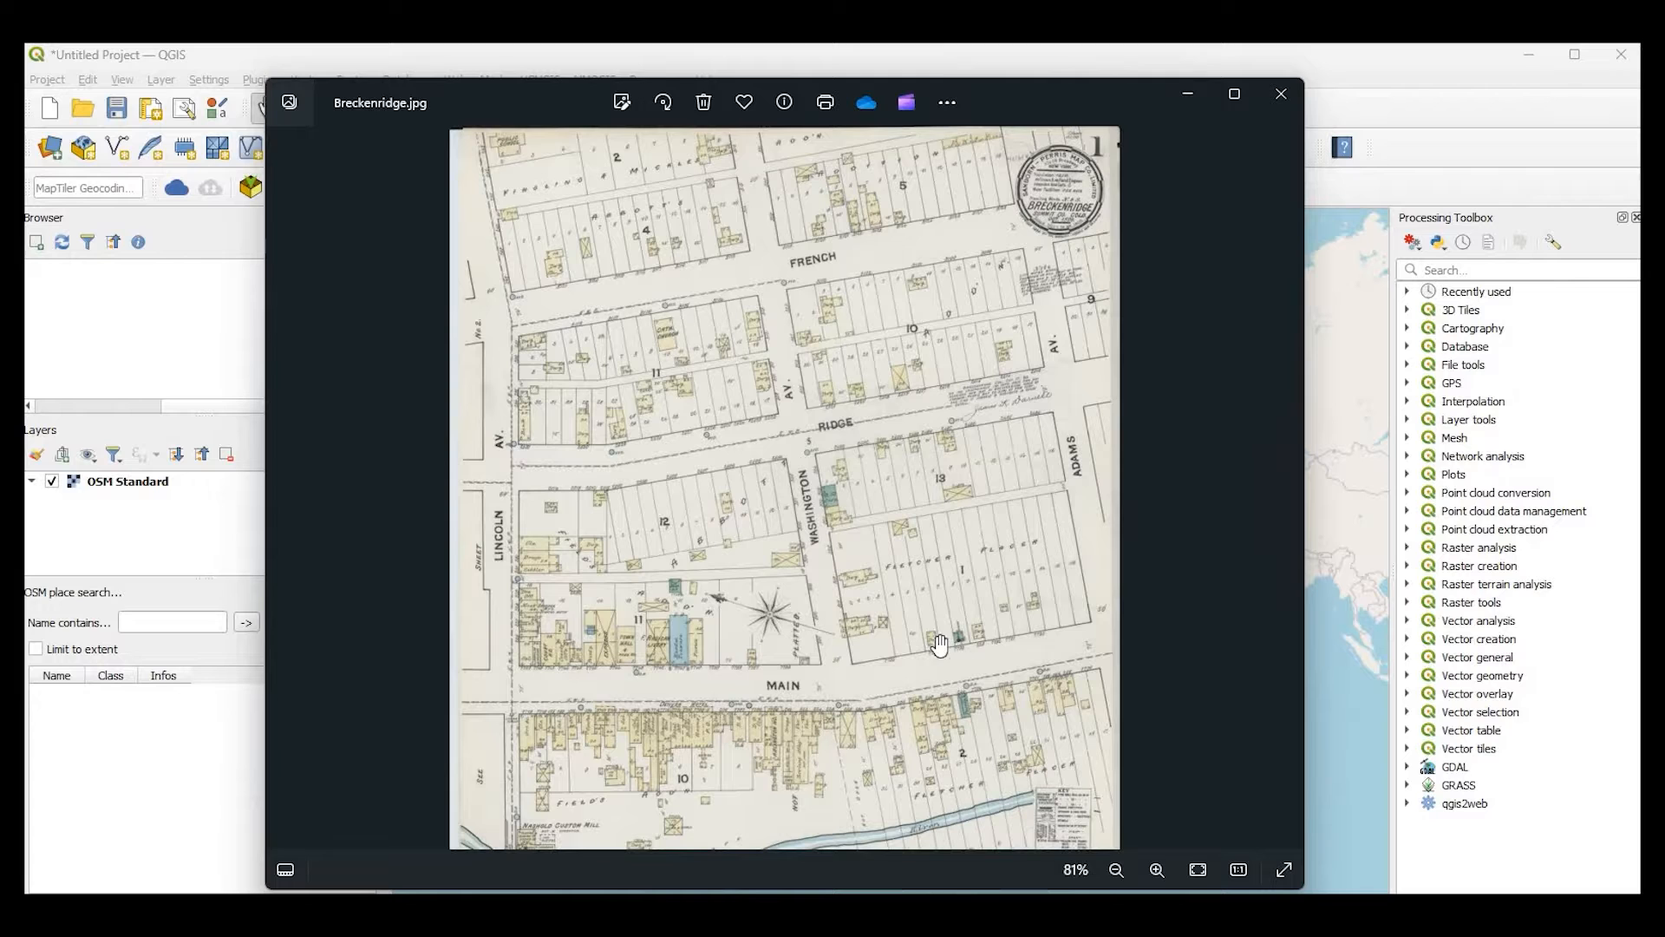
pyautogui.moveTo(995, 346)
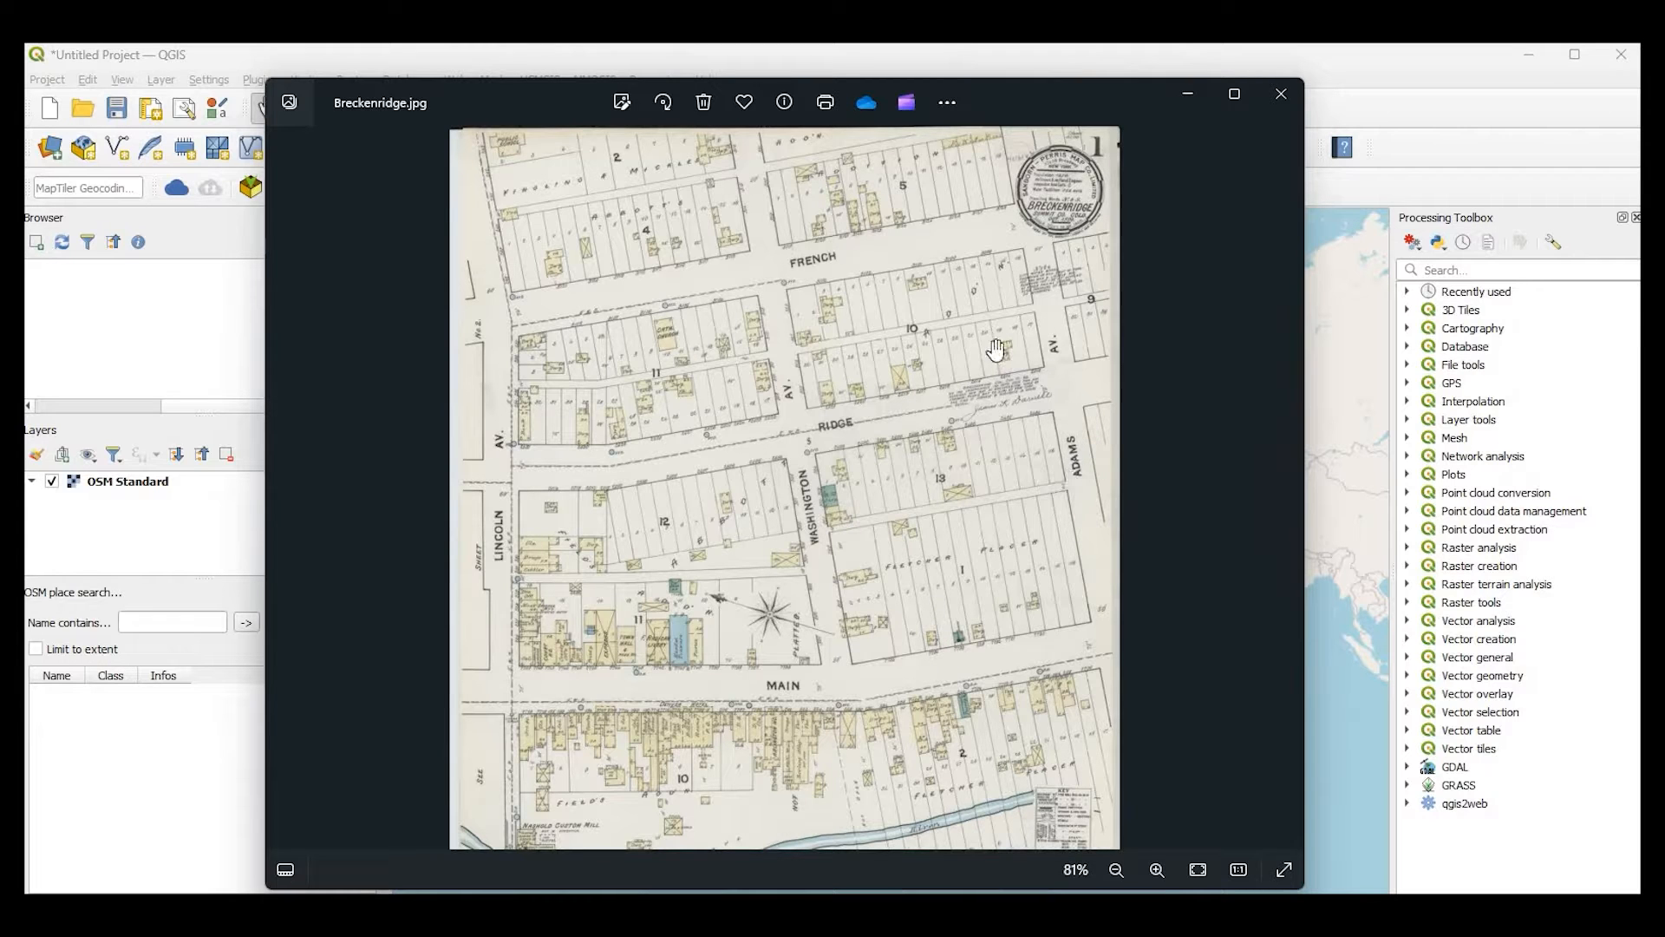
# - Close the Breckenridge.jpg scan in Windows Photos and return to QGIS
pyautogui.click(1157, 870)
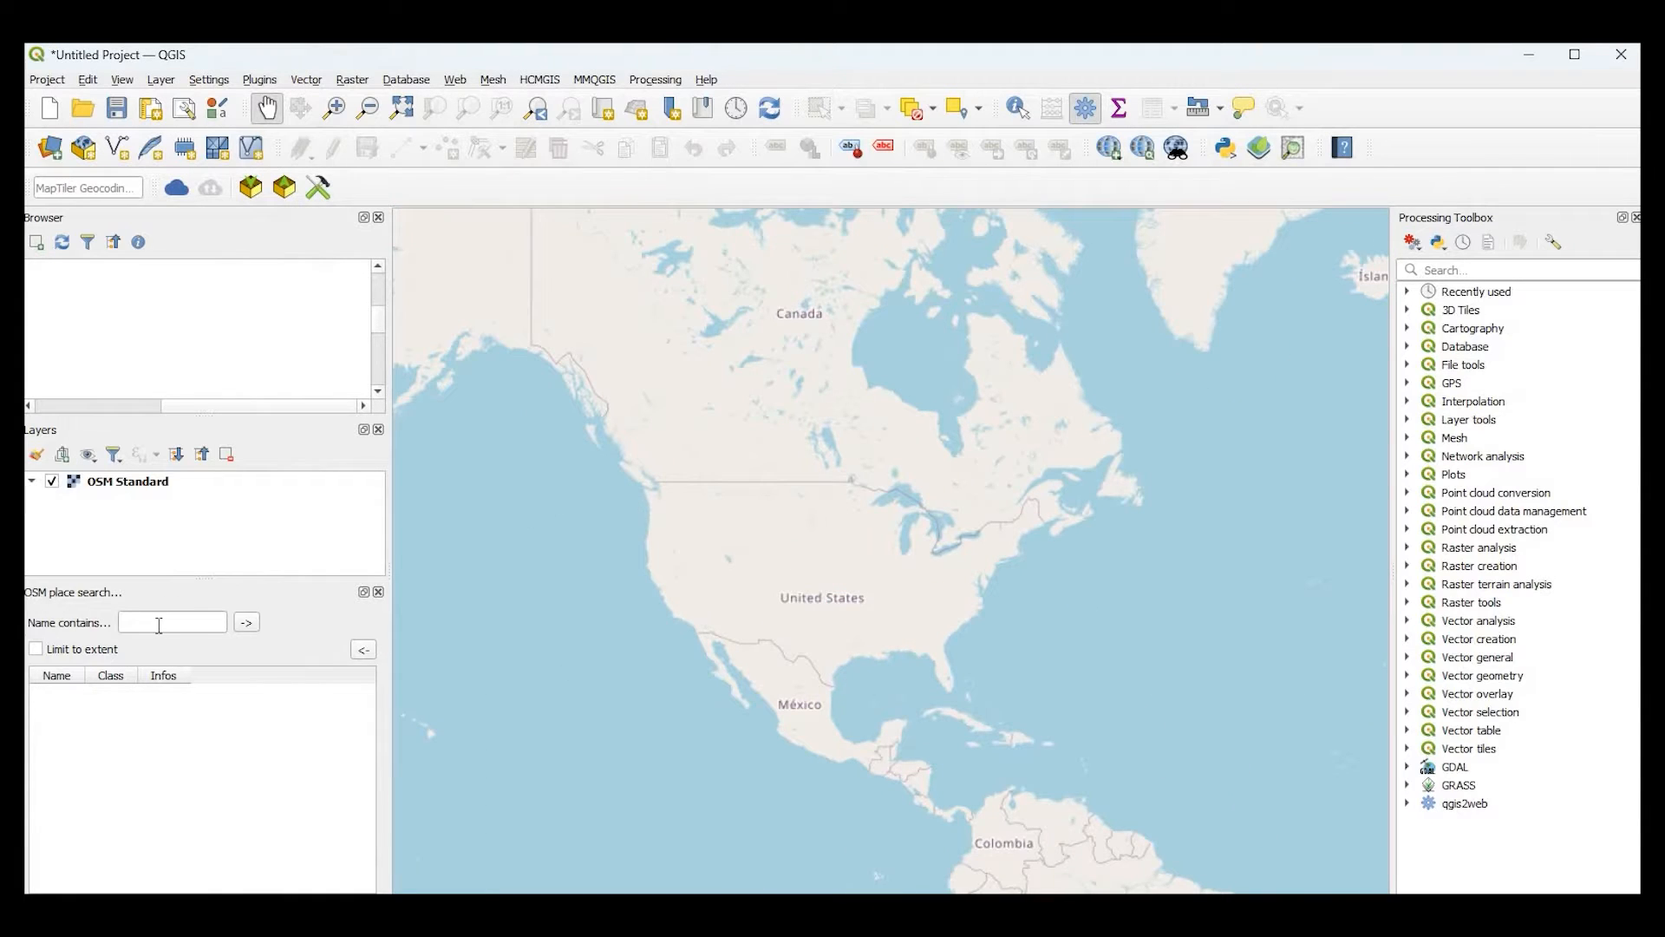
# - Search the place name 'breckenridge' and zoom to Breckenridge, Summit County, Colorado
pyautogui.click(172, 622)
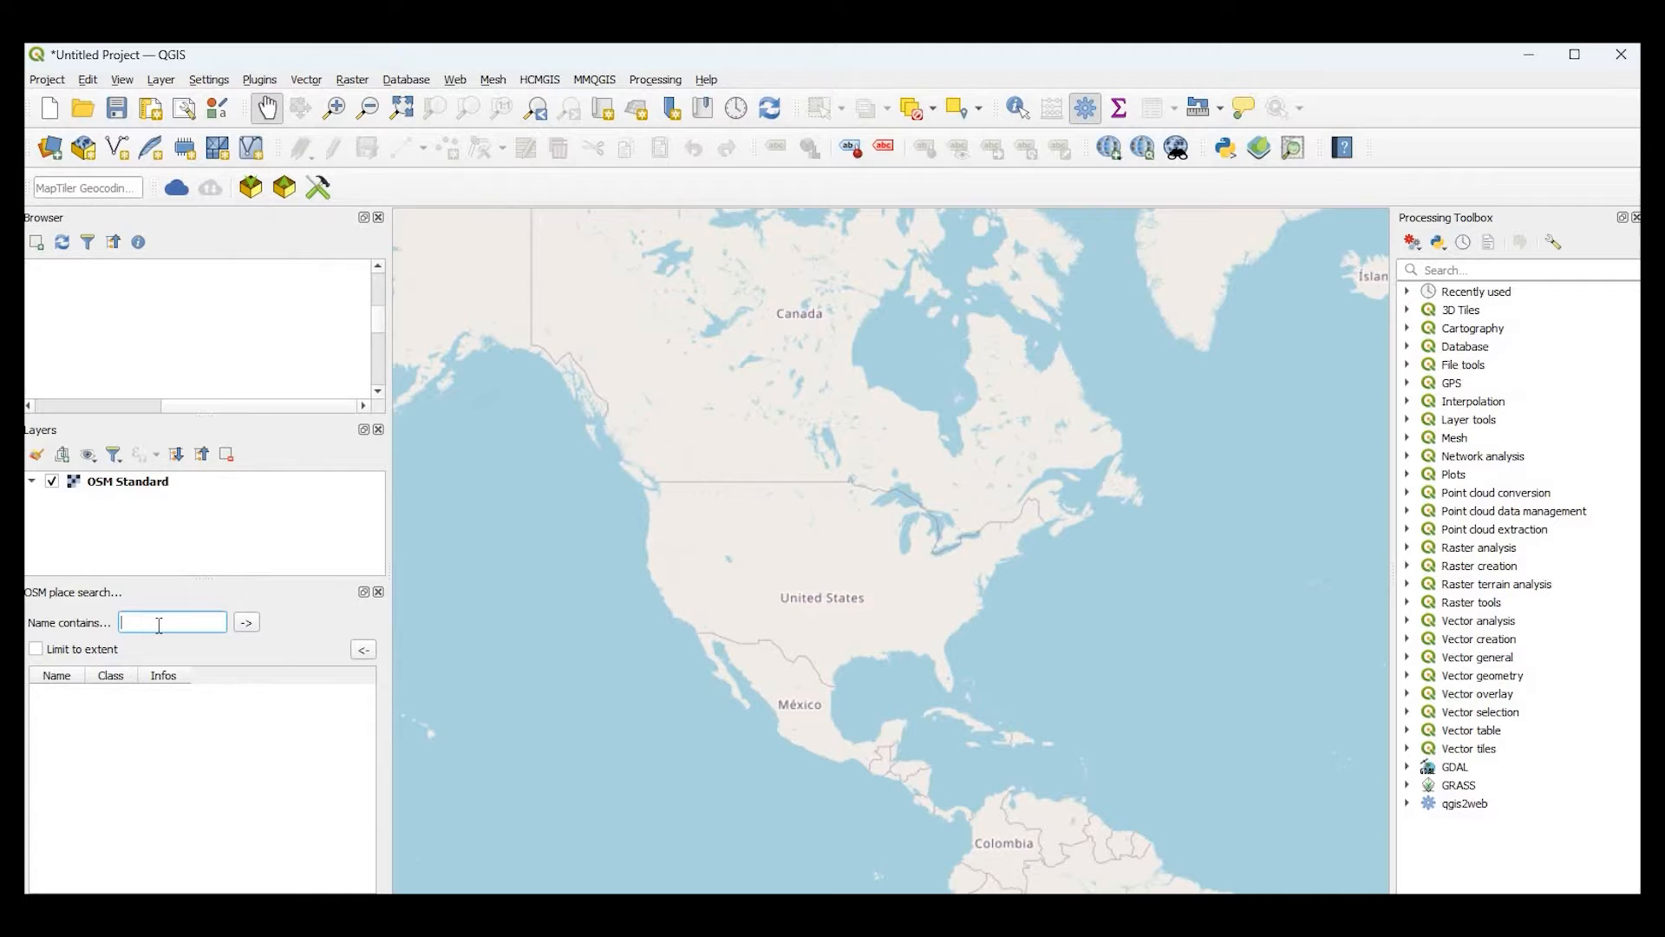
pyautogui.write('breckenridge')
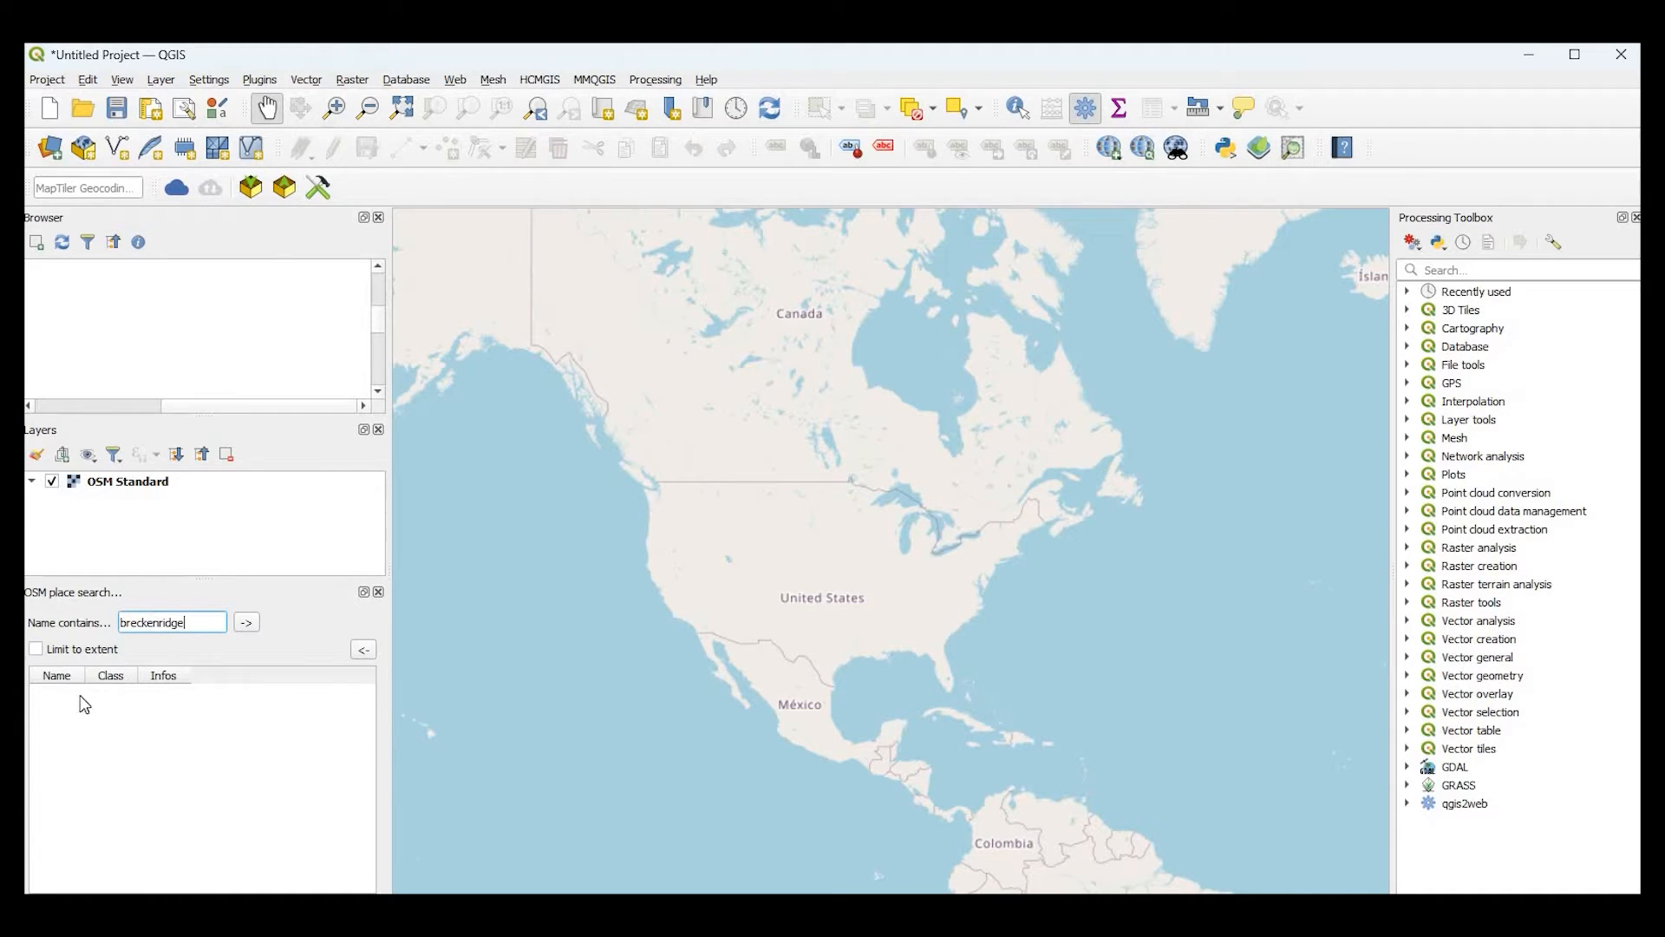
pyautogui.click(246, 622)
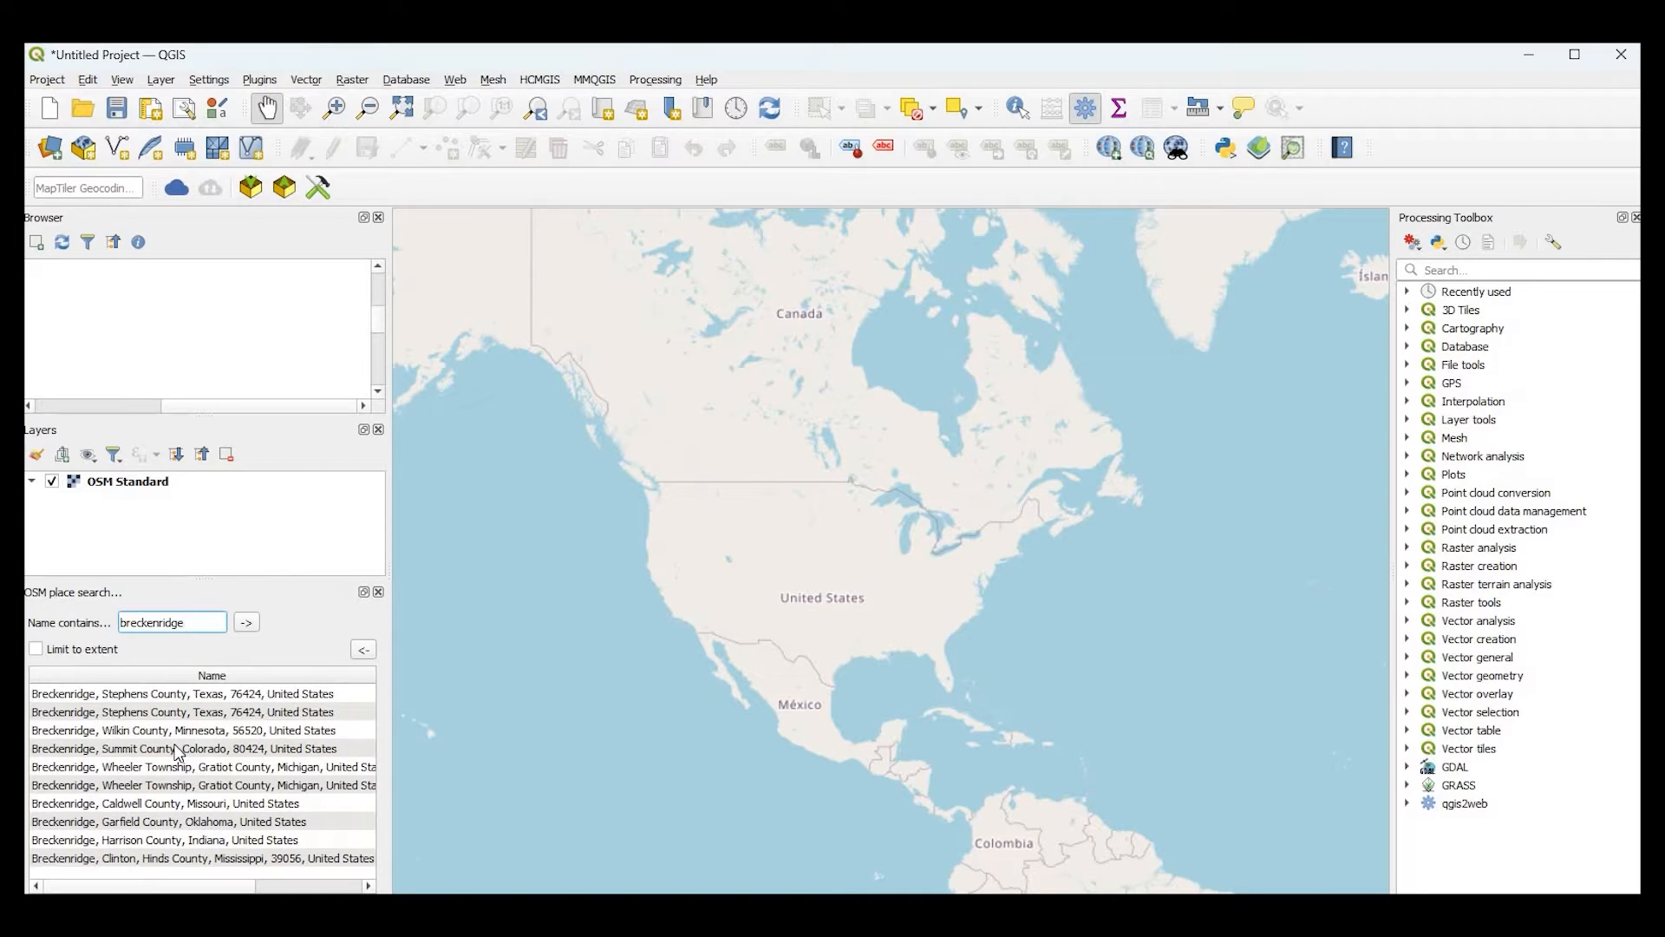
pyautogui.doubleClick(173, 749)
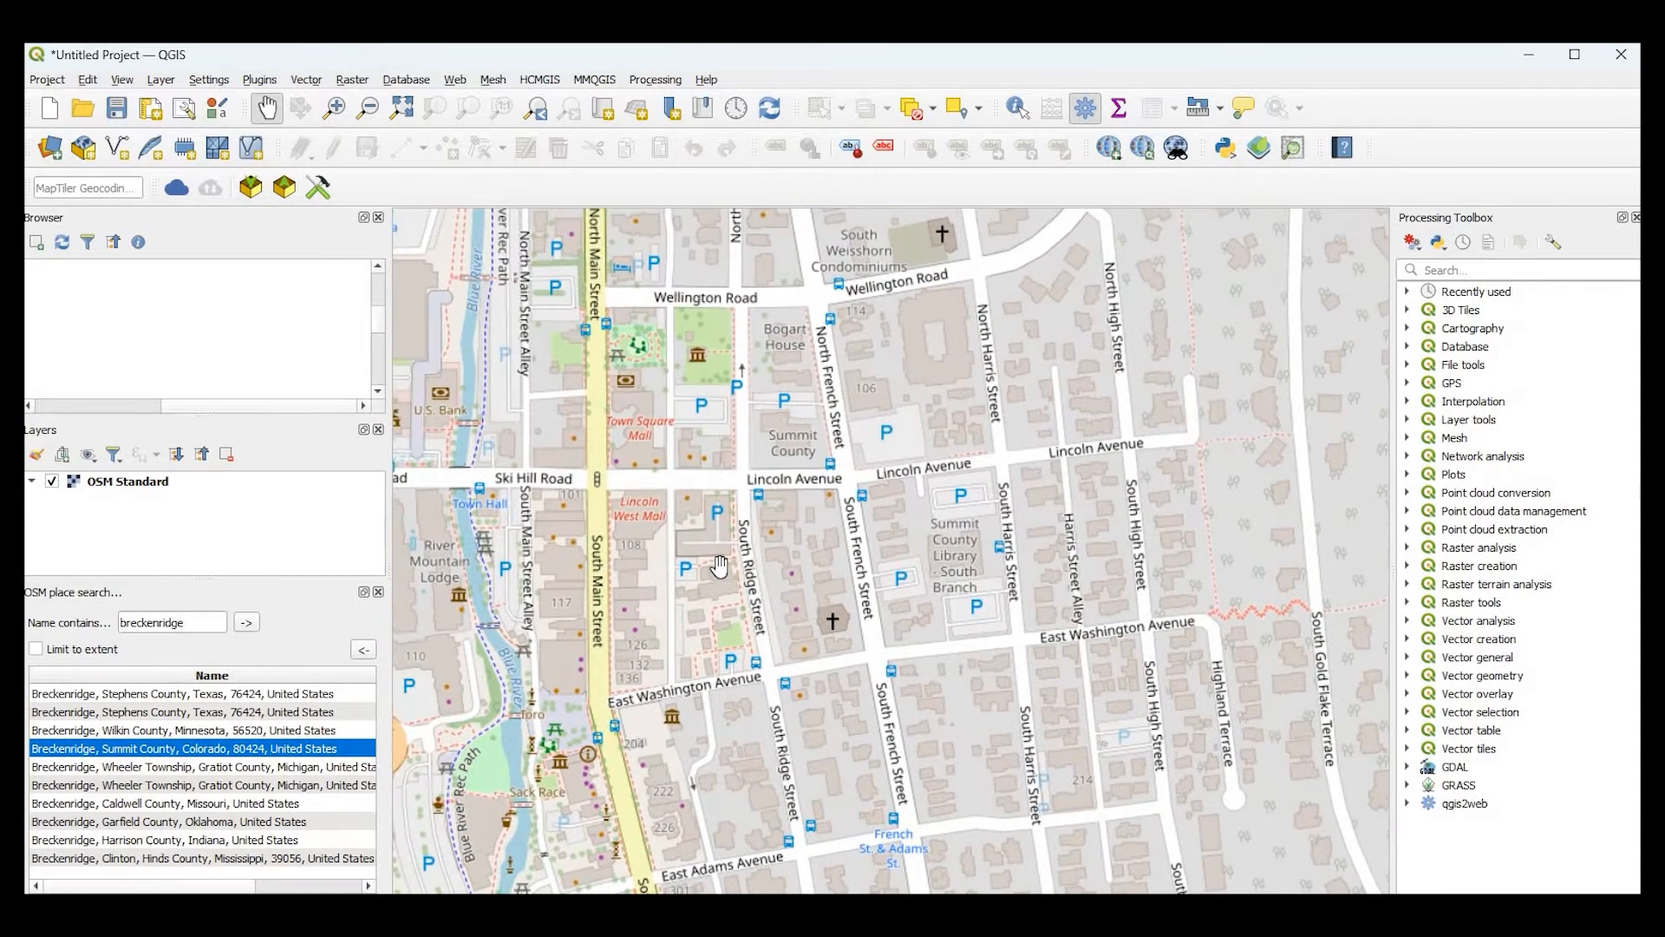
pyautogui.moveTo(666, 557)
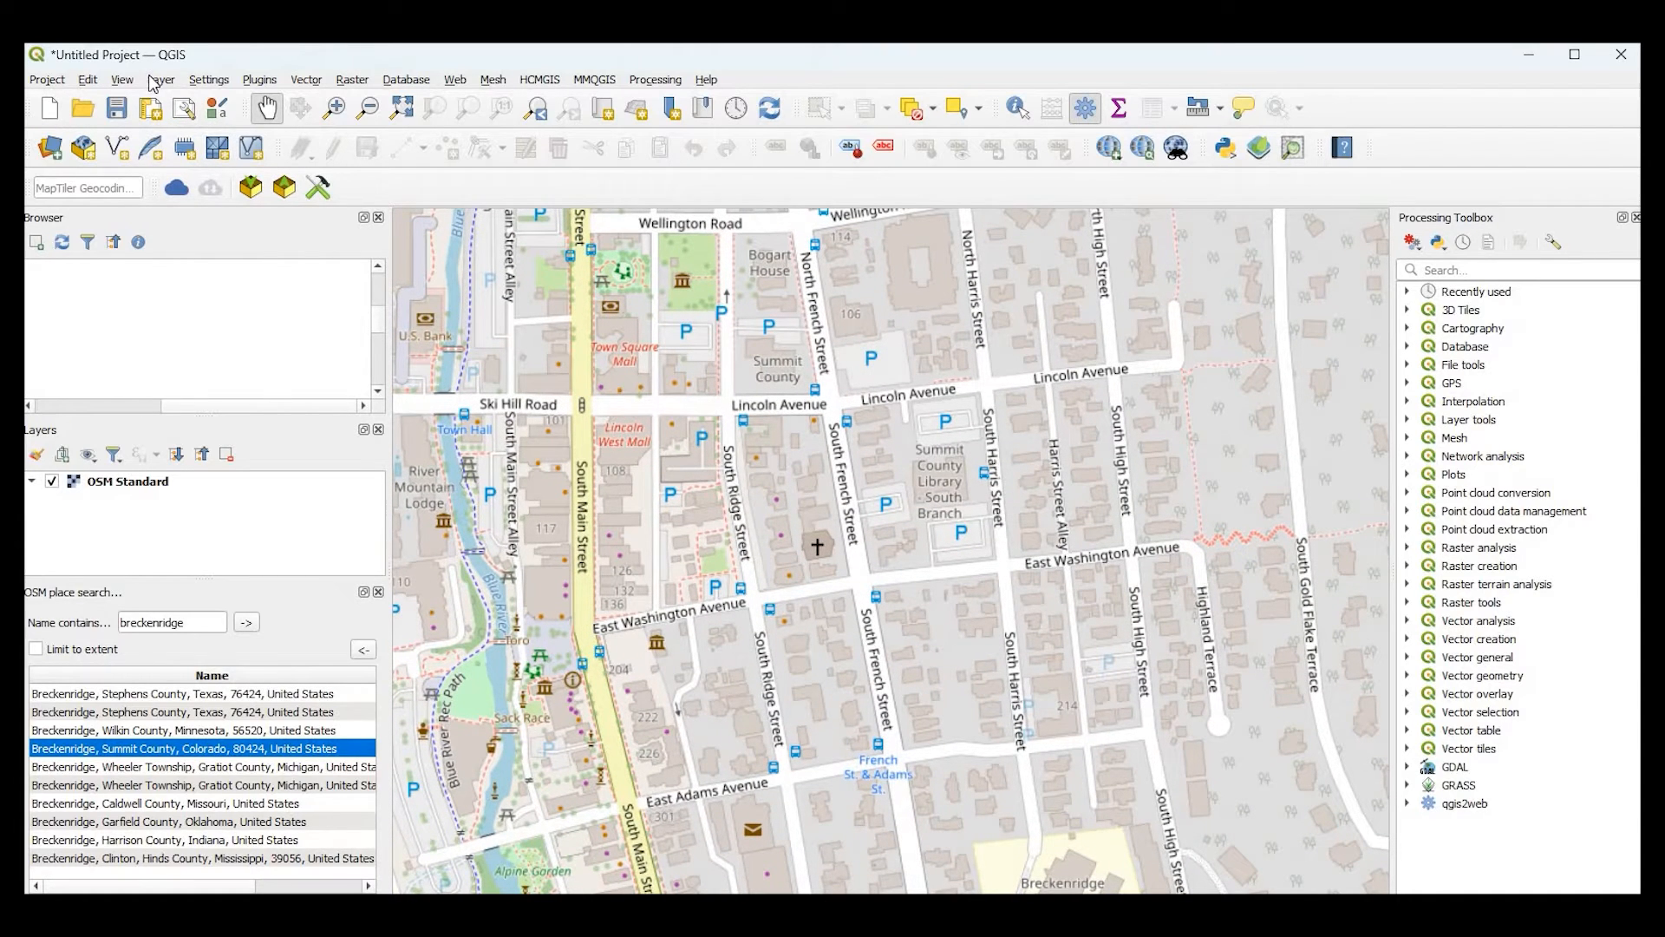
# - Open Breckenridge.jpg from the QGIS_georeference folder in the Georeferencer
pyautogui.click(161, 78)
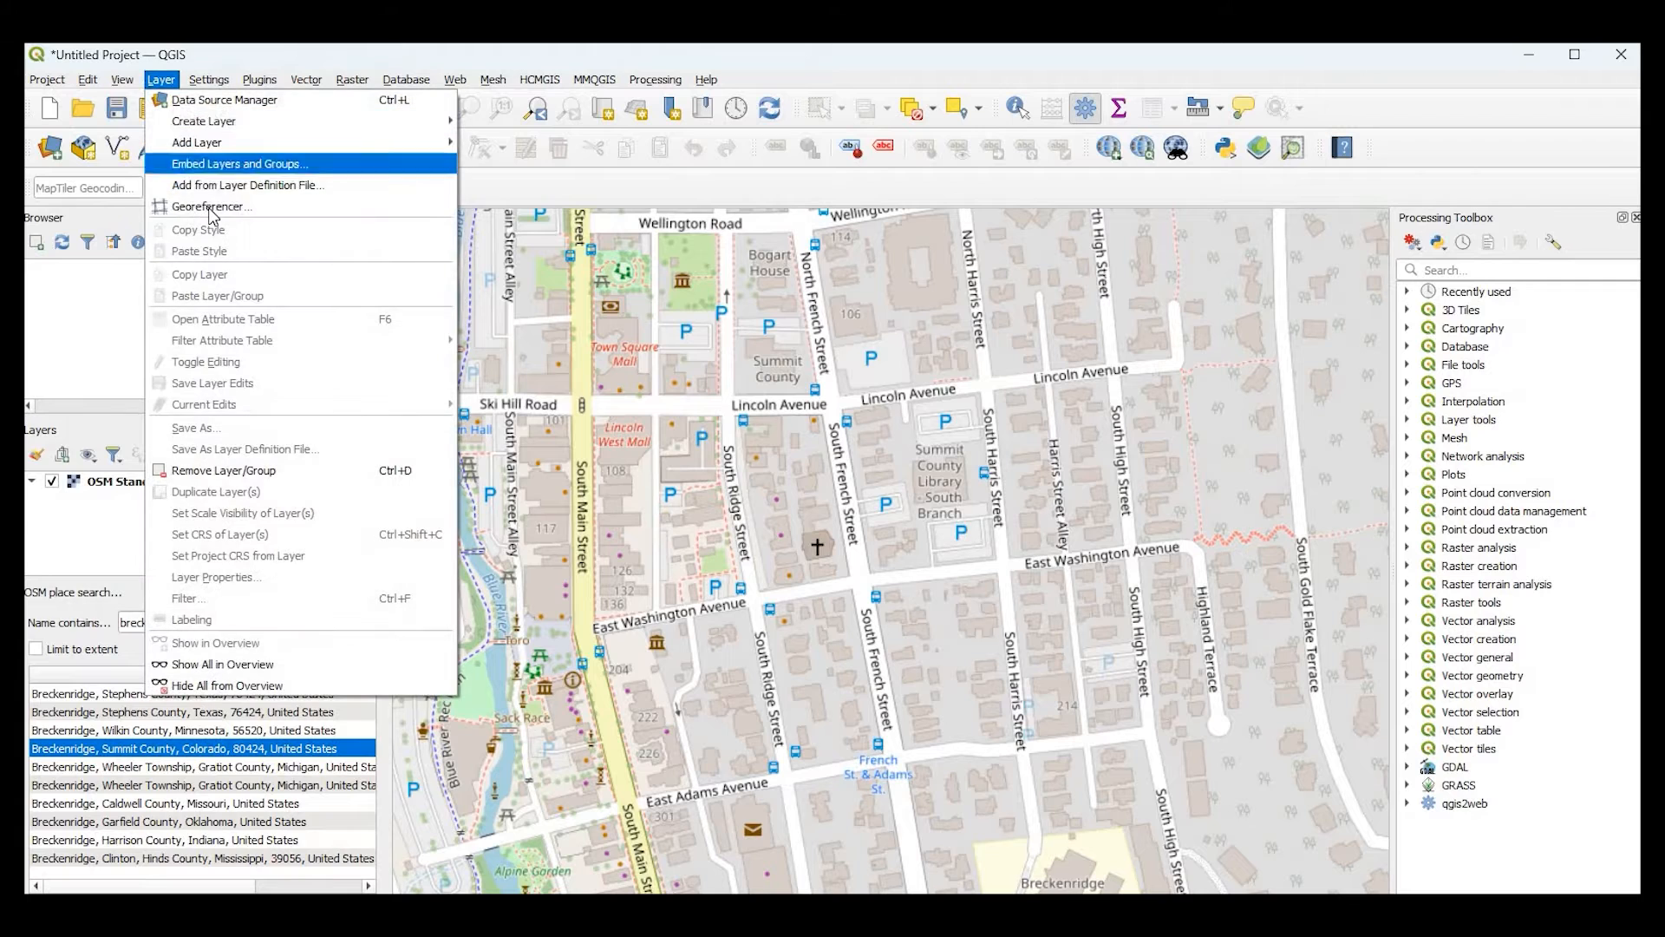
pyautogui.click(212, 207)
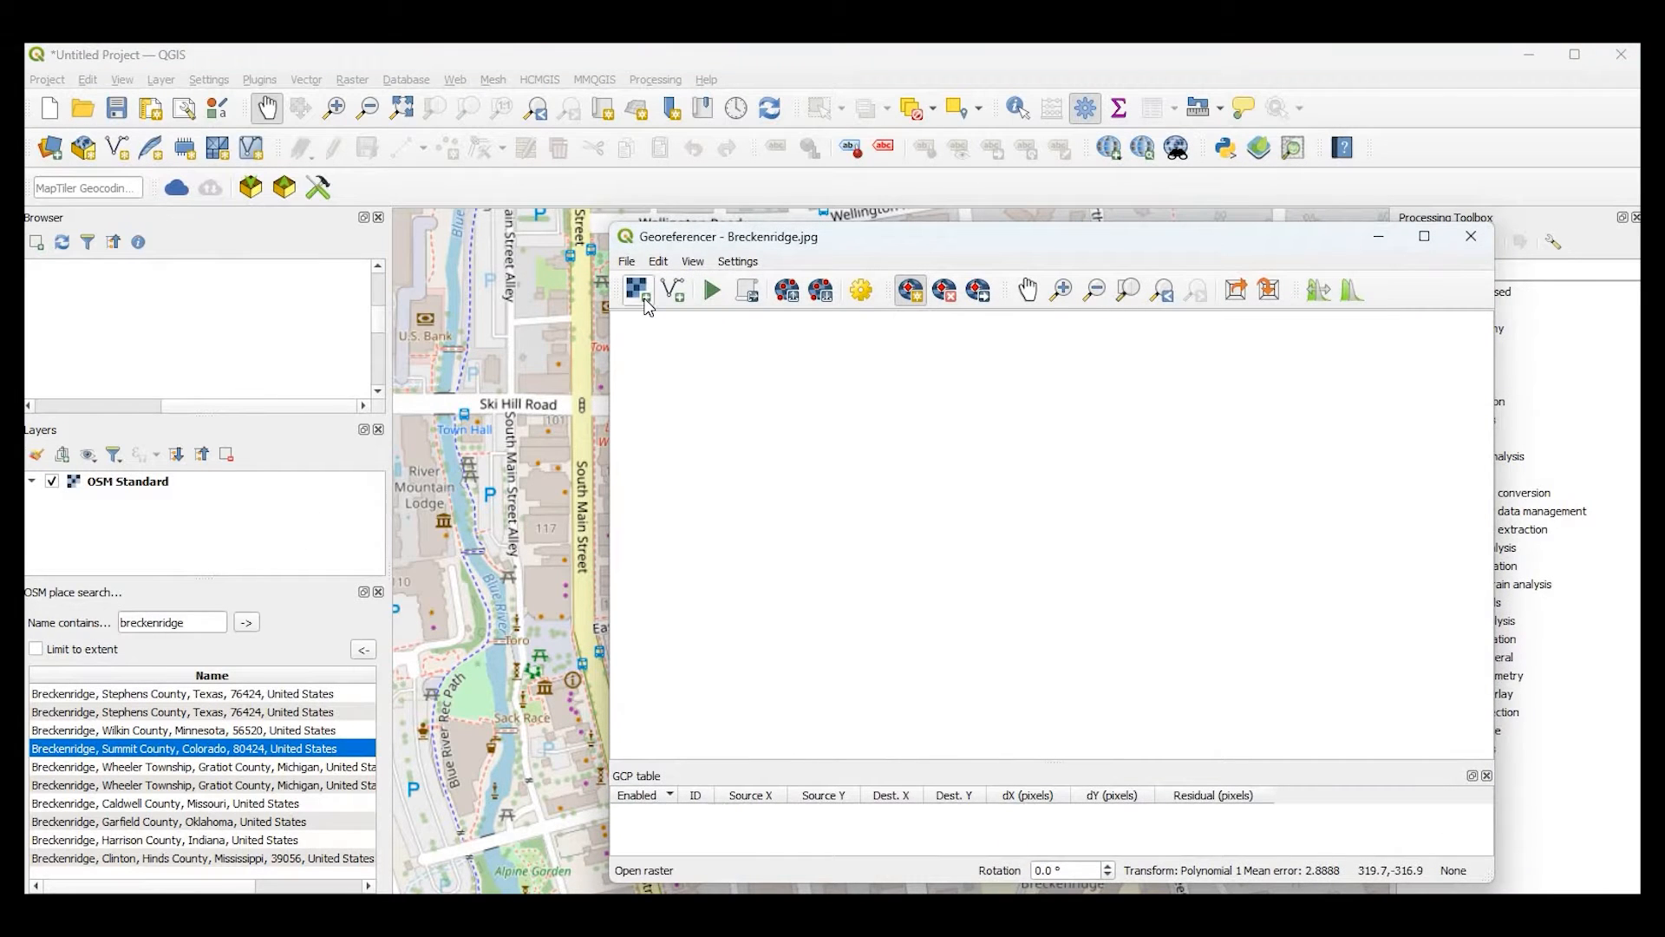
pyautogui.moveTo(637, 290)
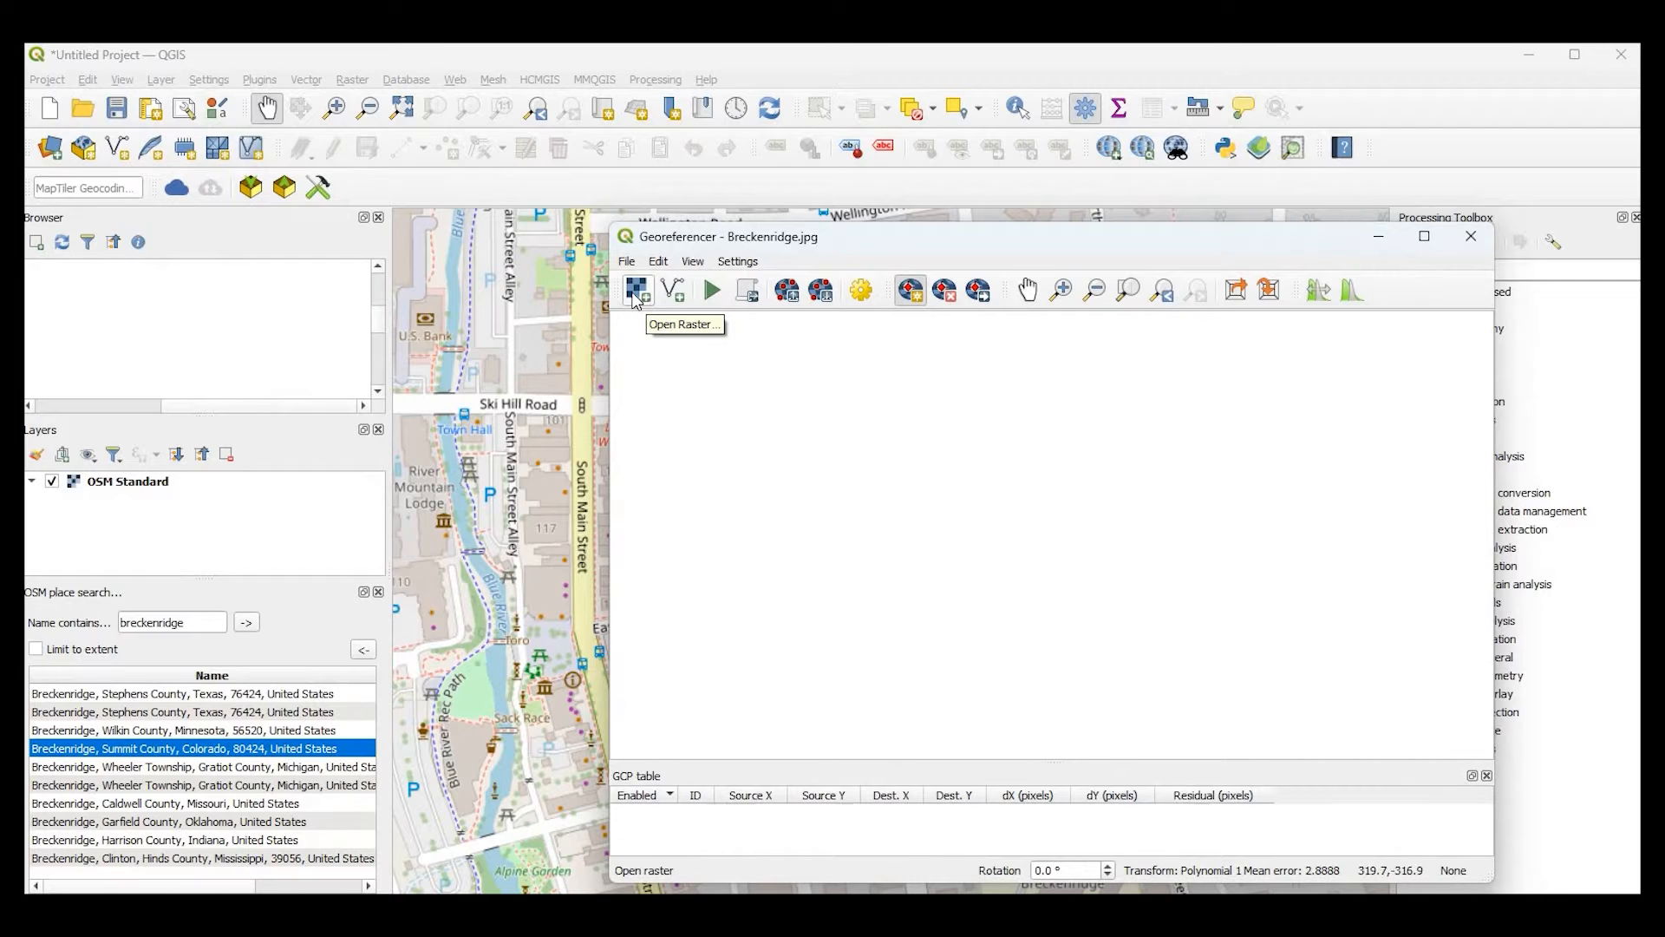
pyautogui.click(633, 290)
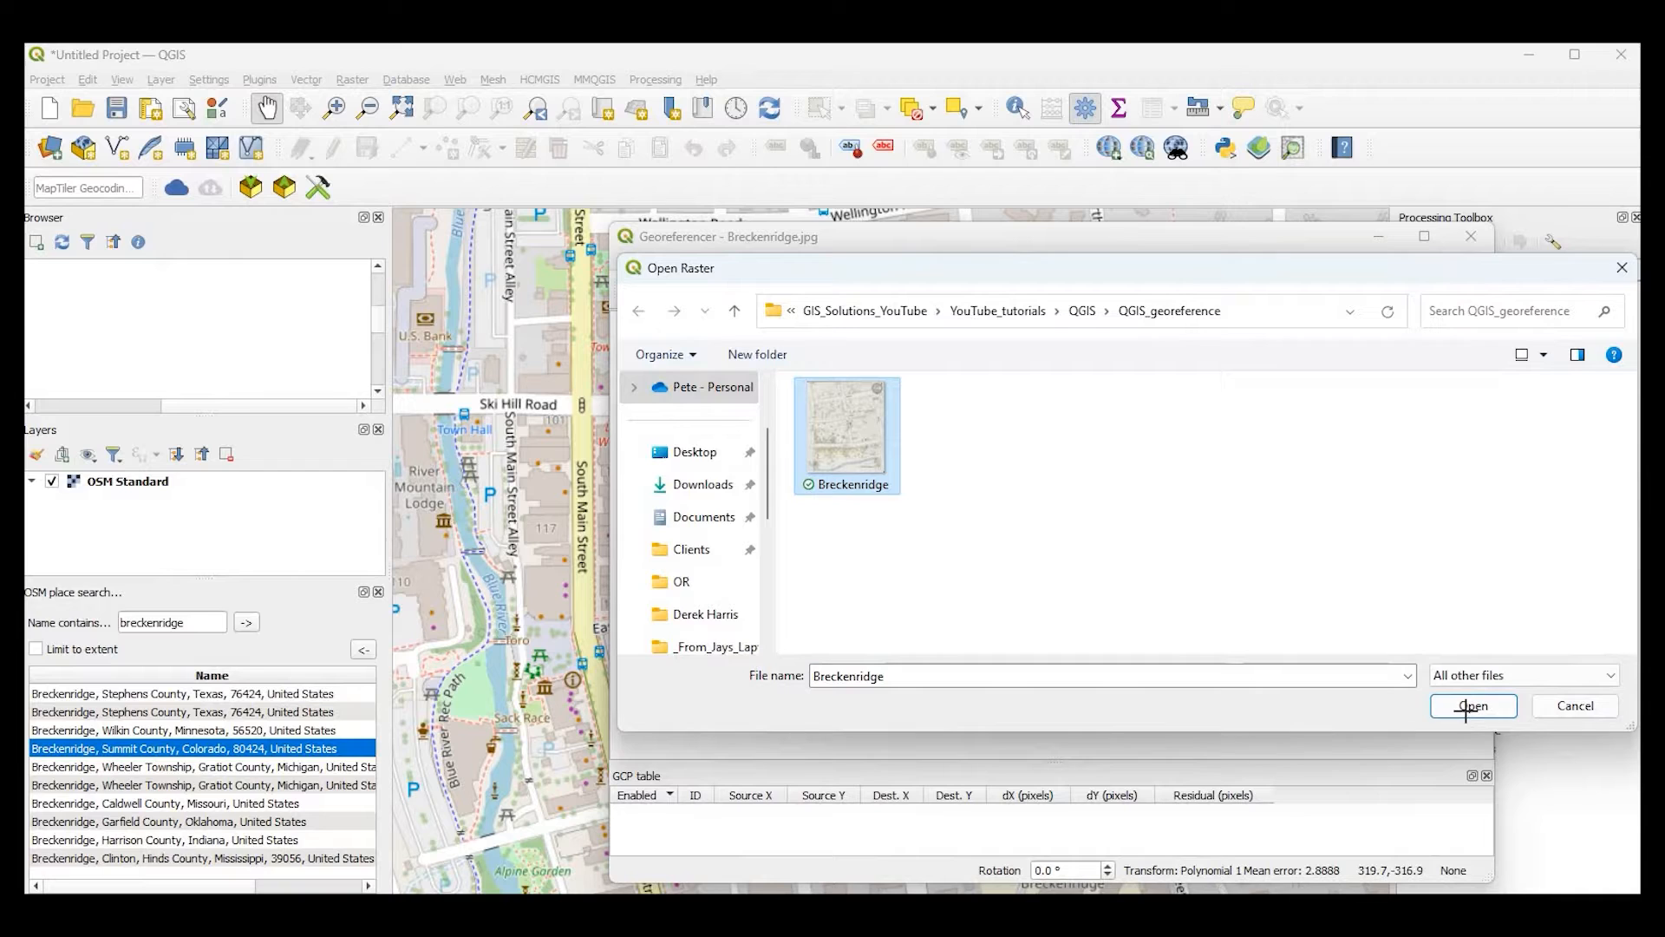
pyautogui.click(1473, 706)
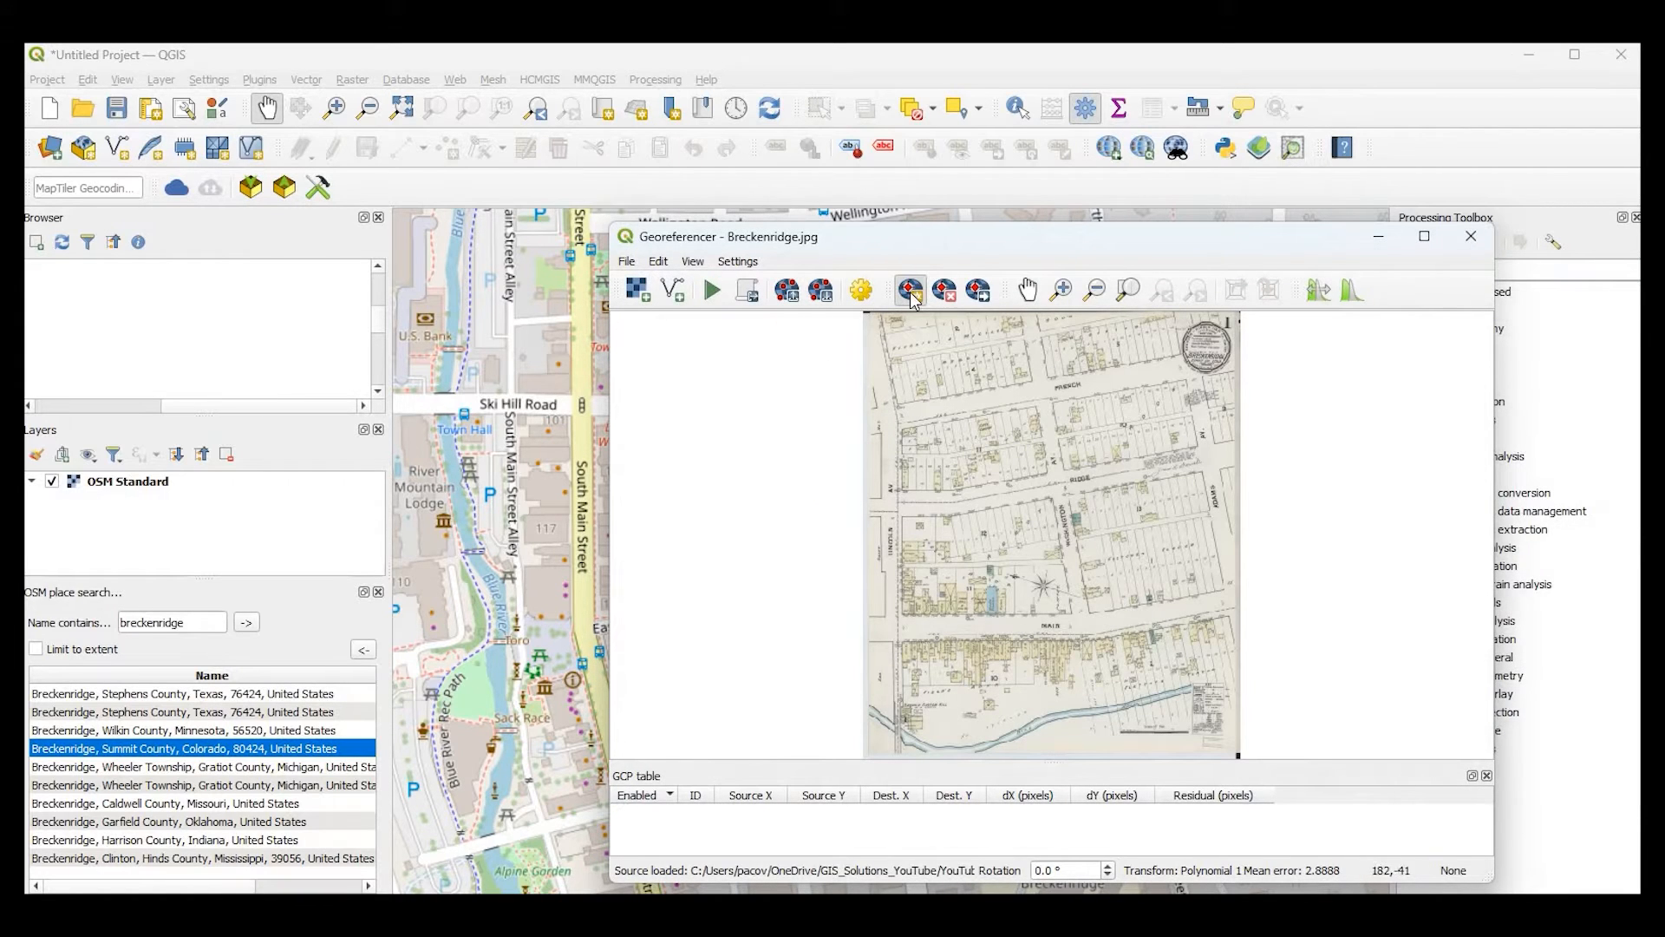
# - Zoom and pan the scan to the Lincoln and Main Street corner beside the Denver Hotel
pyautogui.click(909, 288)
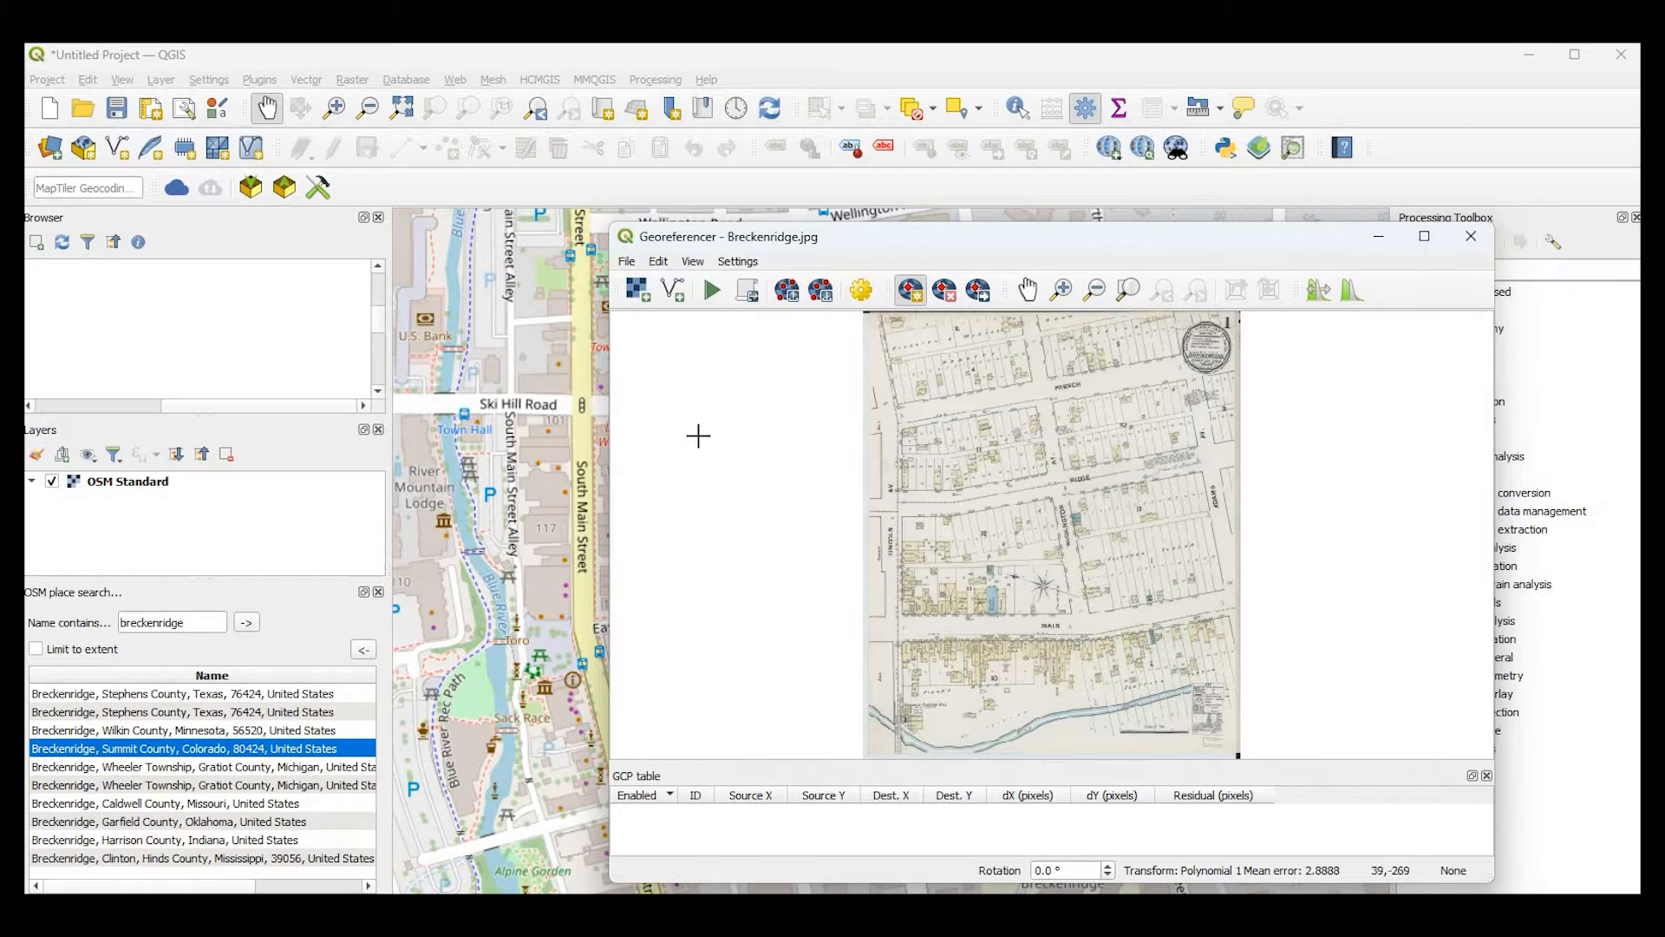
pyautogui.moveTo(722, 460)
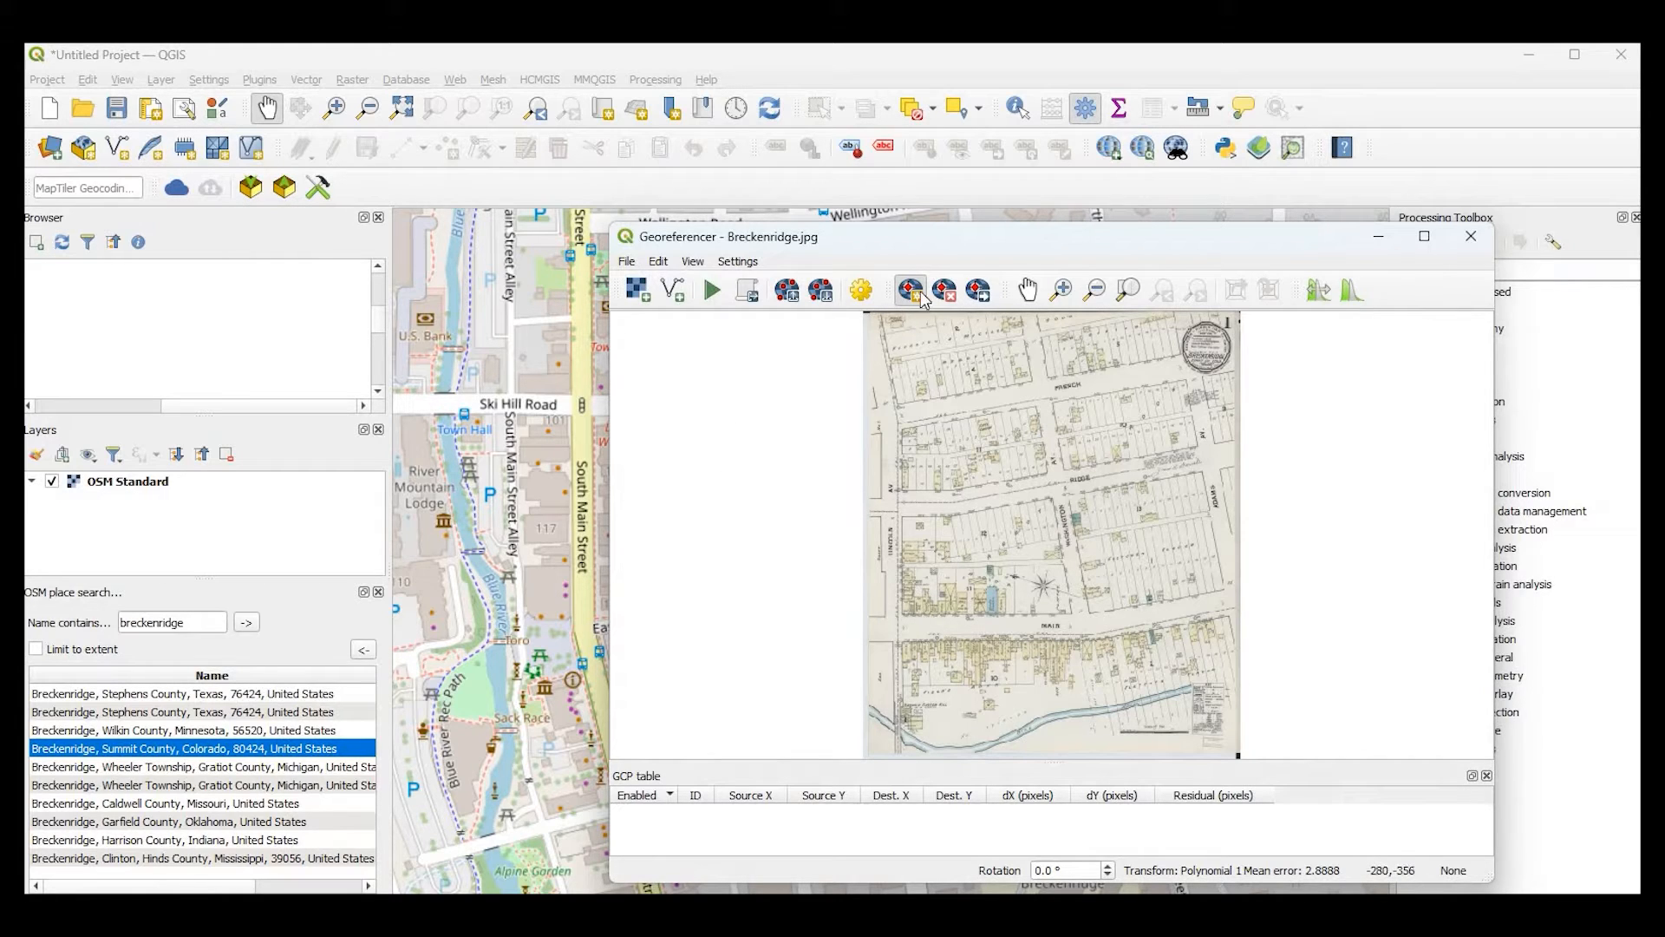
pyautogui.click(907, 289)
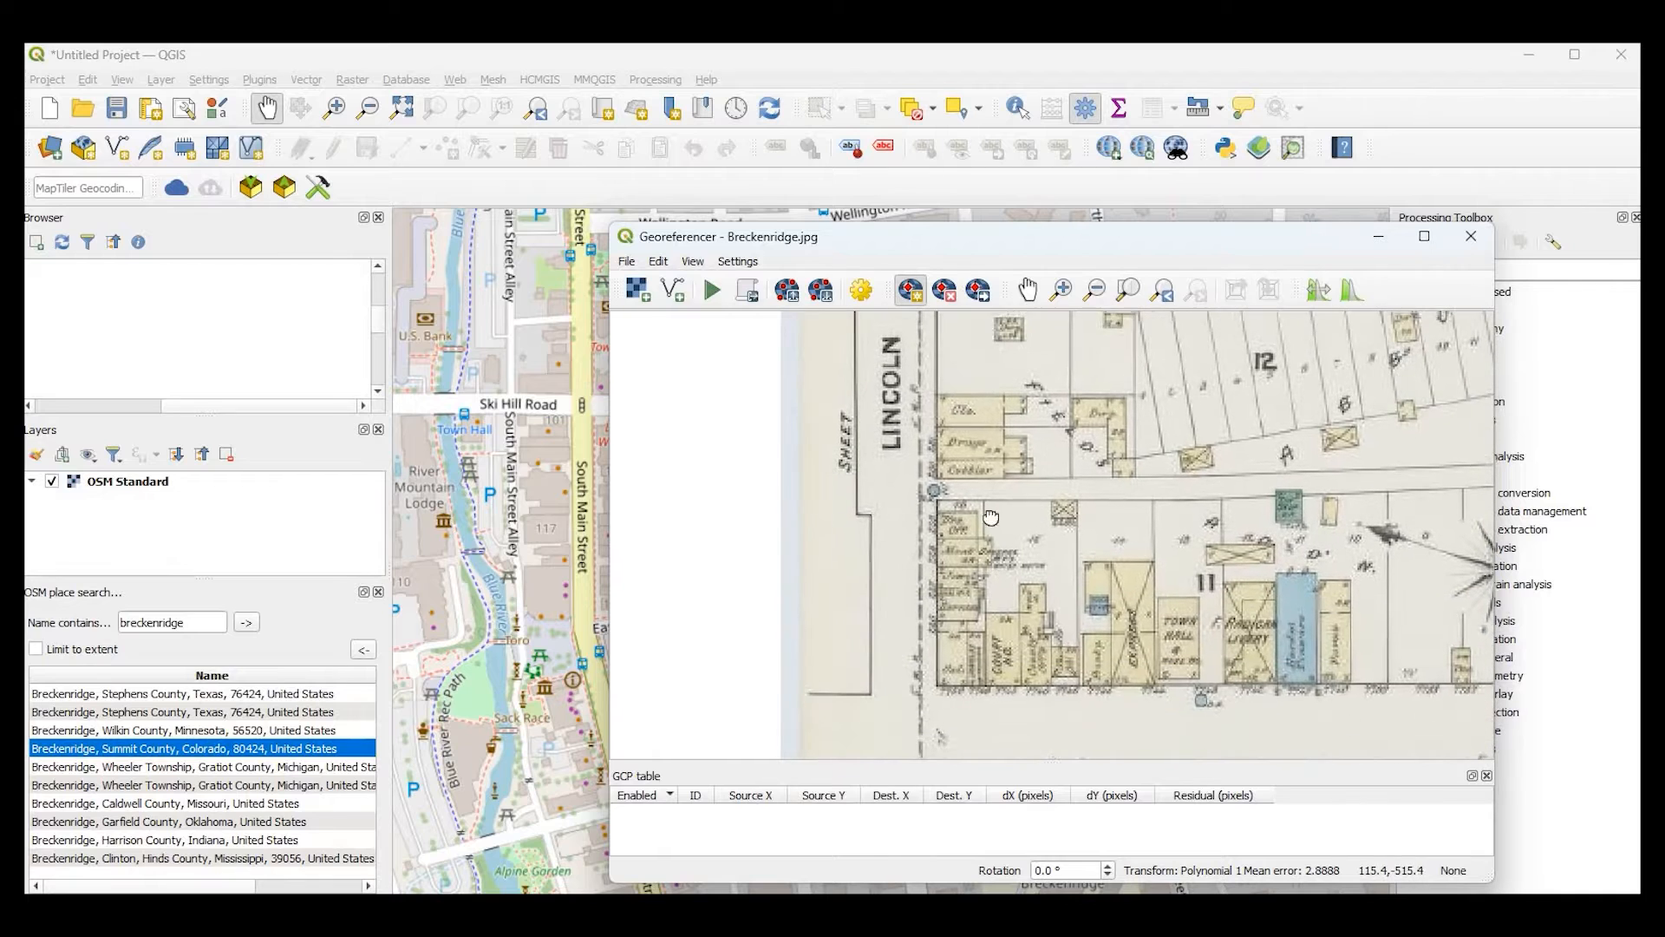
pyautogui.moveTo(988, 516); pyautogui.dragTo(919, 536)
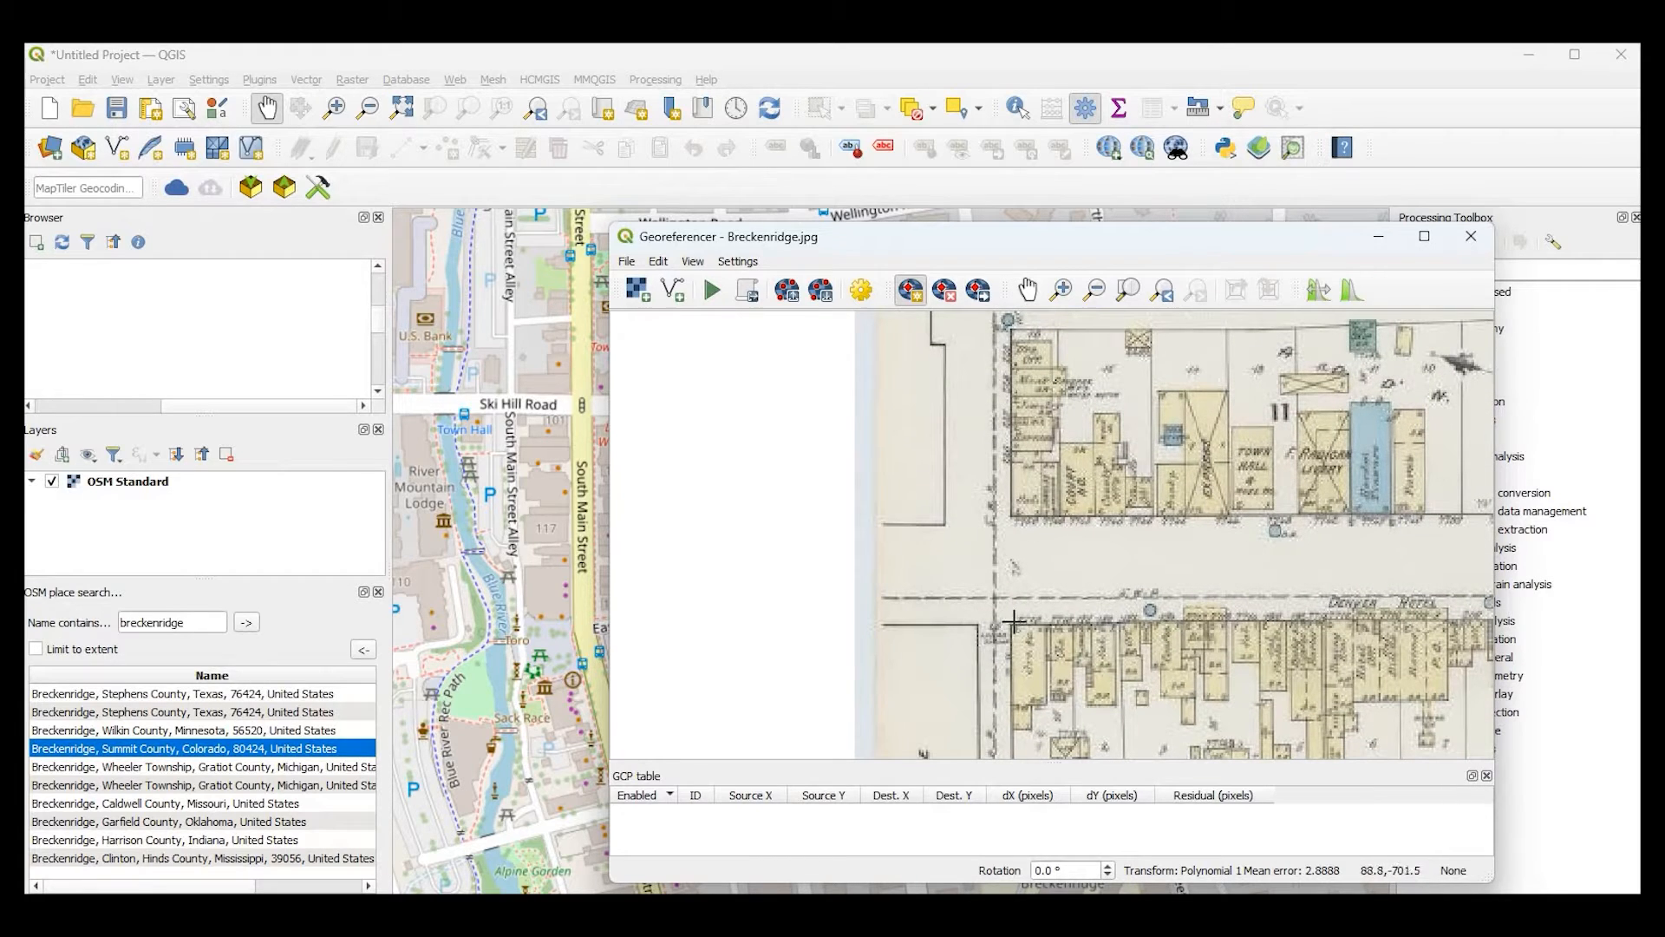
pyautogui.moveTo(1014, 624); pyautogui.dragTo(858, 656)
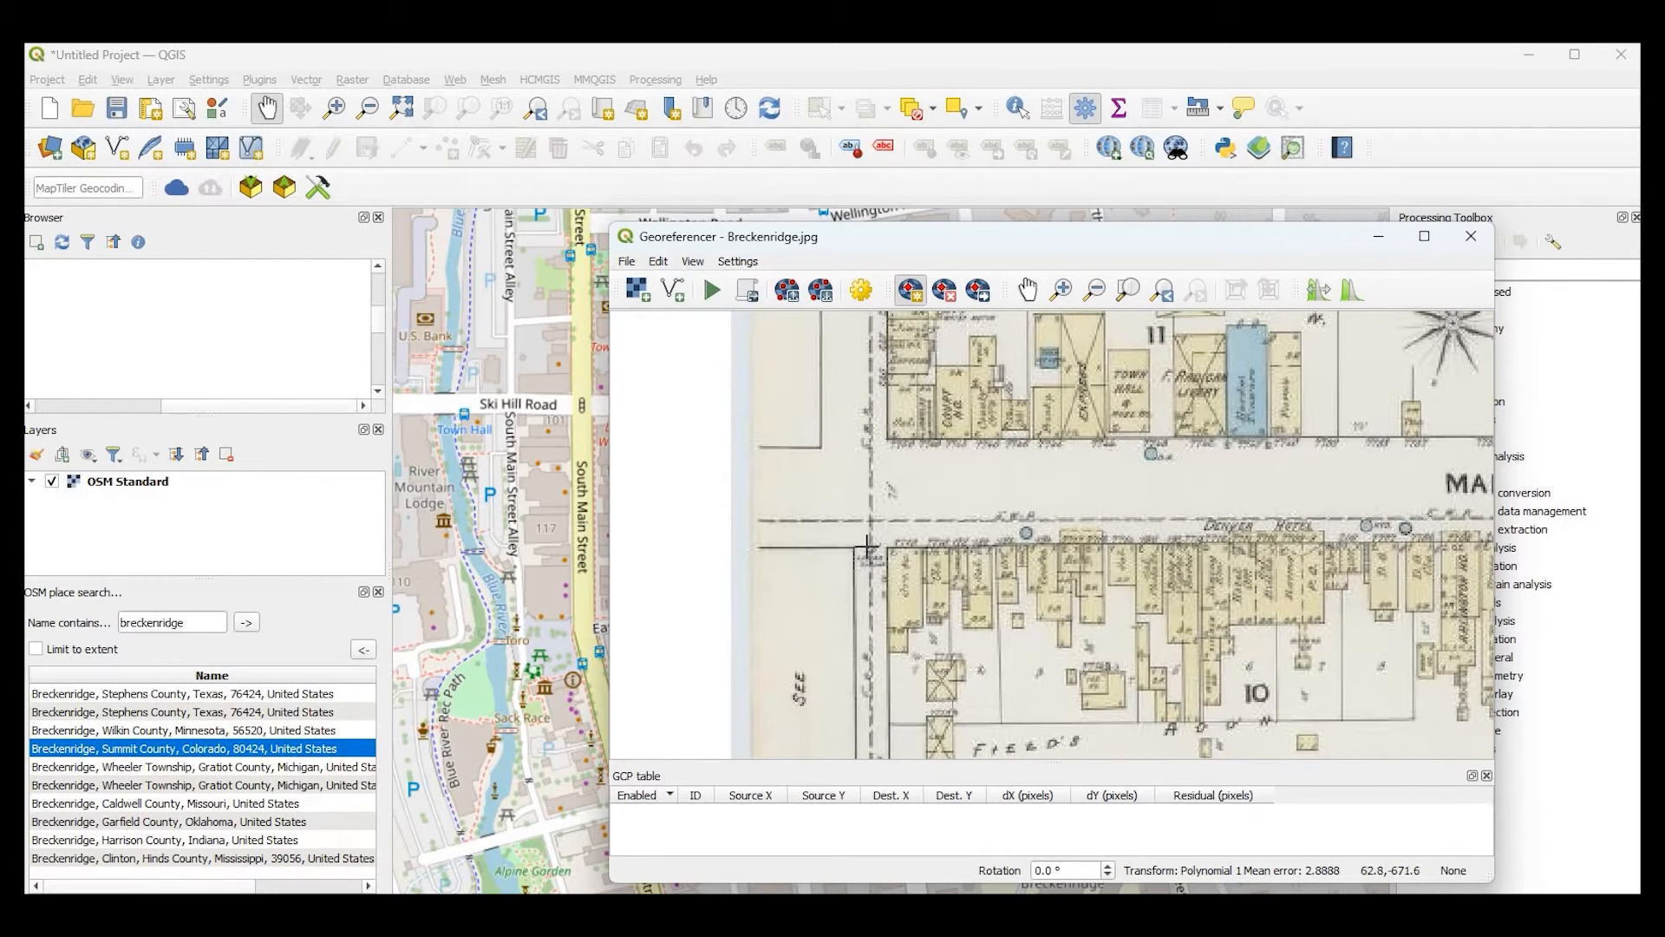
pyautogui.moveTo(888, 579)
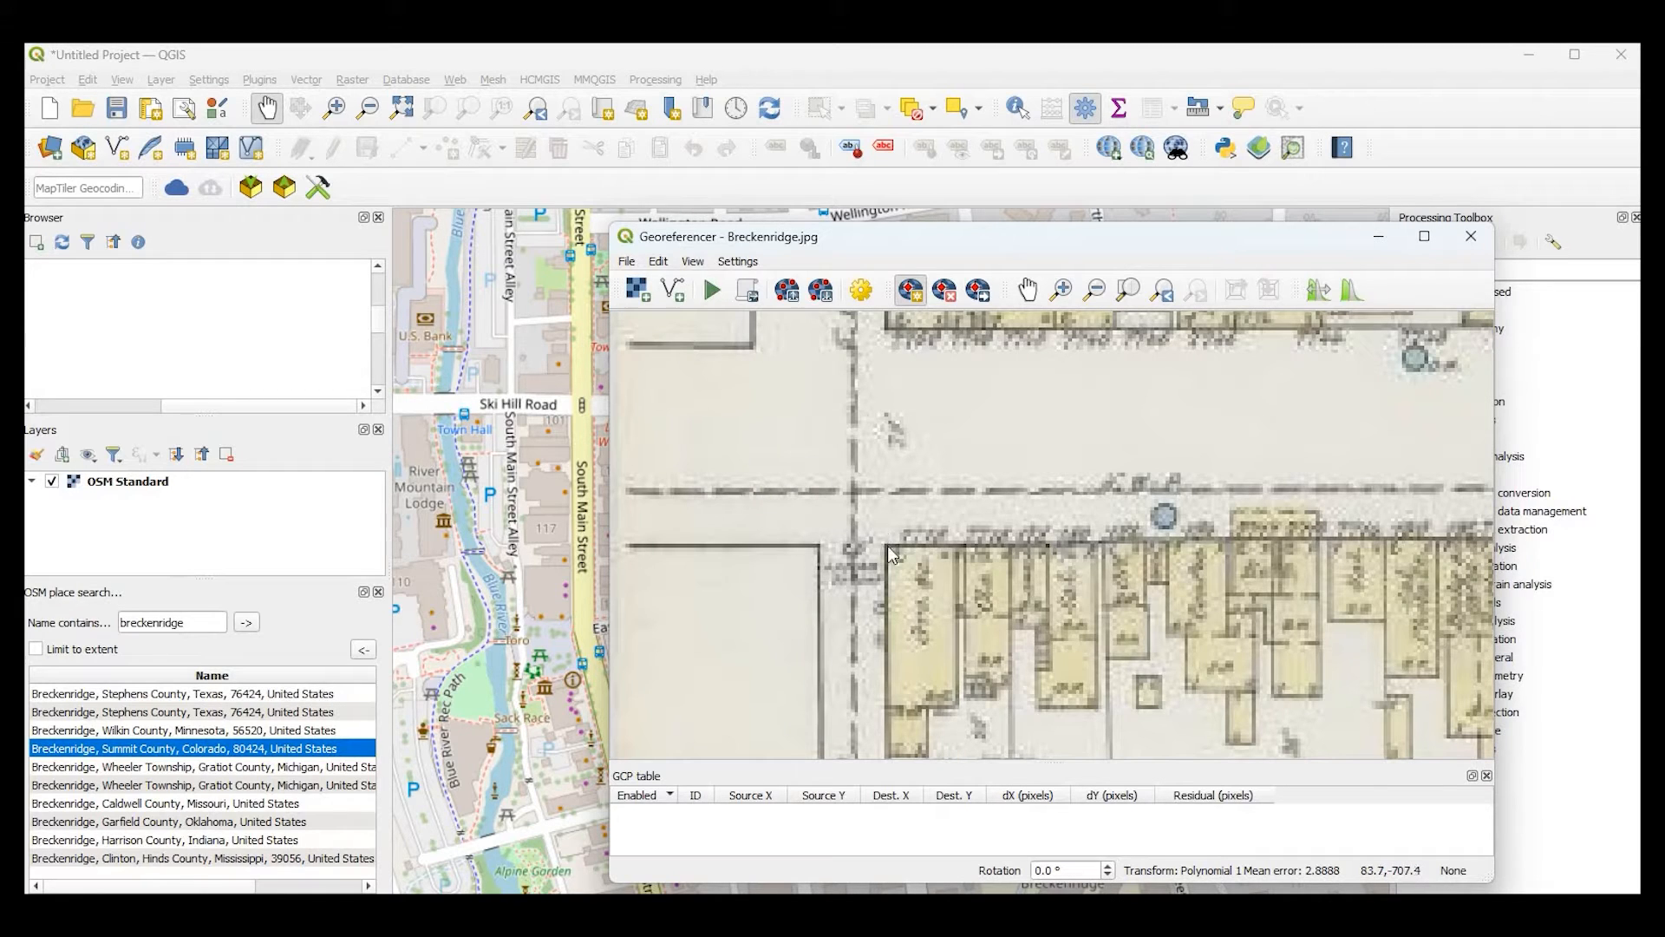
# - Mark the Denver Hotel street corner and match it to the OSM canvas location
pyautogui.click(891, 554)
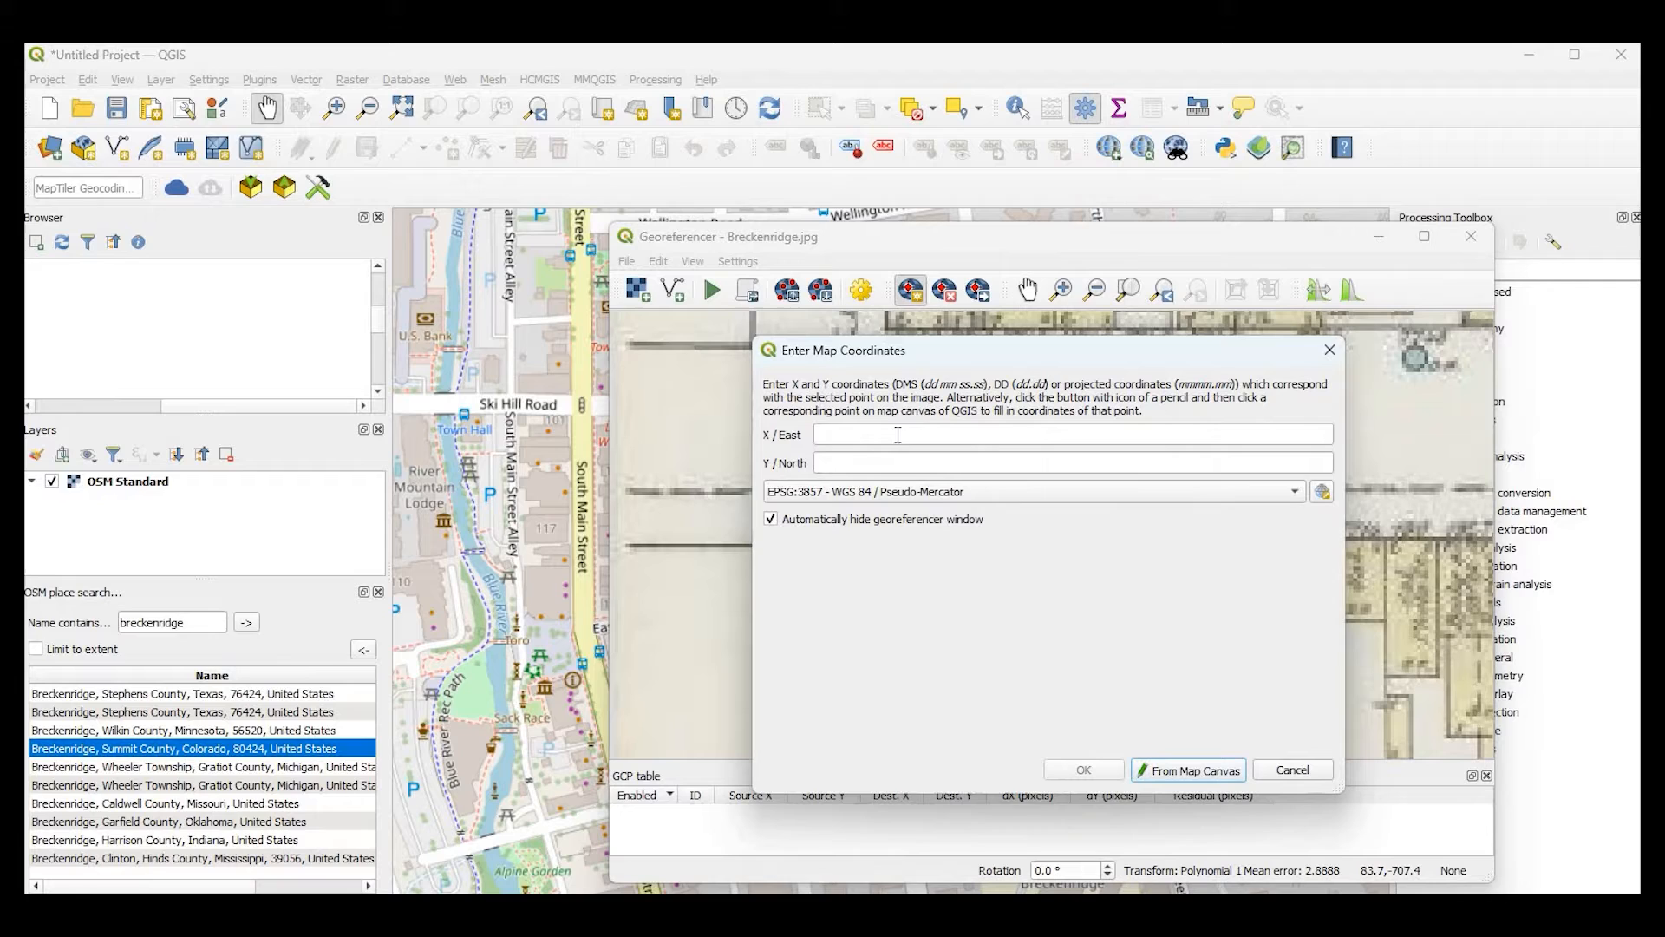
pyautogui.moveTo(1076, 482)
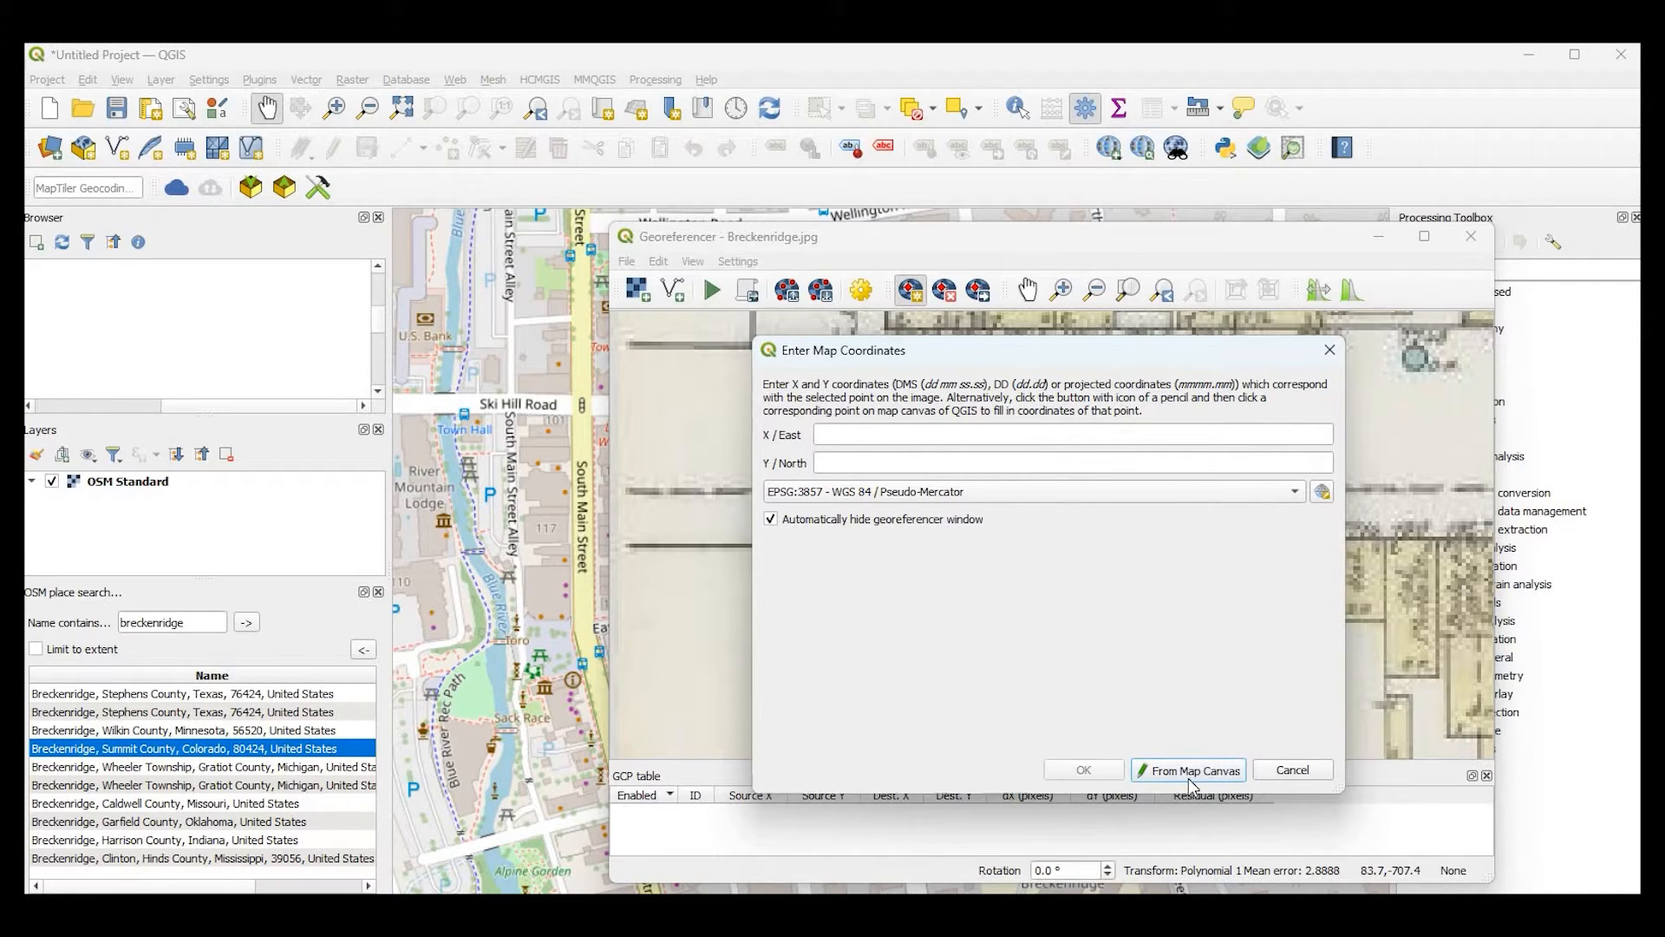
pyautogui.moveTo(1191, 781)
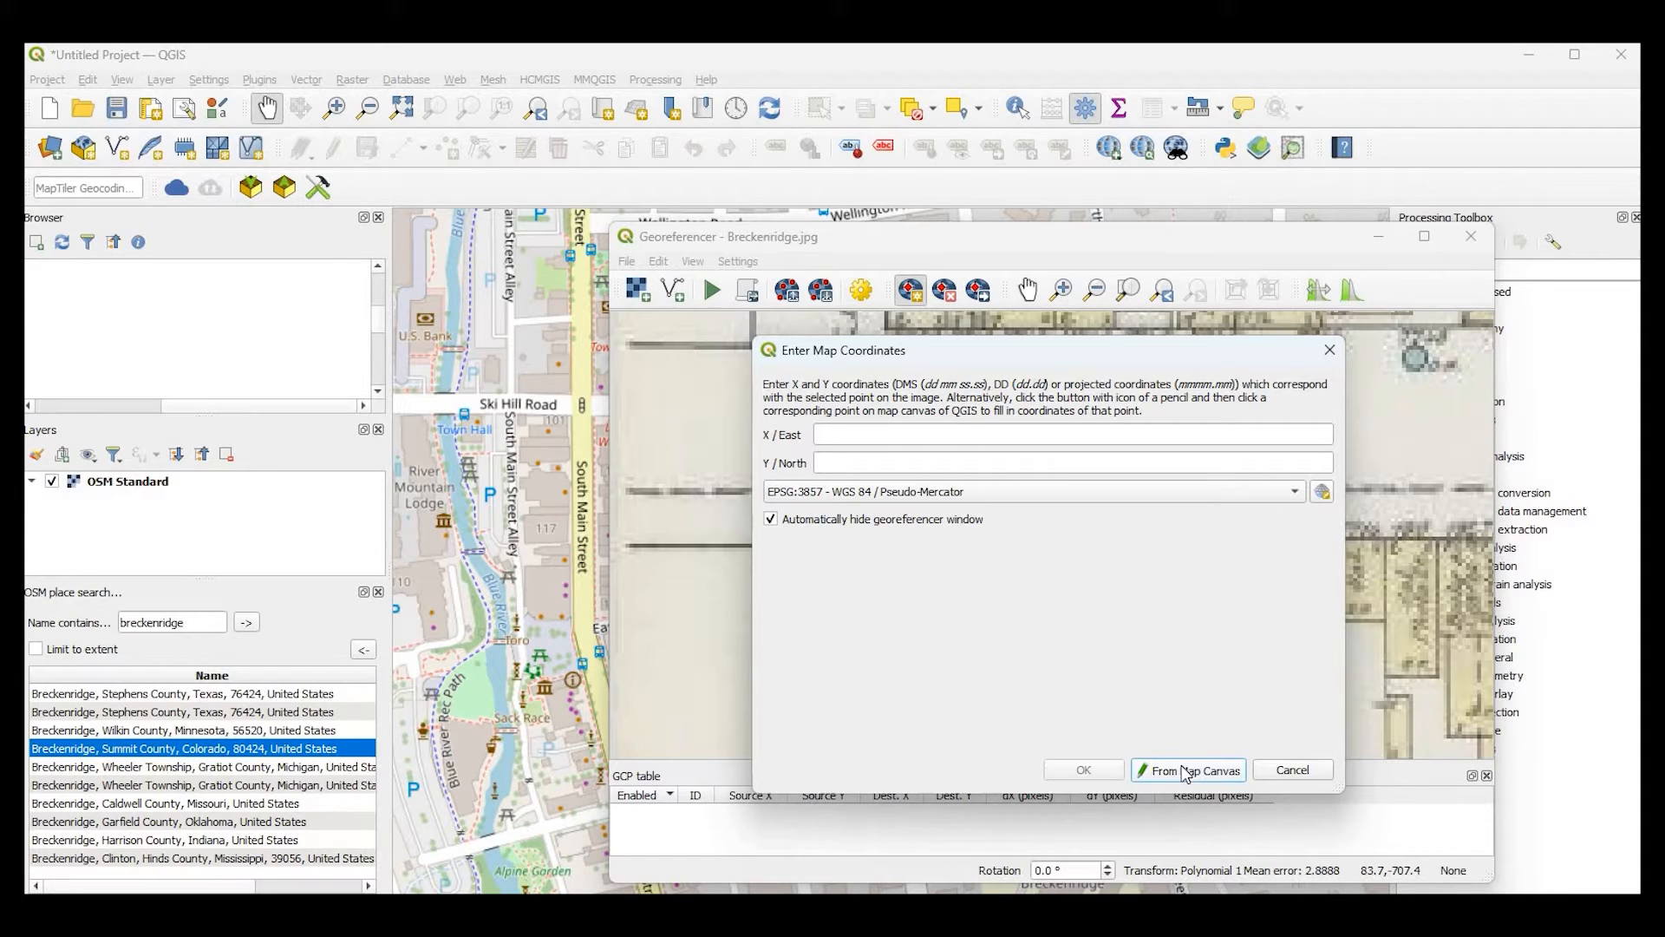
pyautogui.moveTo(1135, 622)
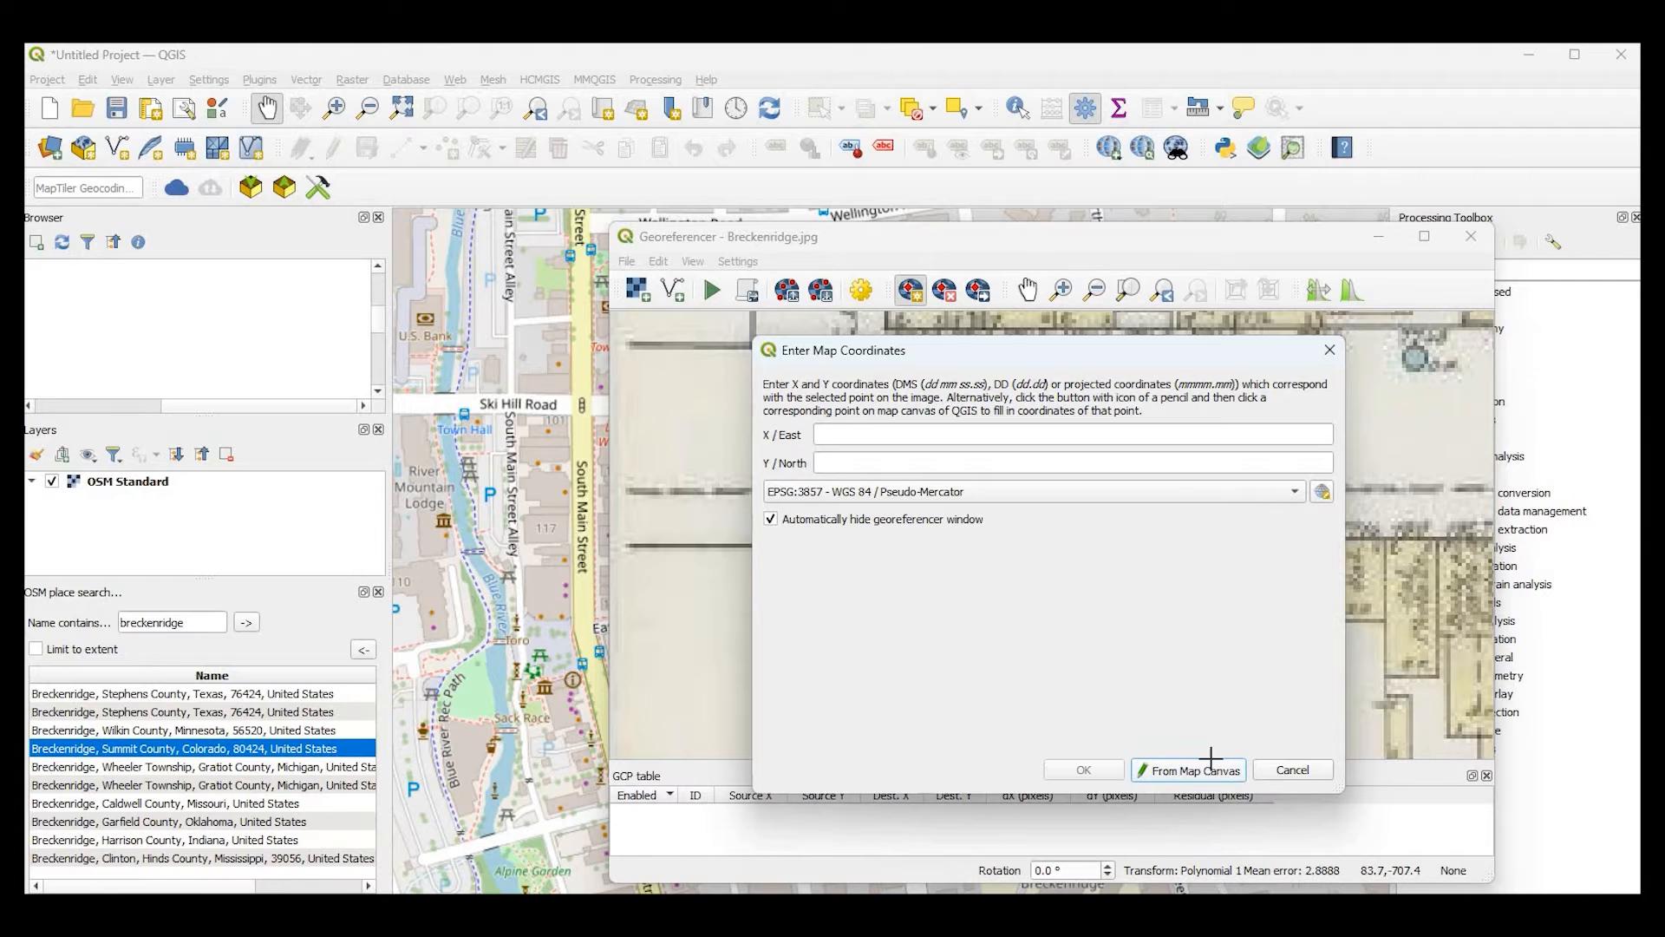
pyautogui.click(1188, 769)
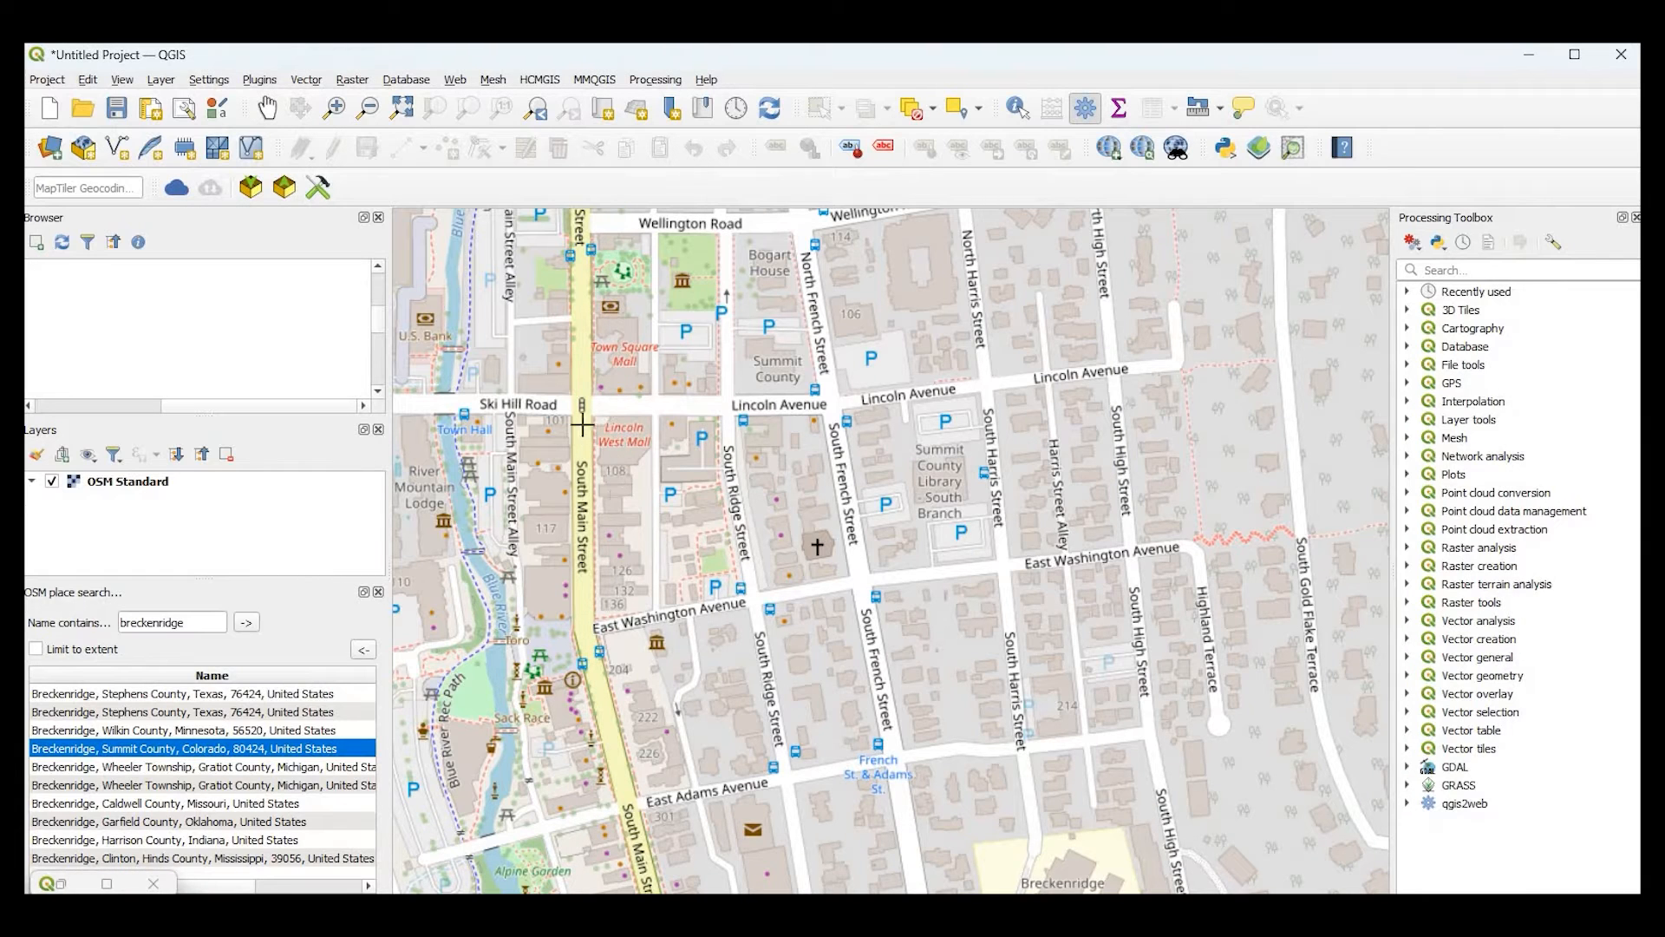
pyautogui.moveTo(720, 415)
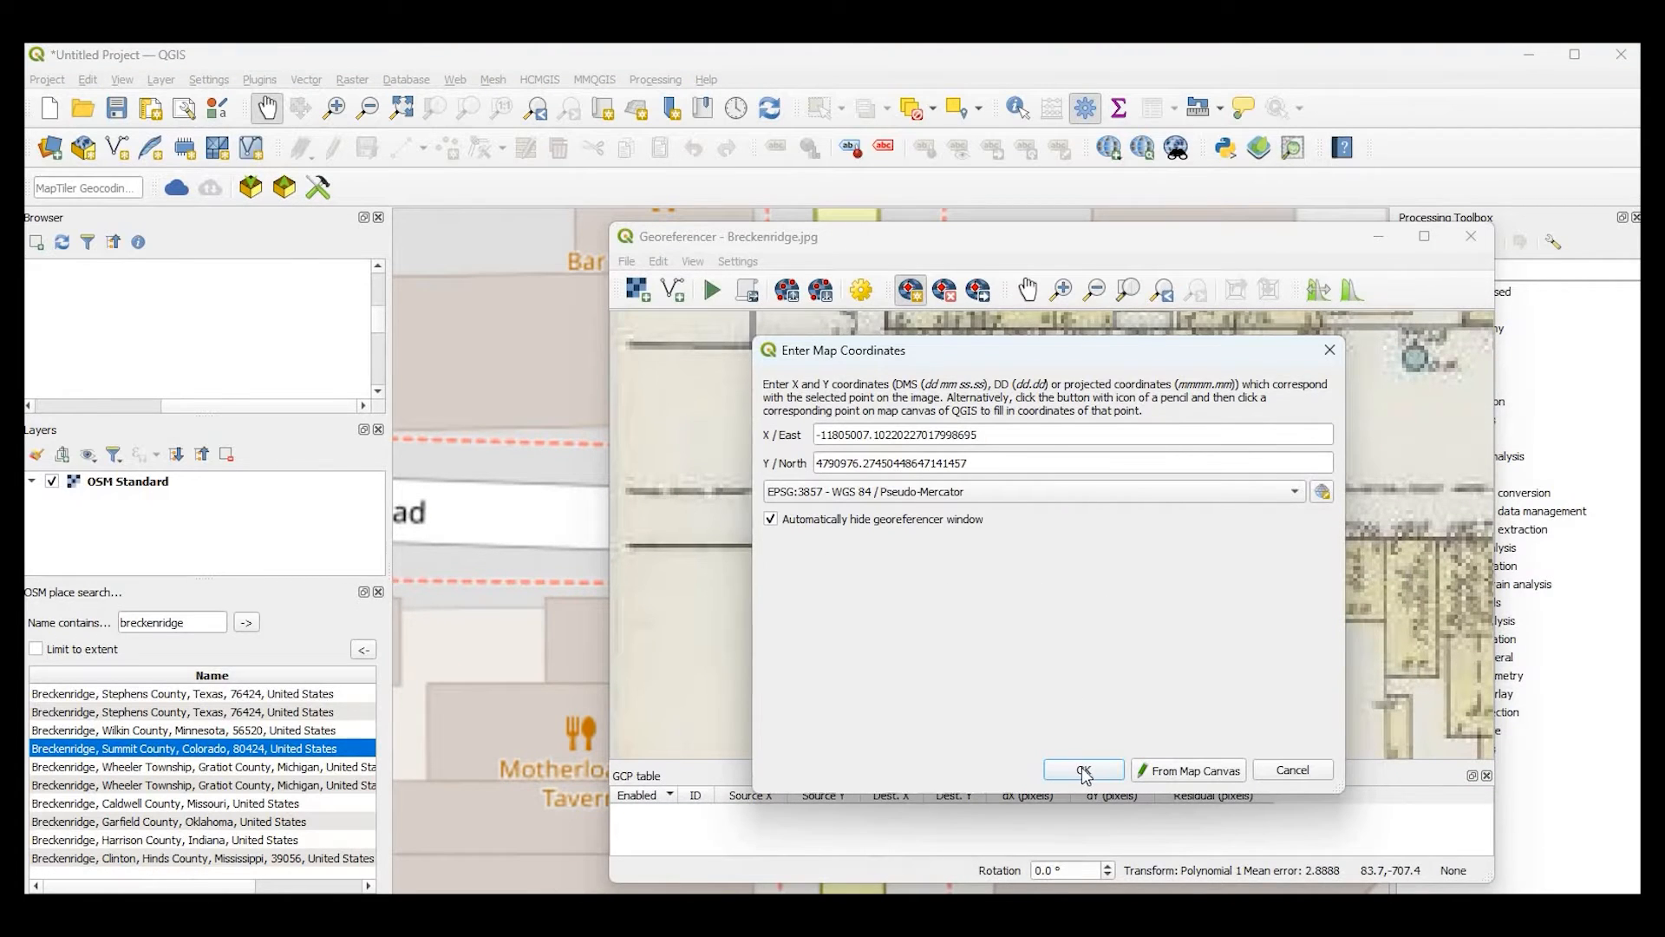
pyautogui.click(1083, 770)
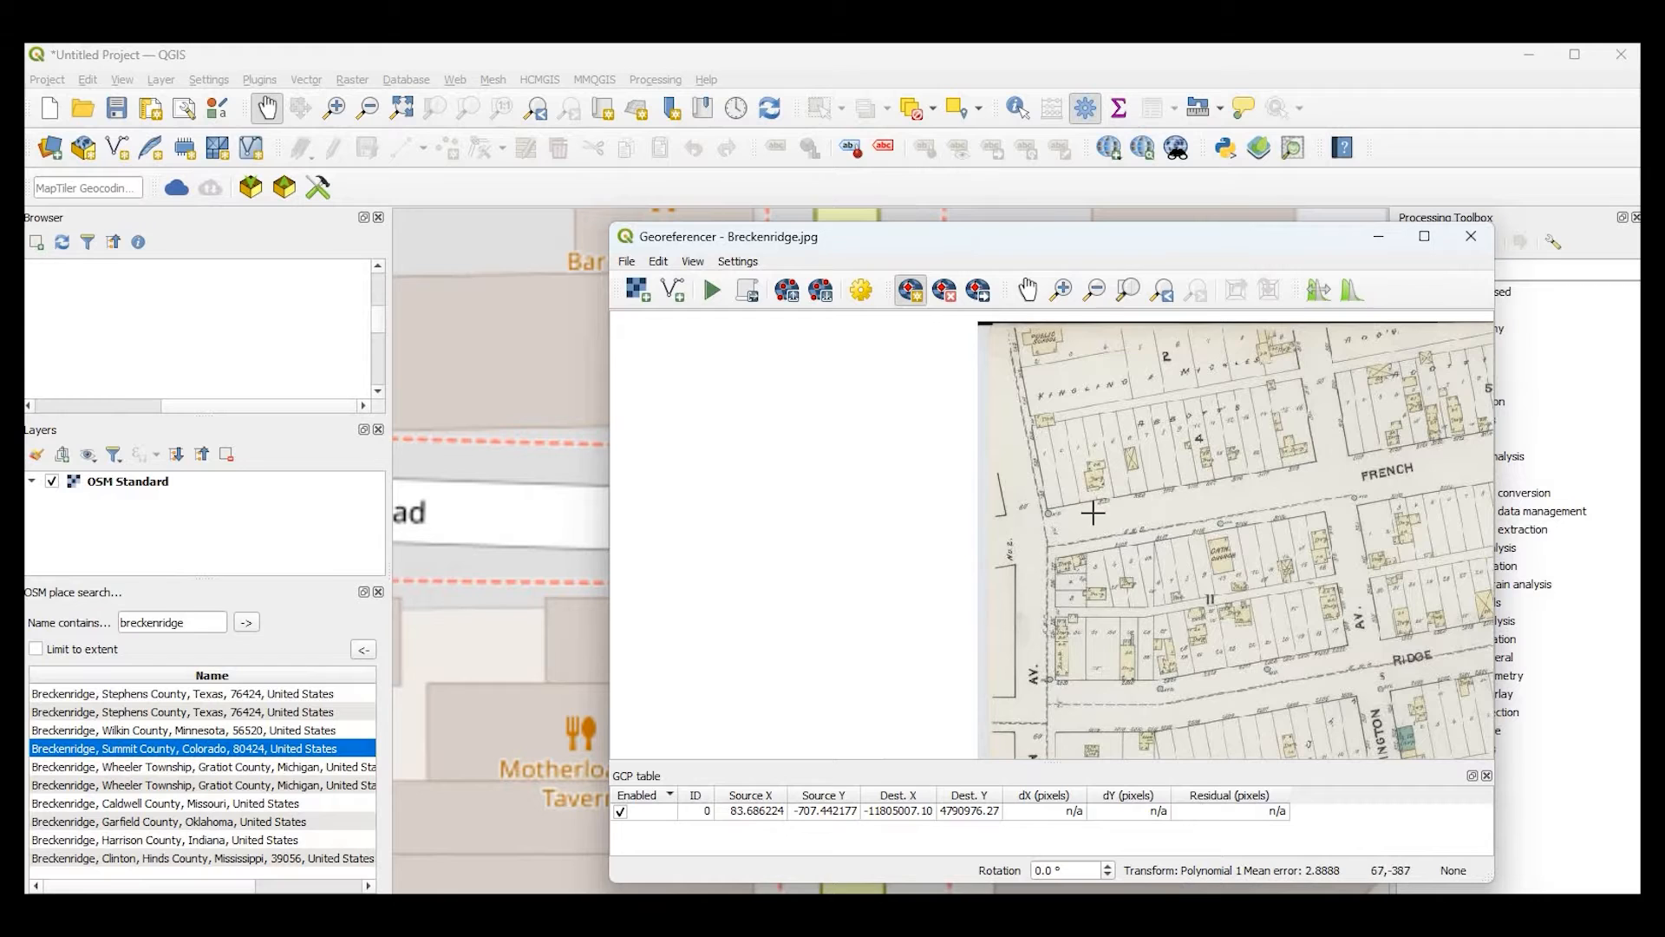
# - Pan to the French and Ridge Street blocks and match a corner to the OSM canvas
pyautogui.moveTo(1092, 513); pyautogui.dragTo(1070, 549)
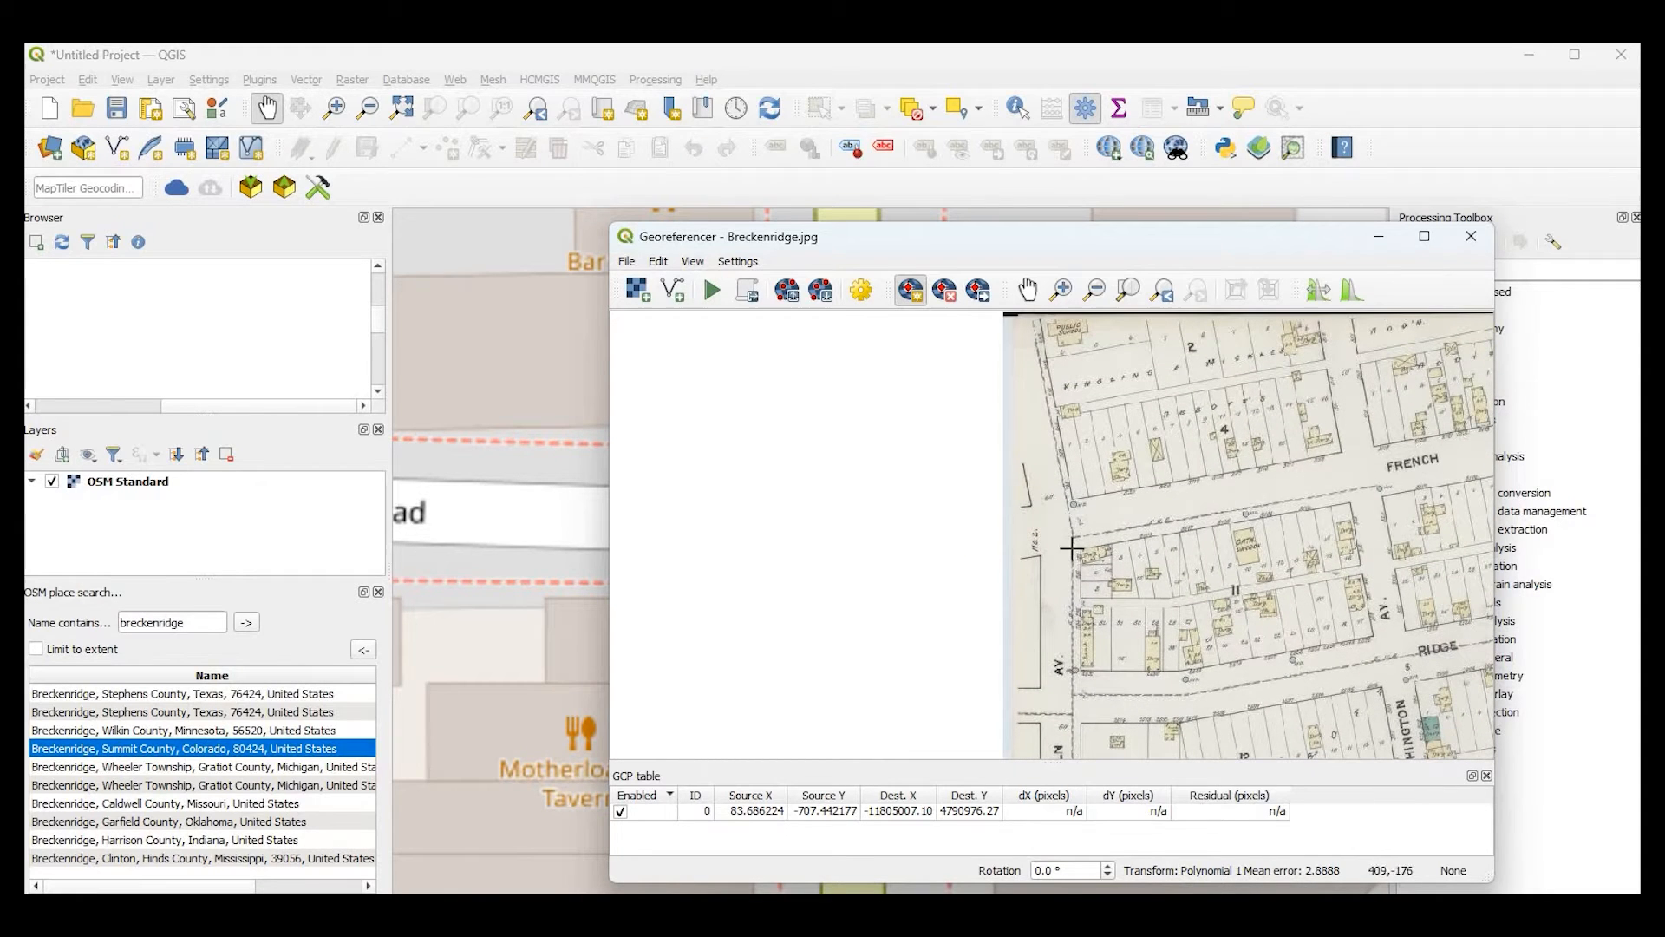
pyautogui.moveTo(1185, 535)
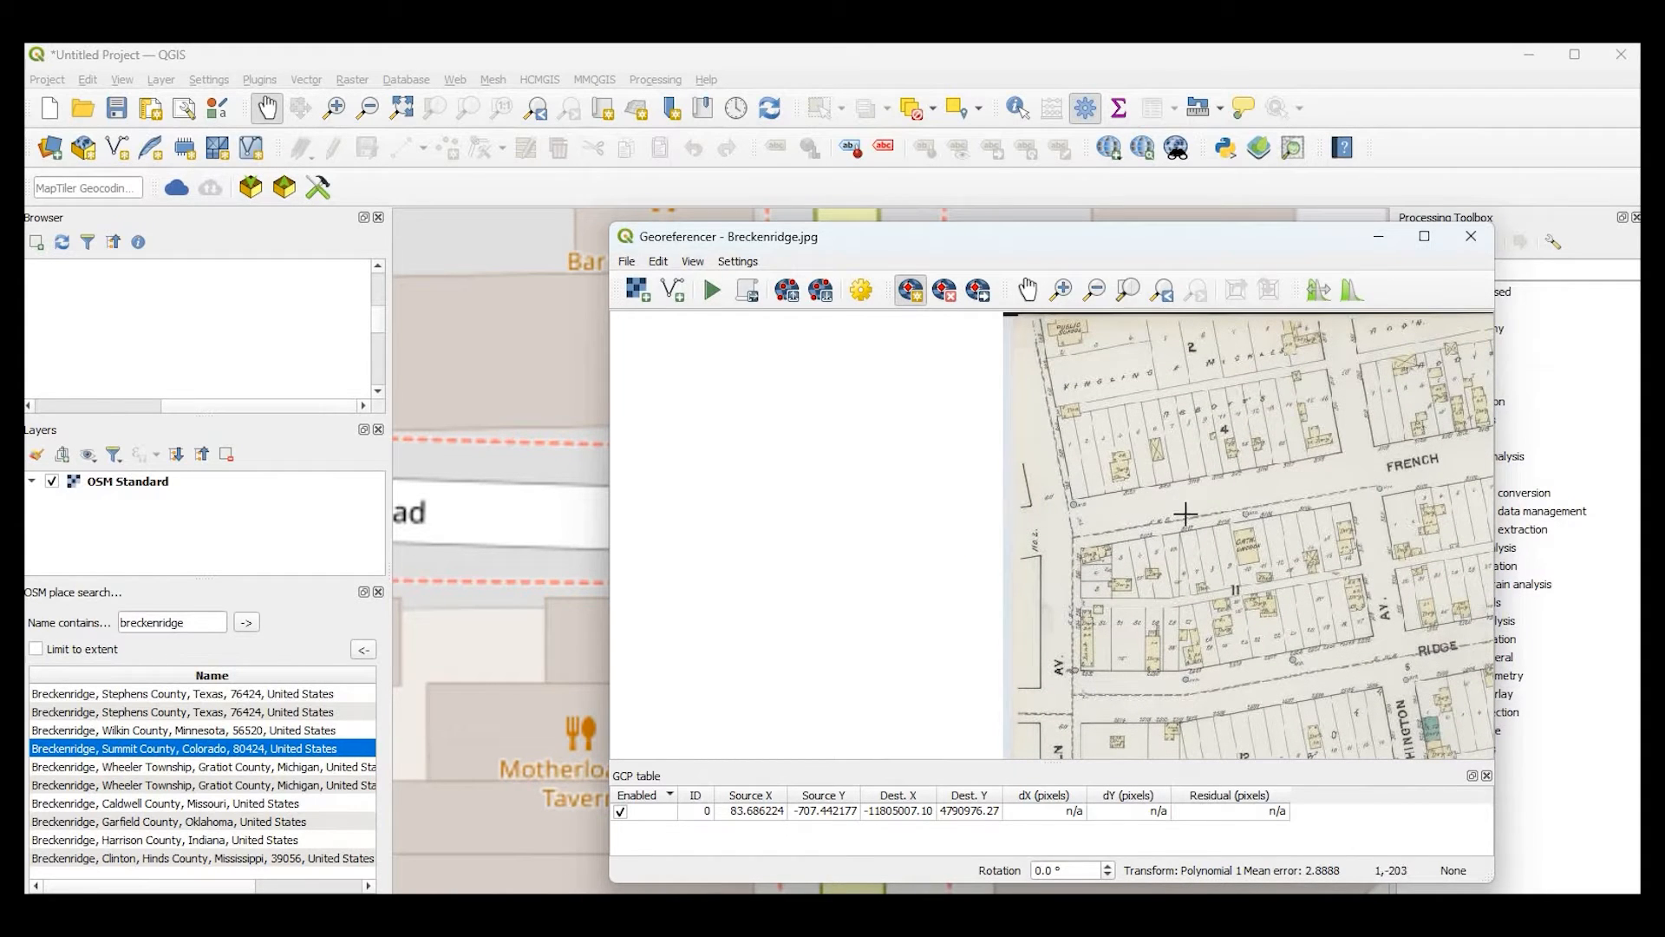
pyautogui.moveTo(1077, 503)
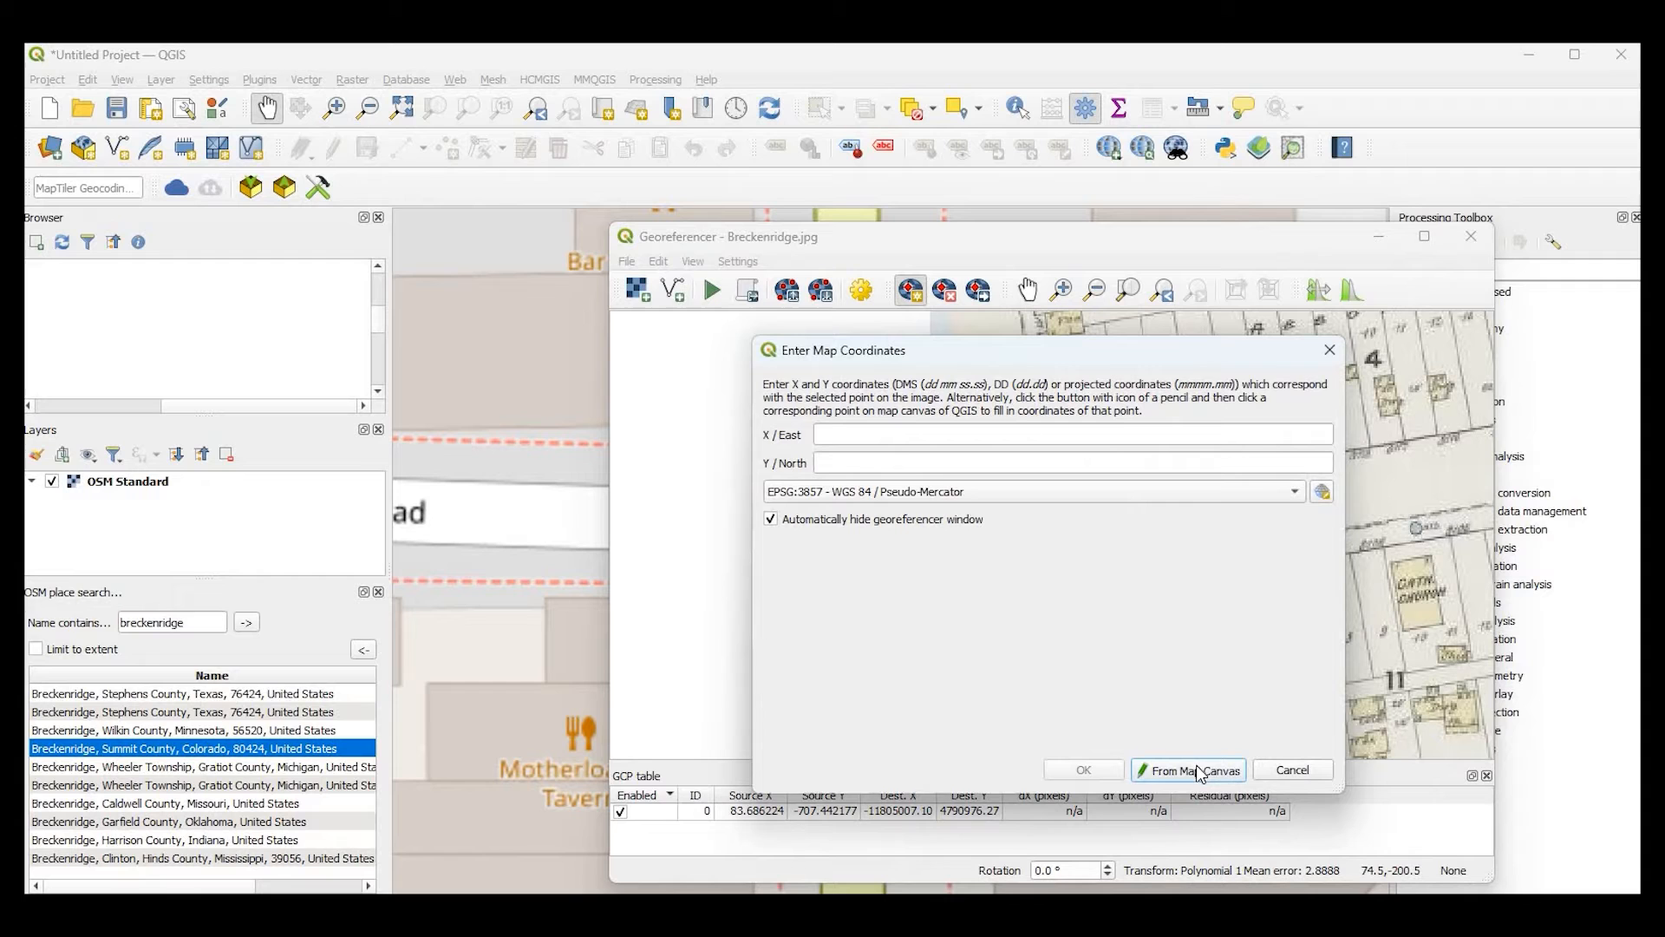
pyautogui.click(1189, 769)
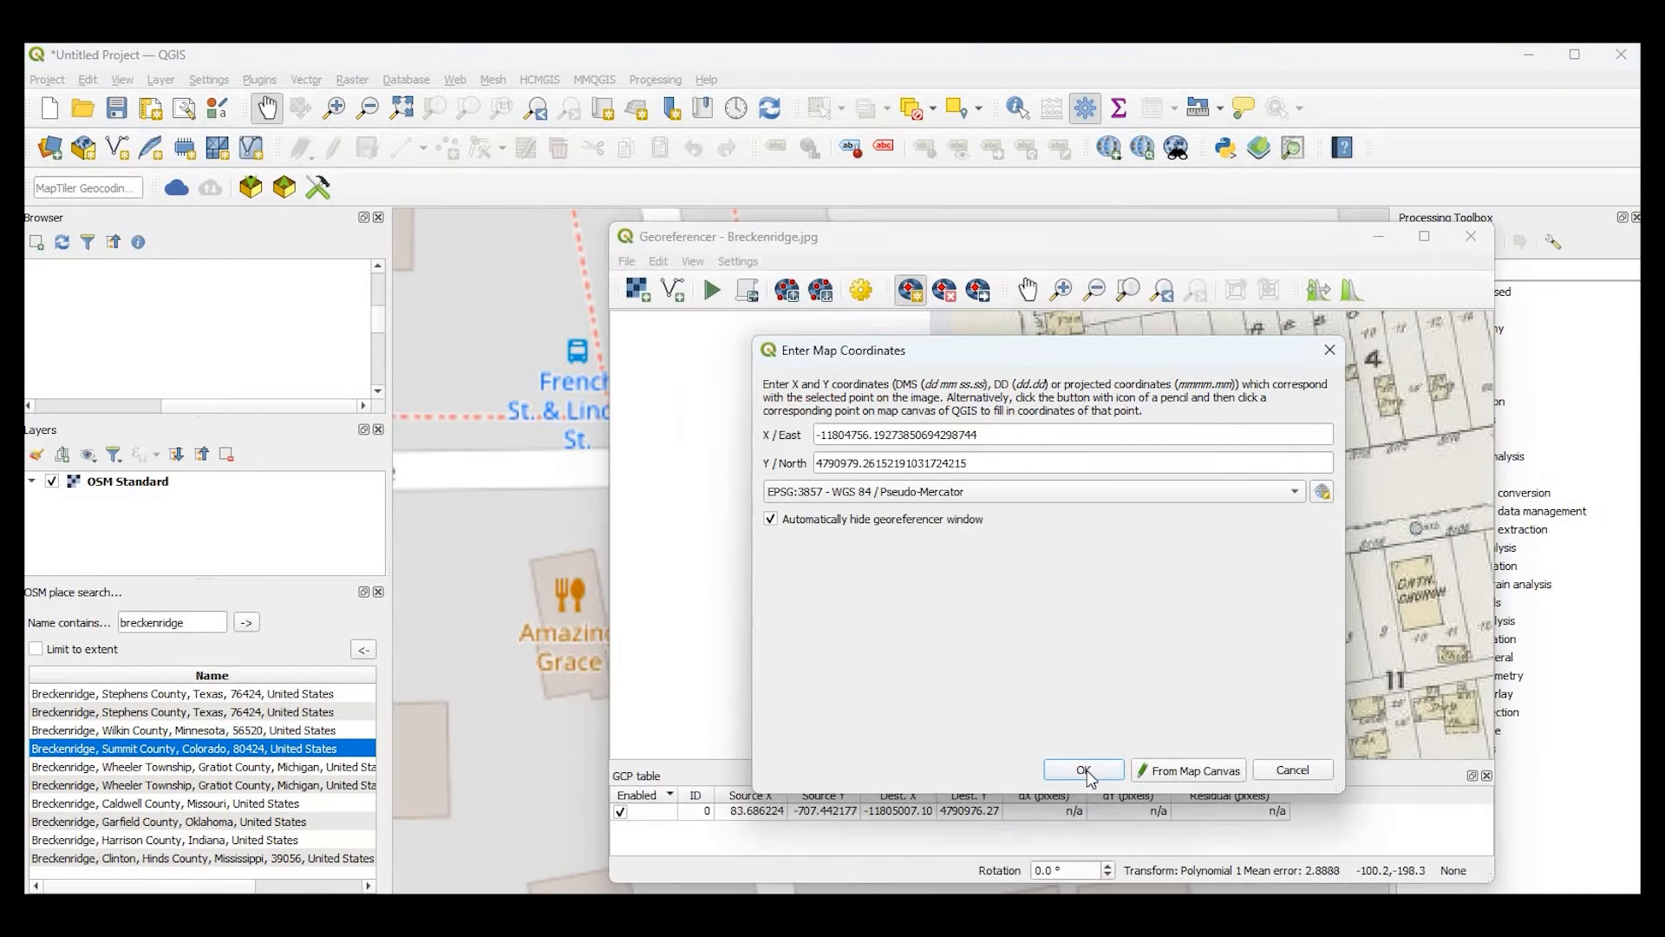
pyautogui.click(1083, 770)
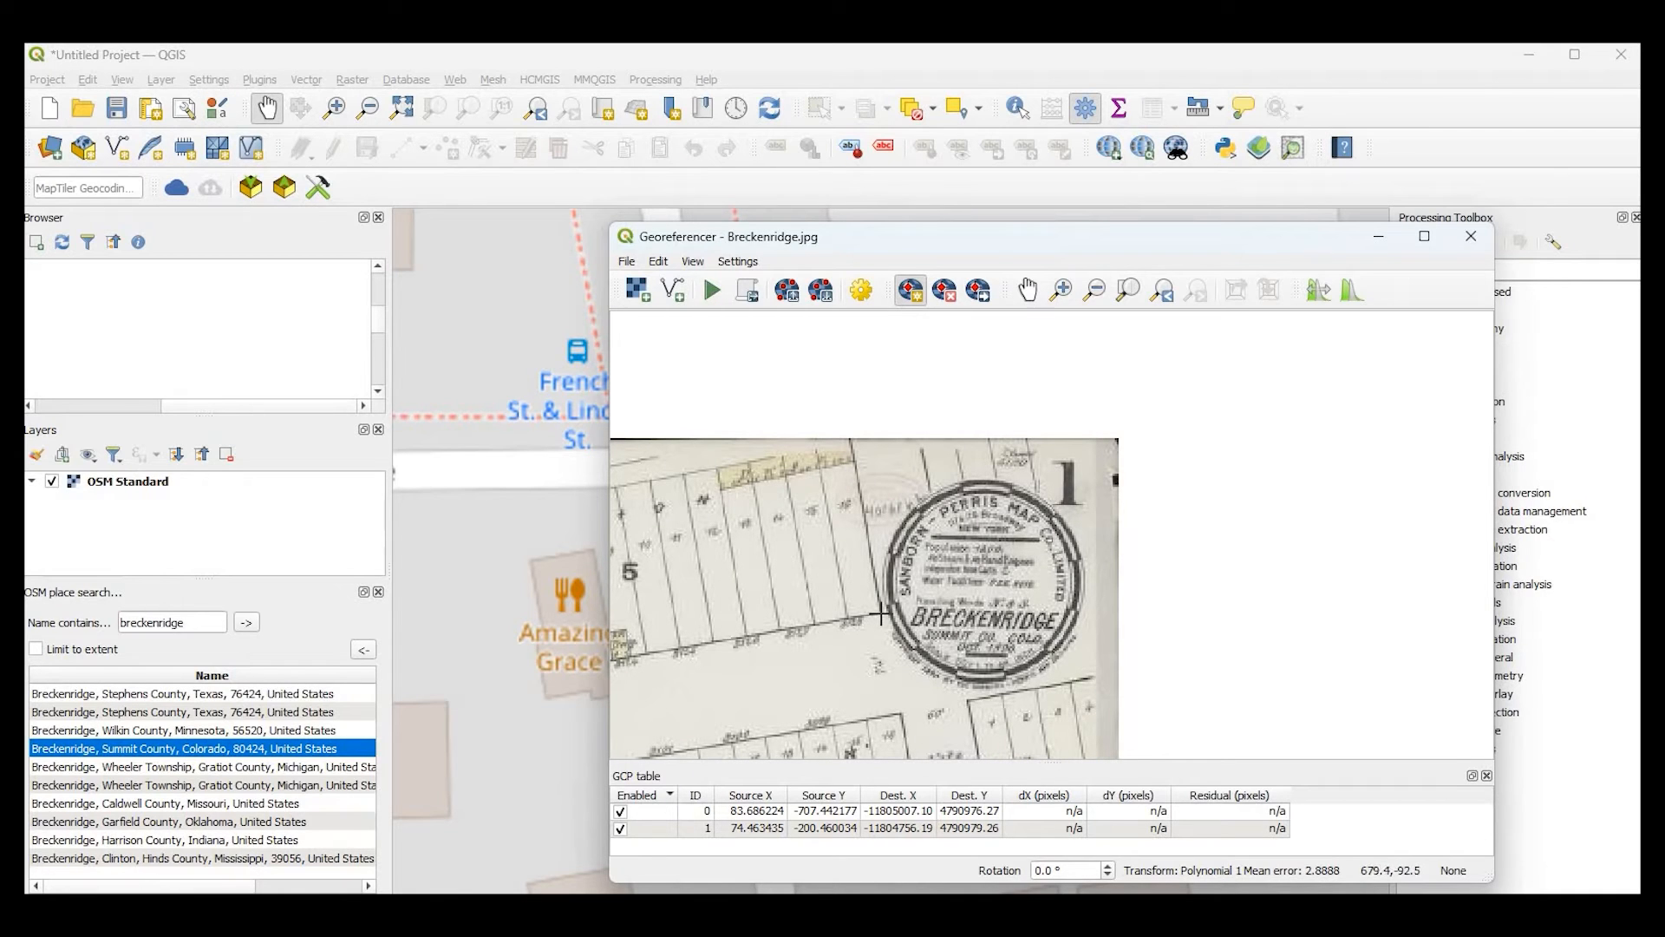
# - Mark a corner beside the Sanborn seal and match it to the OSM canvas location
pyautogui.click(880, 615)
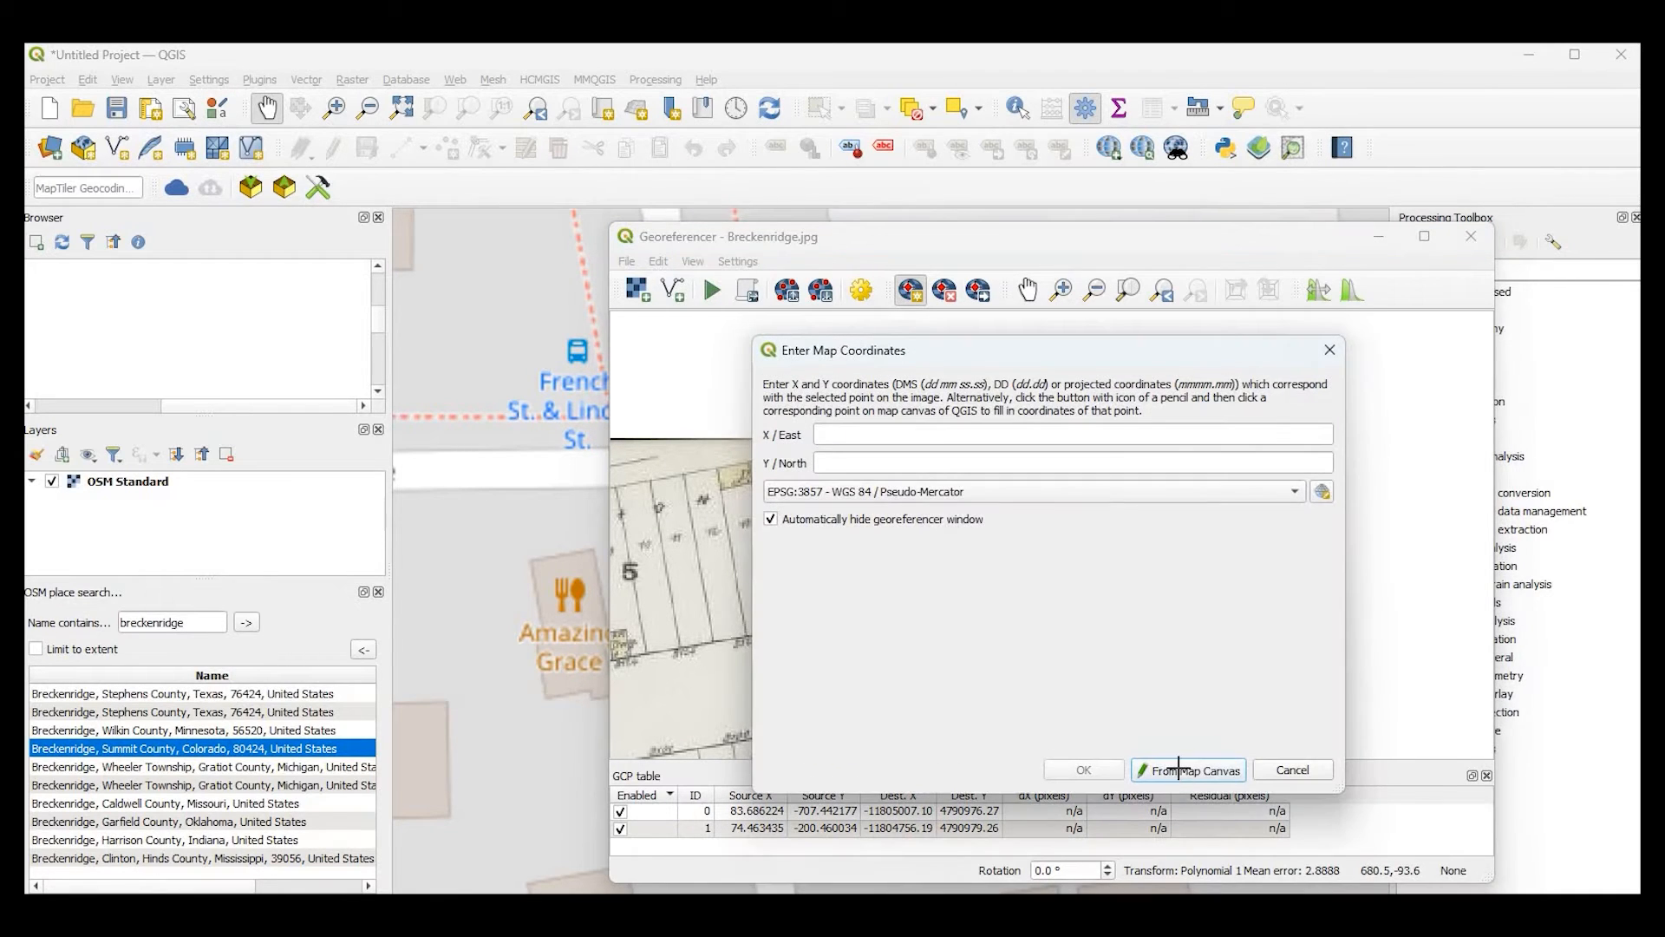
pyautogui.click(1188, 769)
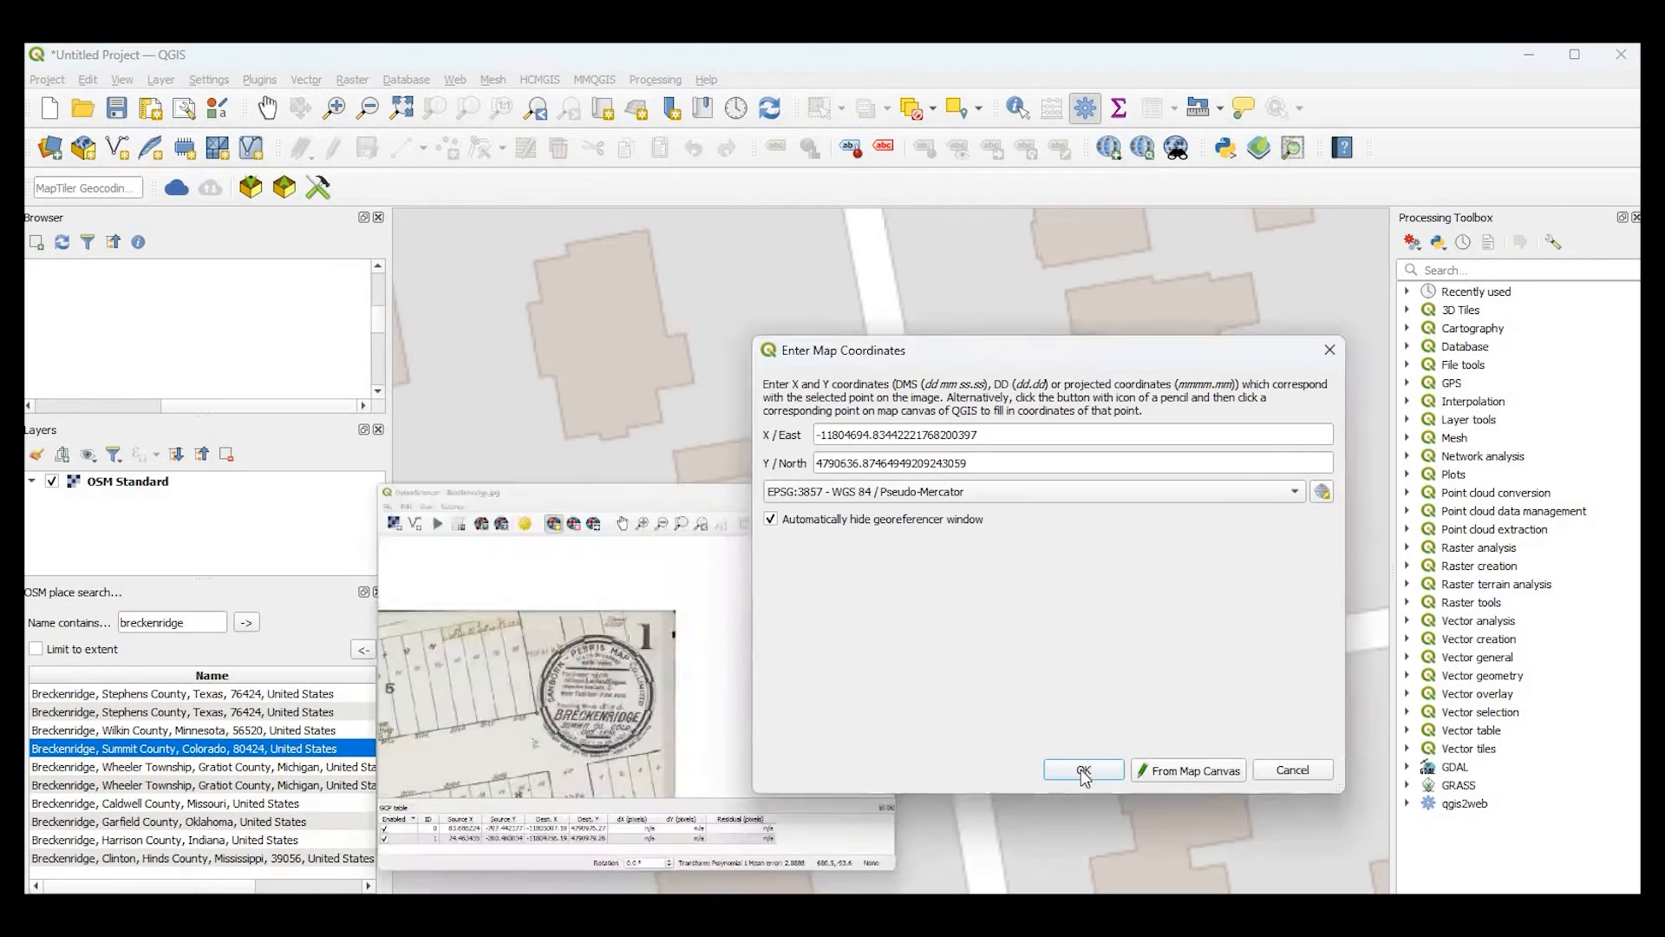
pyautogui.click(1084, 769)
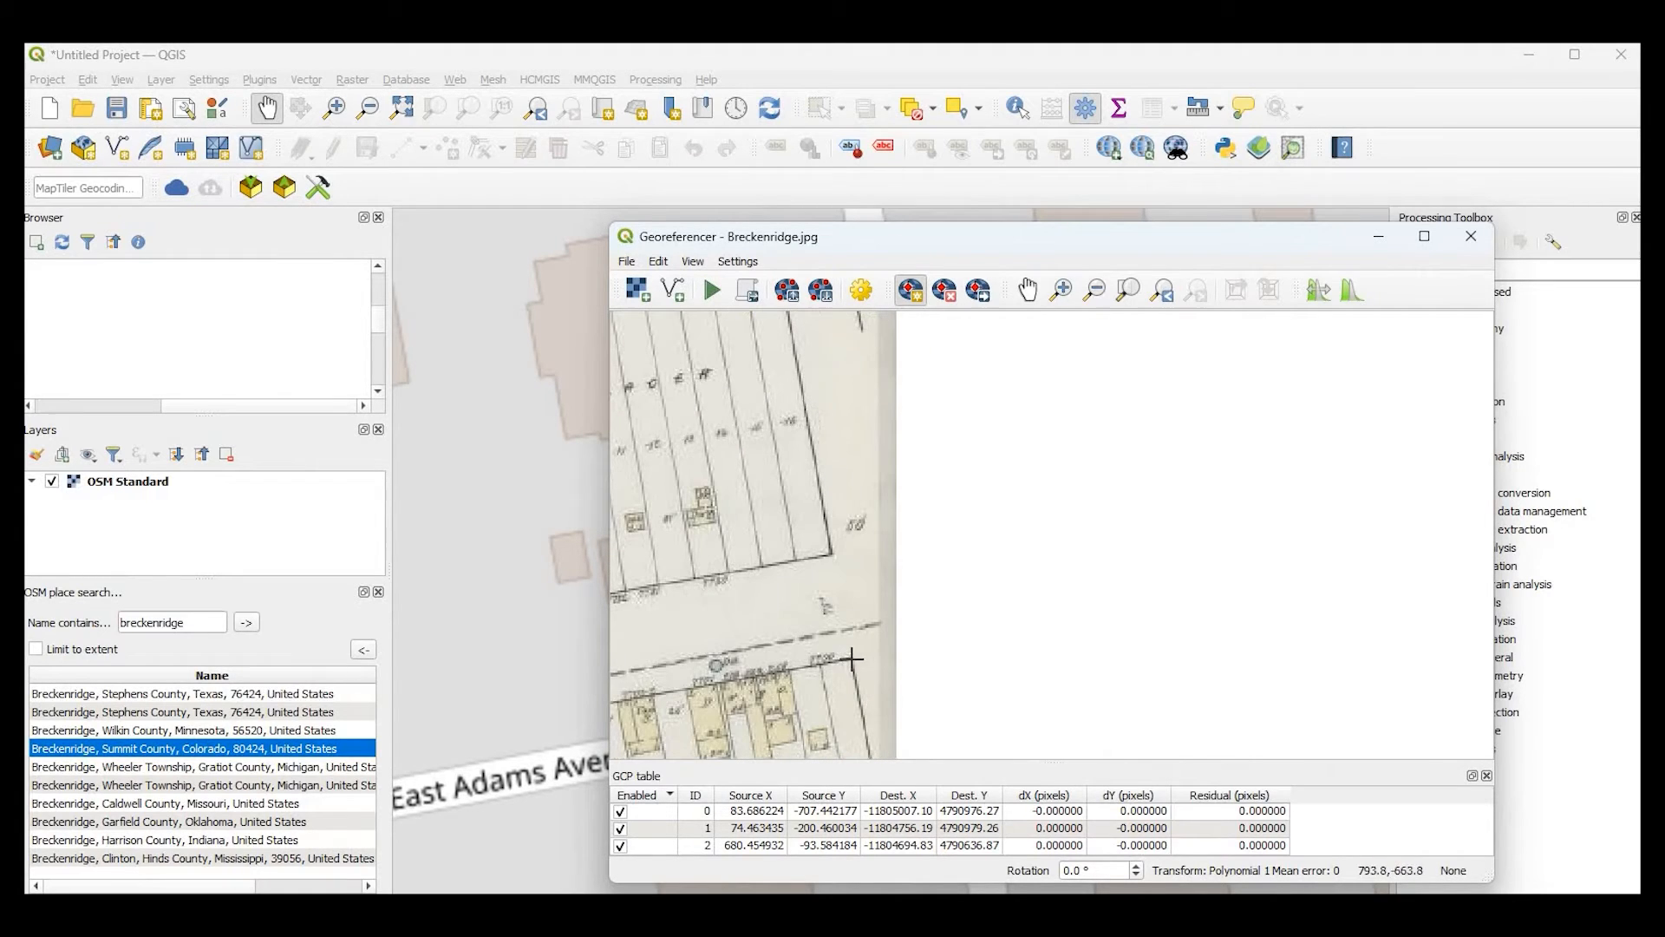
# - Mark a lower street corner and match it to the spot near East Adams Avenue
pyautogui.click(854, 659)
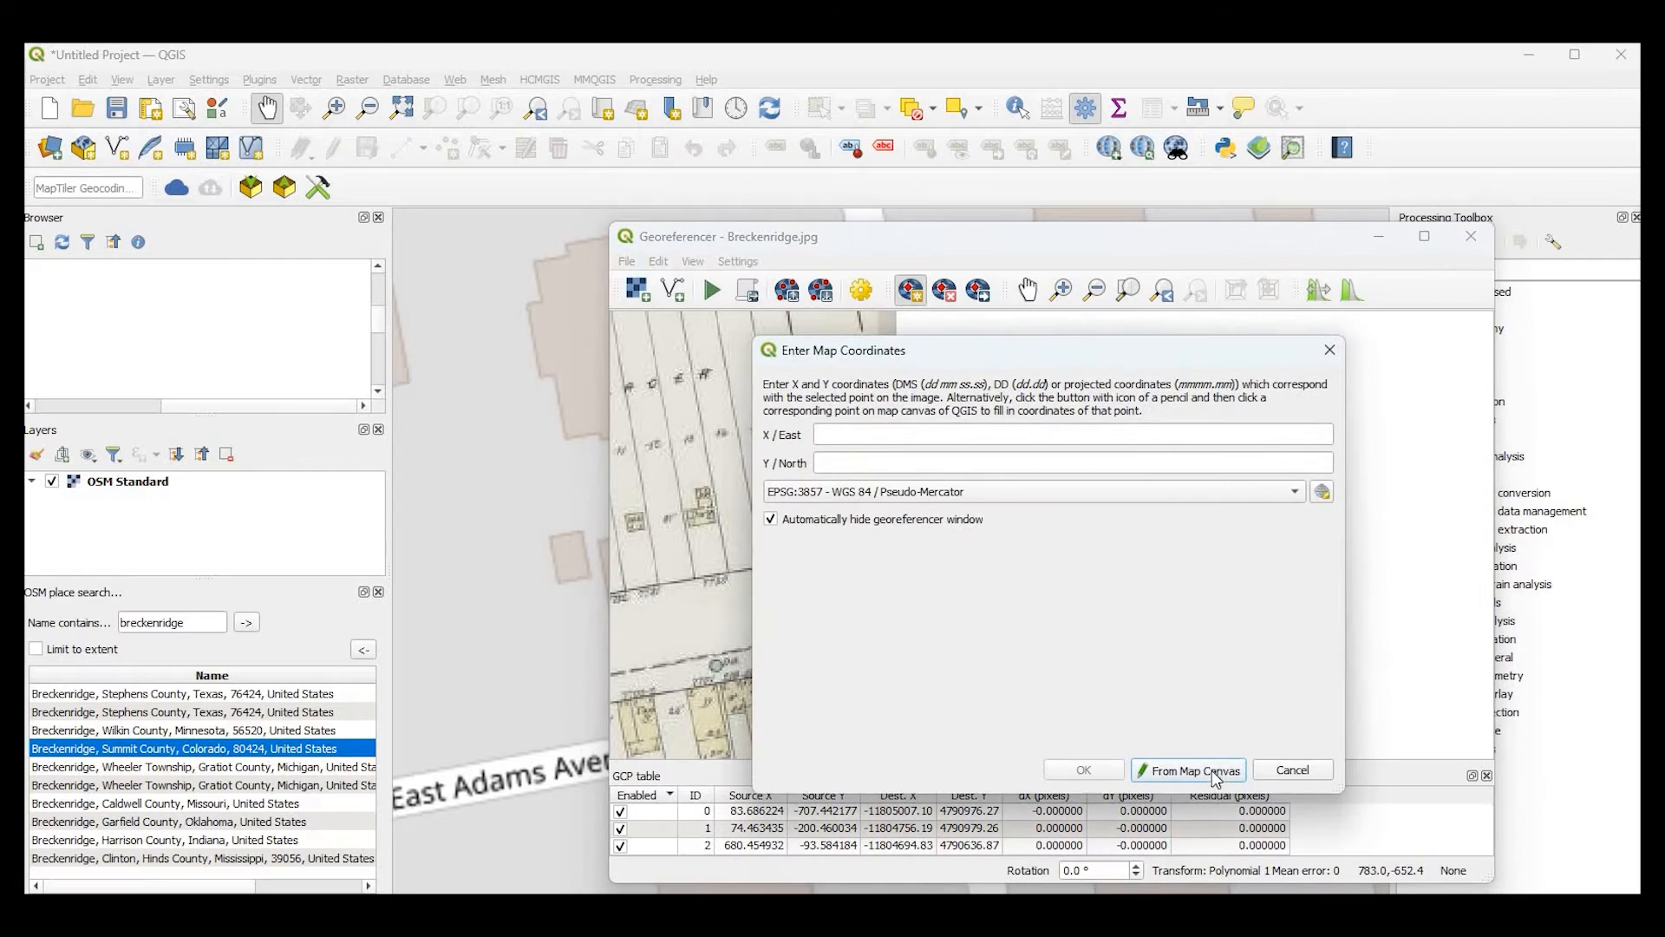
pyautogui.click(1188, 769)
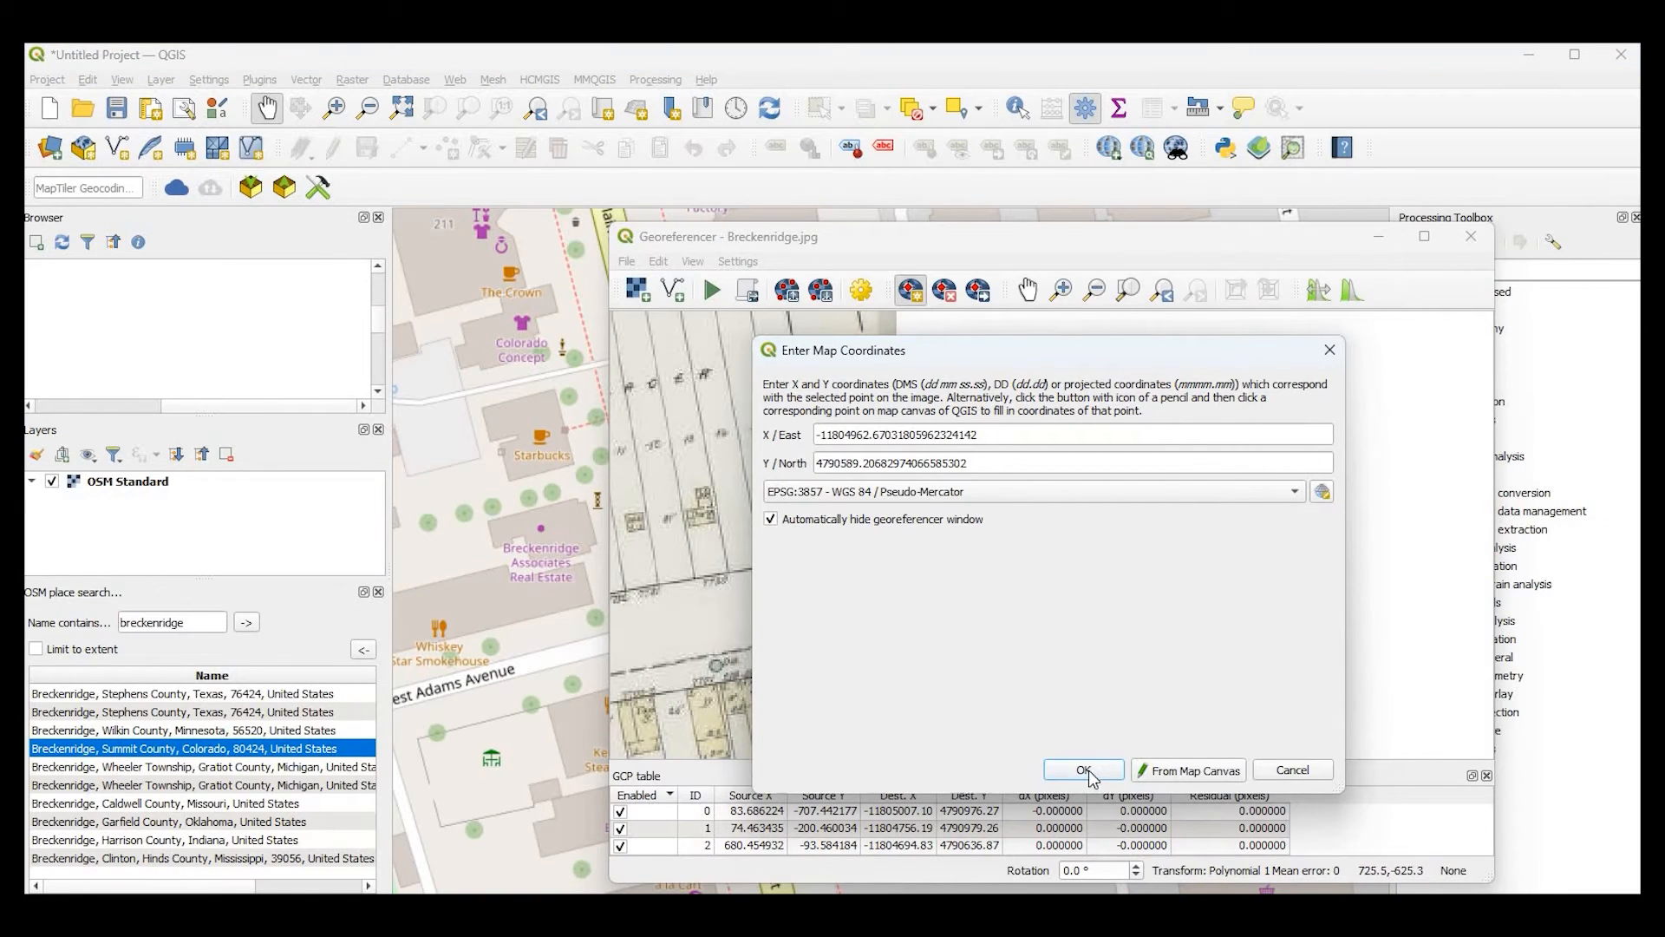
pyautogui.click(1084, 770)
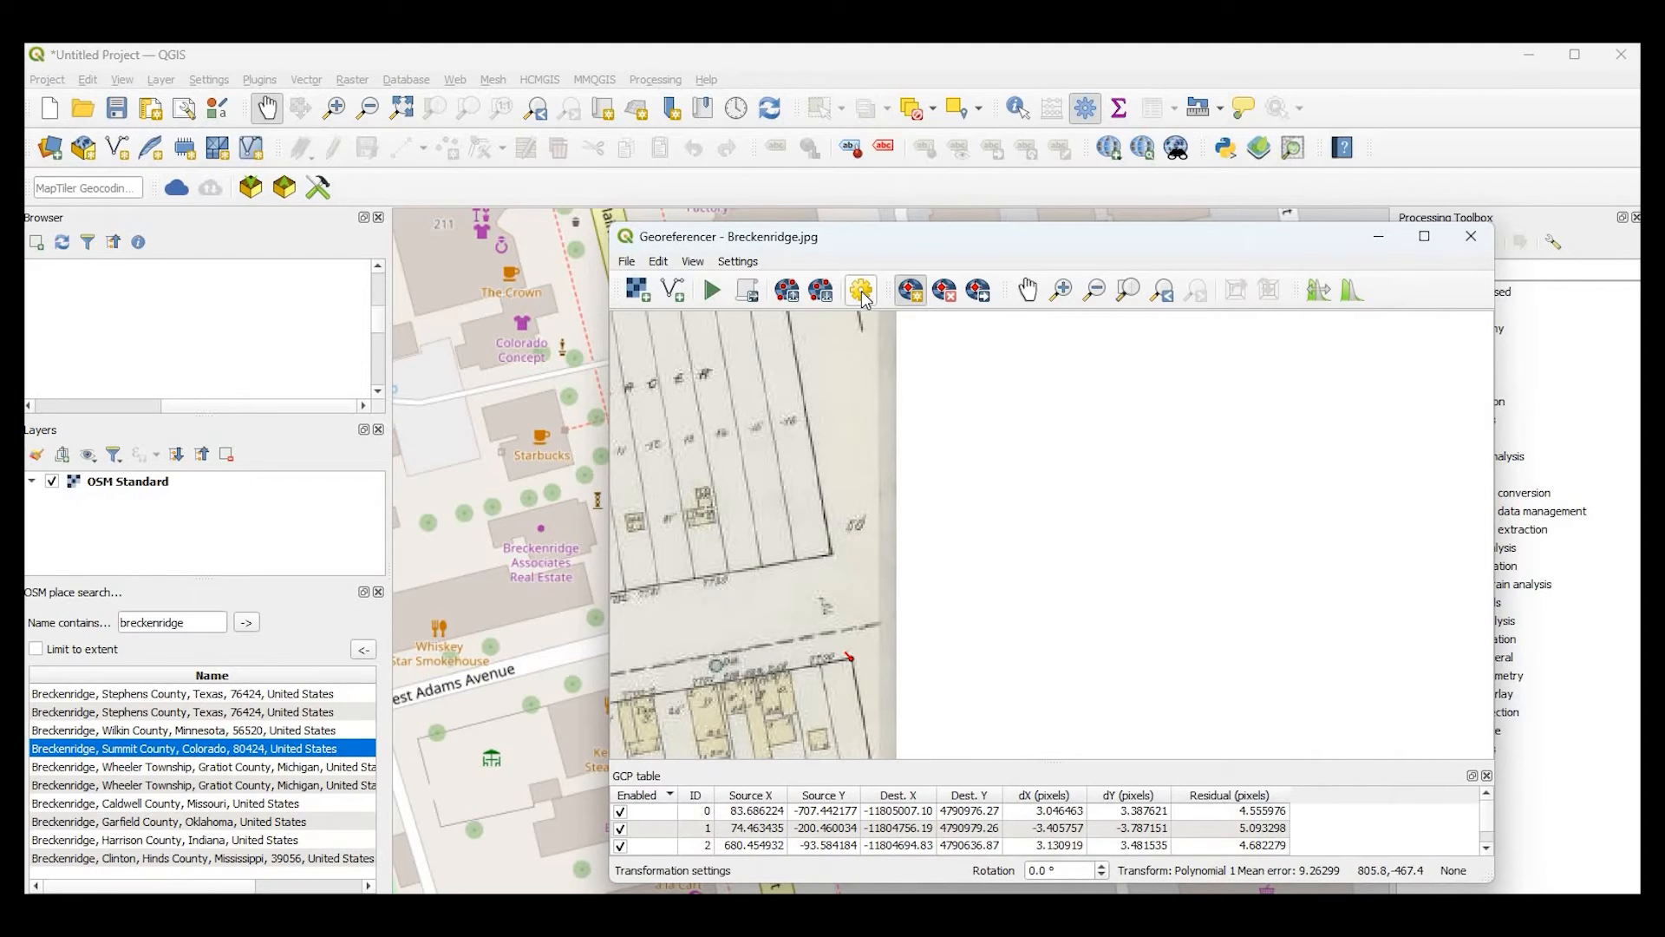
pyautogui.moveTo(863, 298)
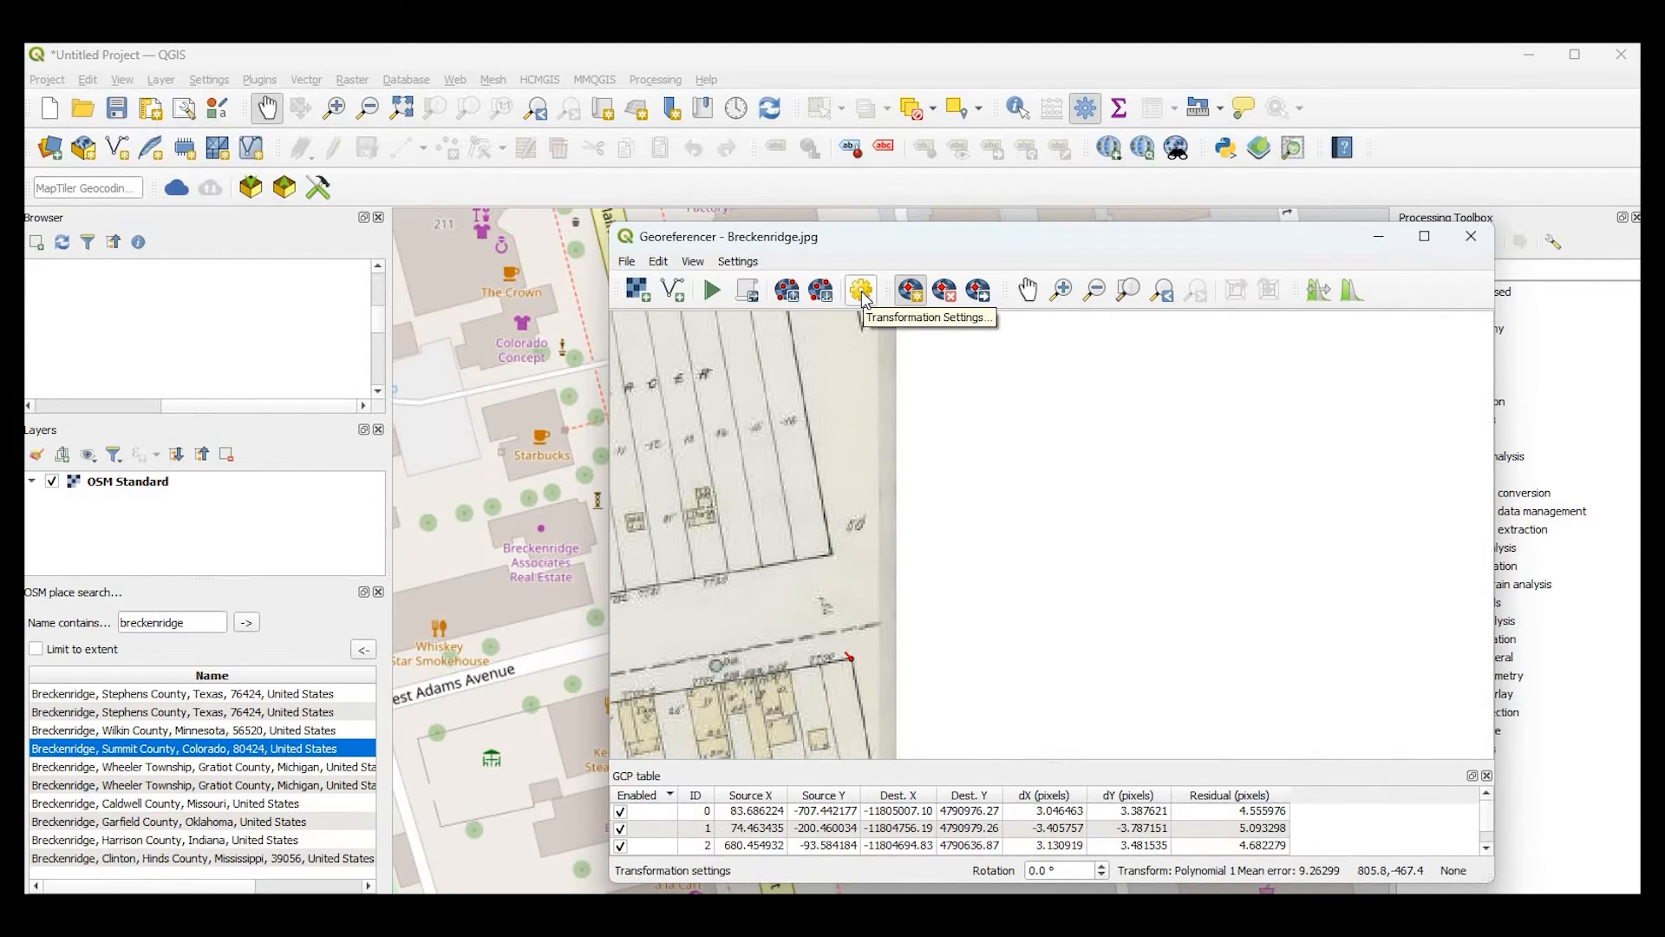
# - Choose Polynomial 1 as the transformation type in Transformation Settings
pyautogui.click(861, 289)
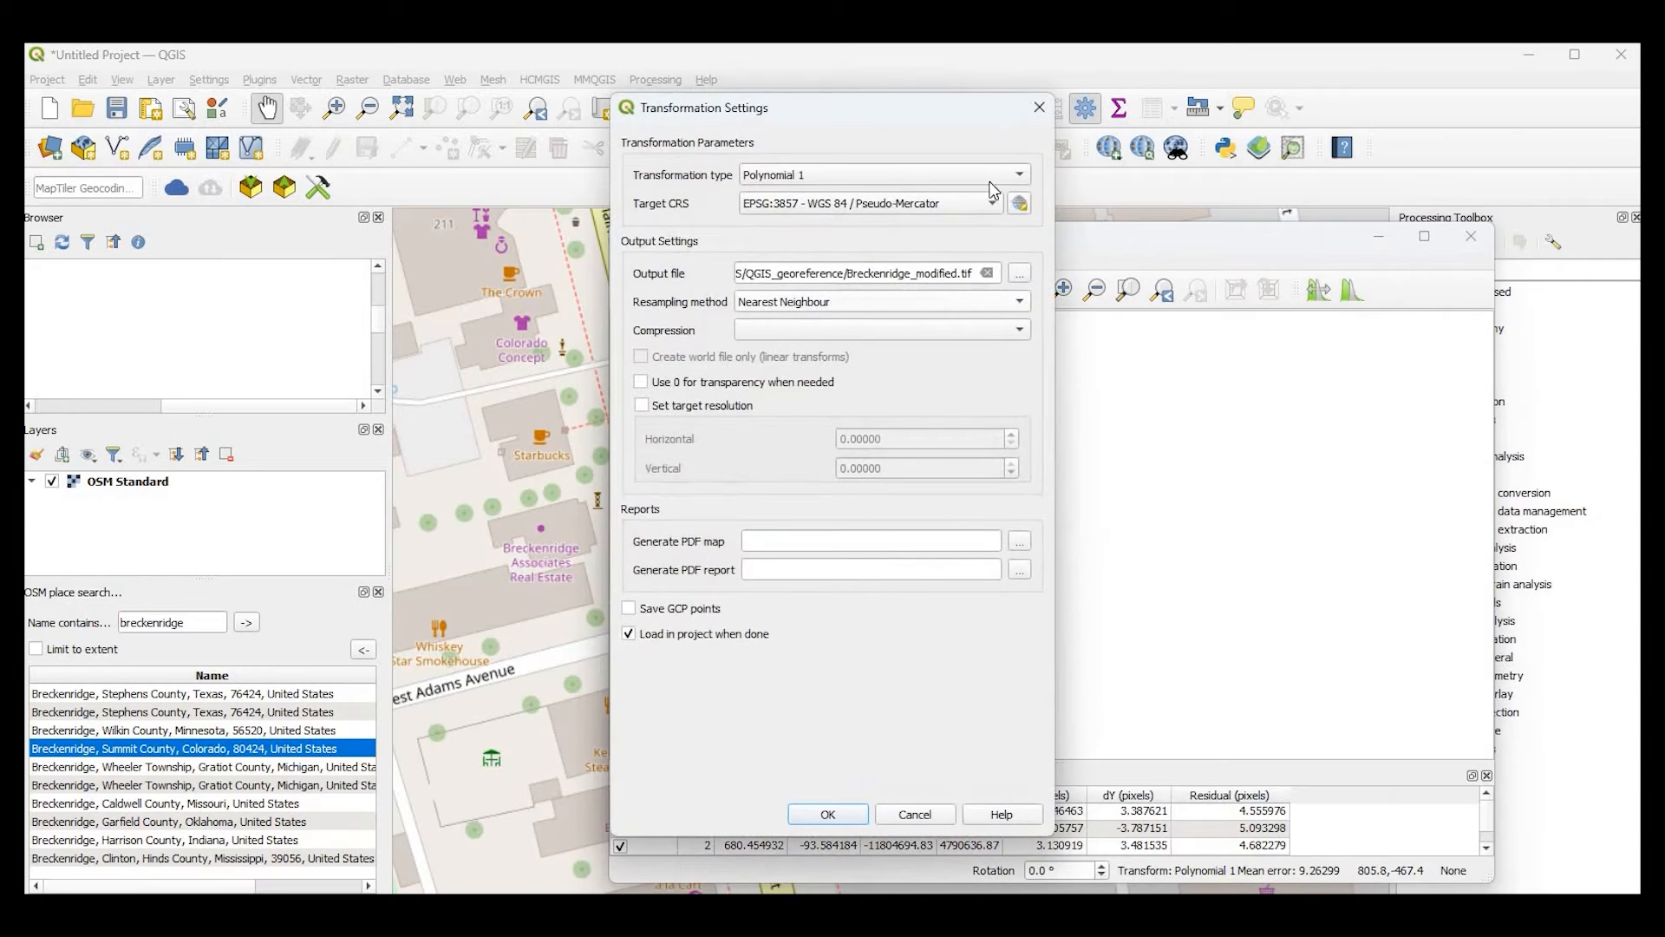
pyautogui.click(884, 174)
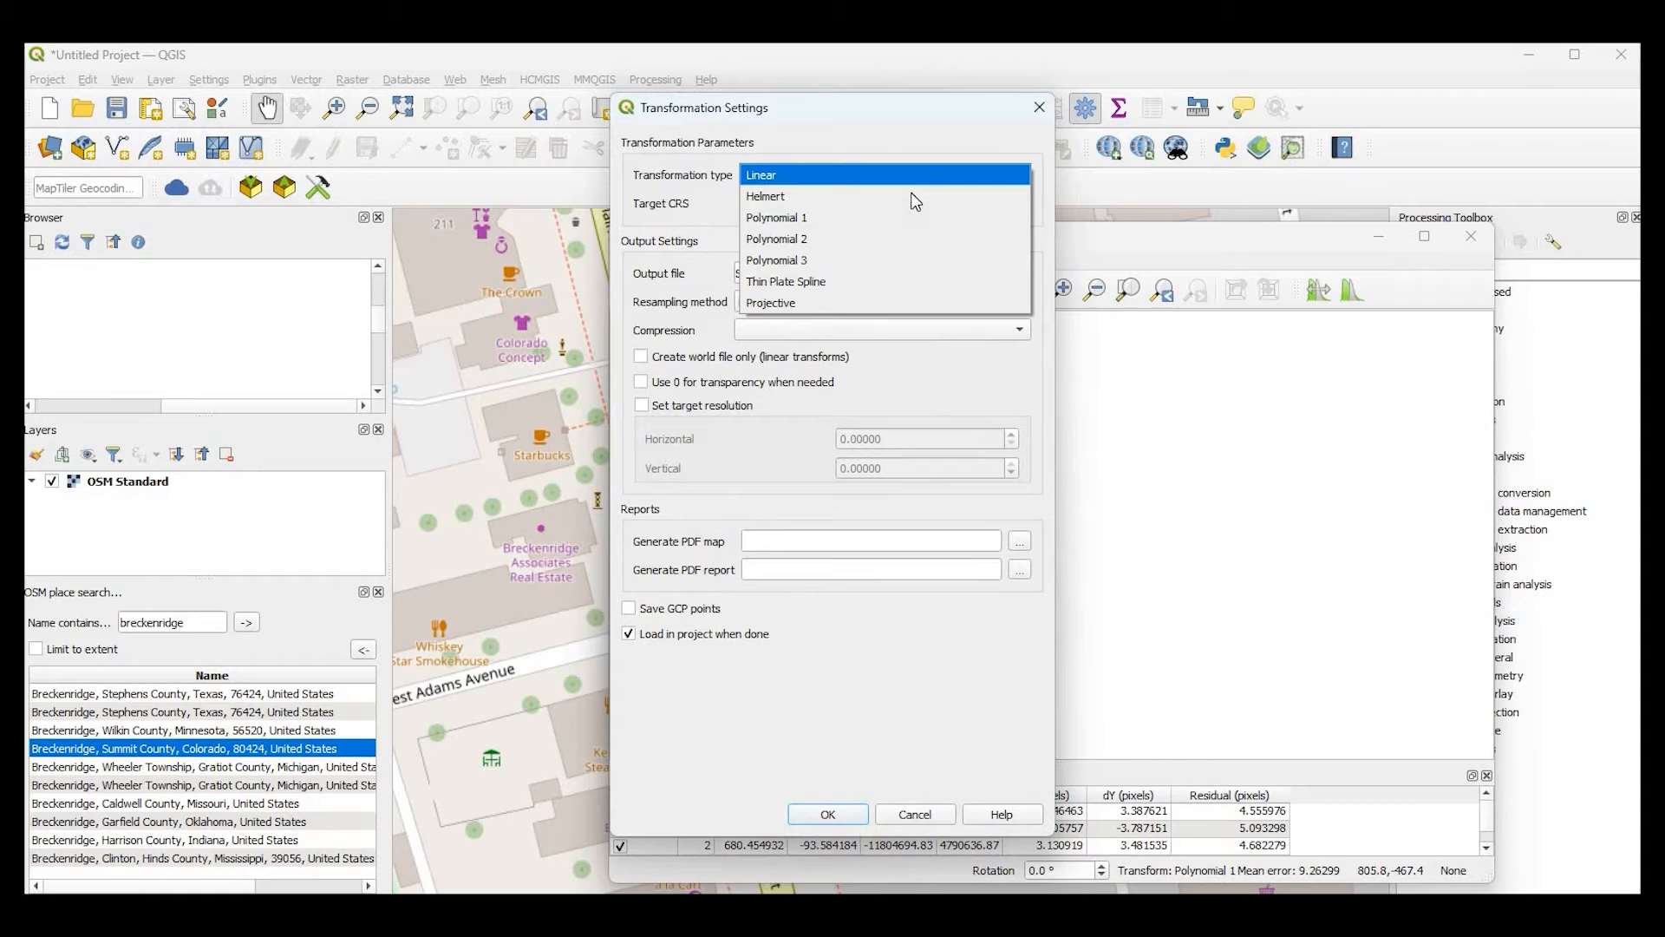
pyautogui.moveTo(913, 200)
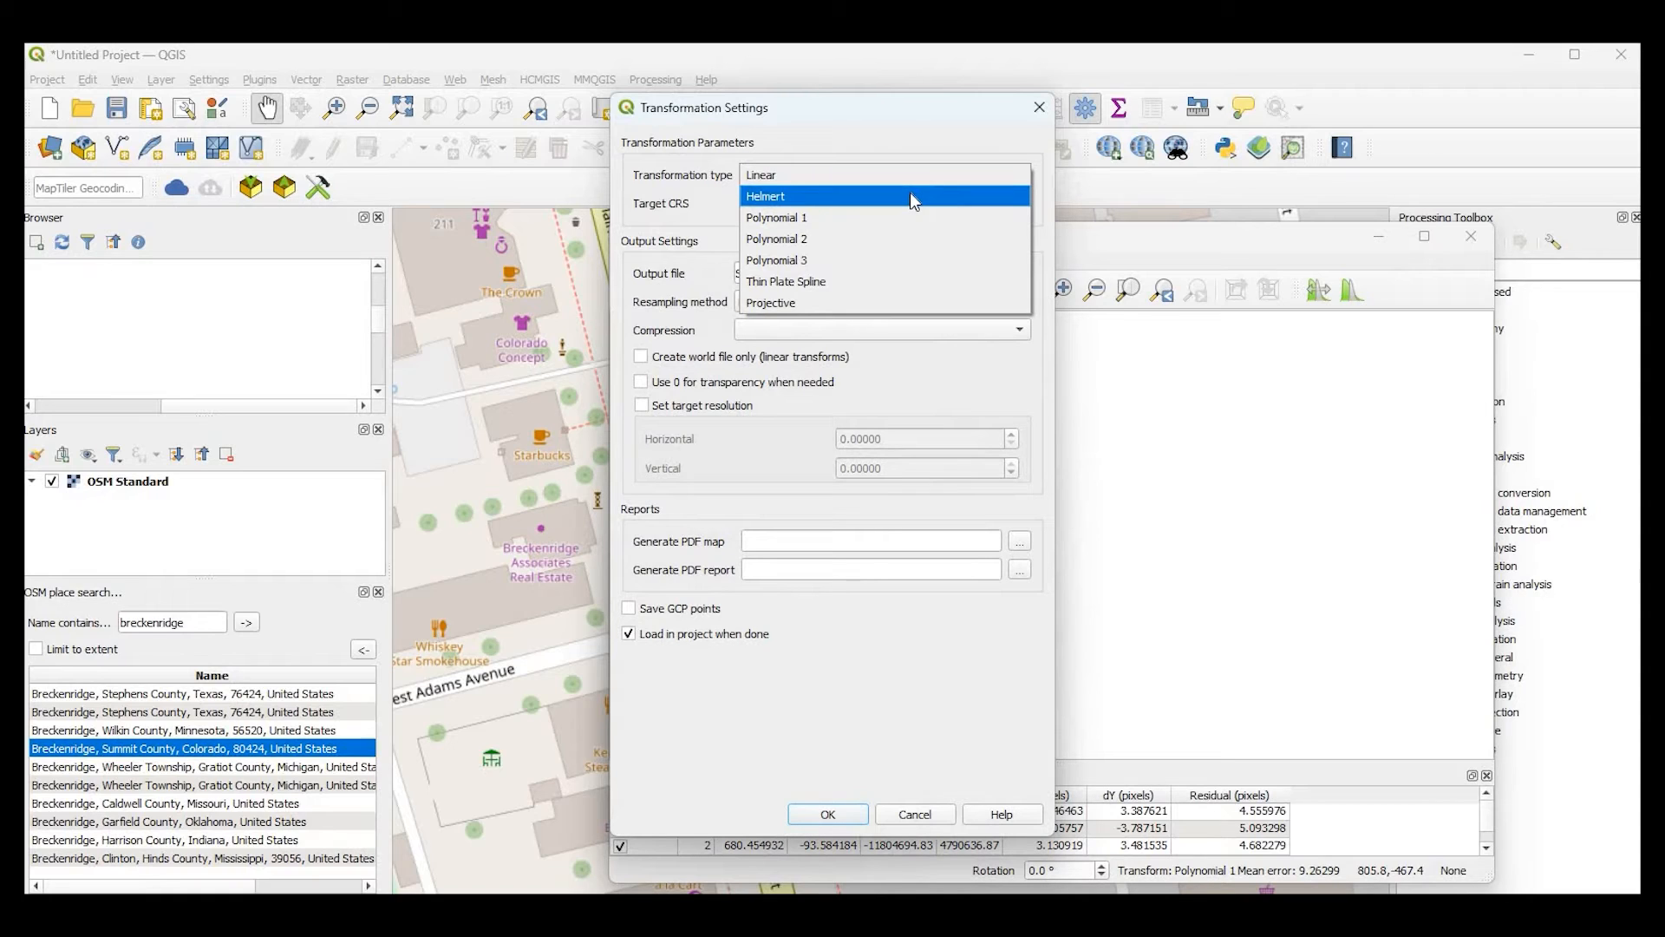
pyautogui.moveTo(906, 225)
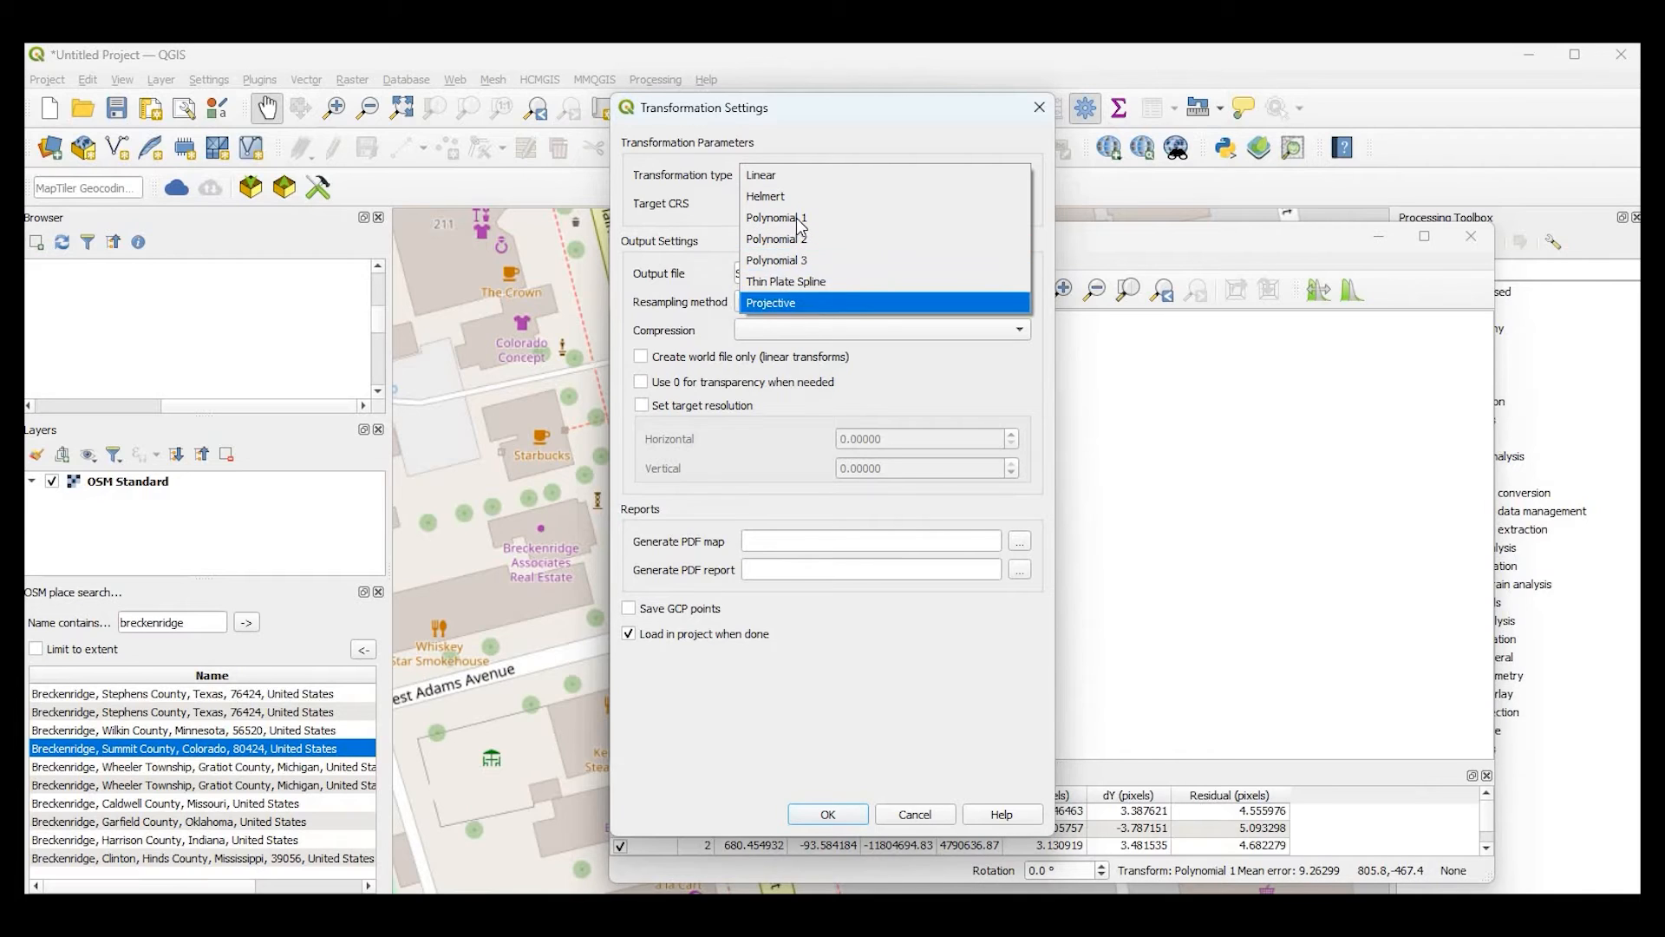
pyautogui.moveTo(804, 218)
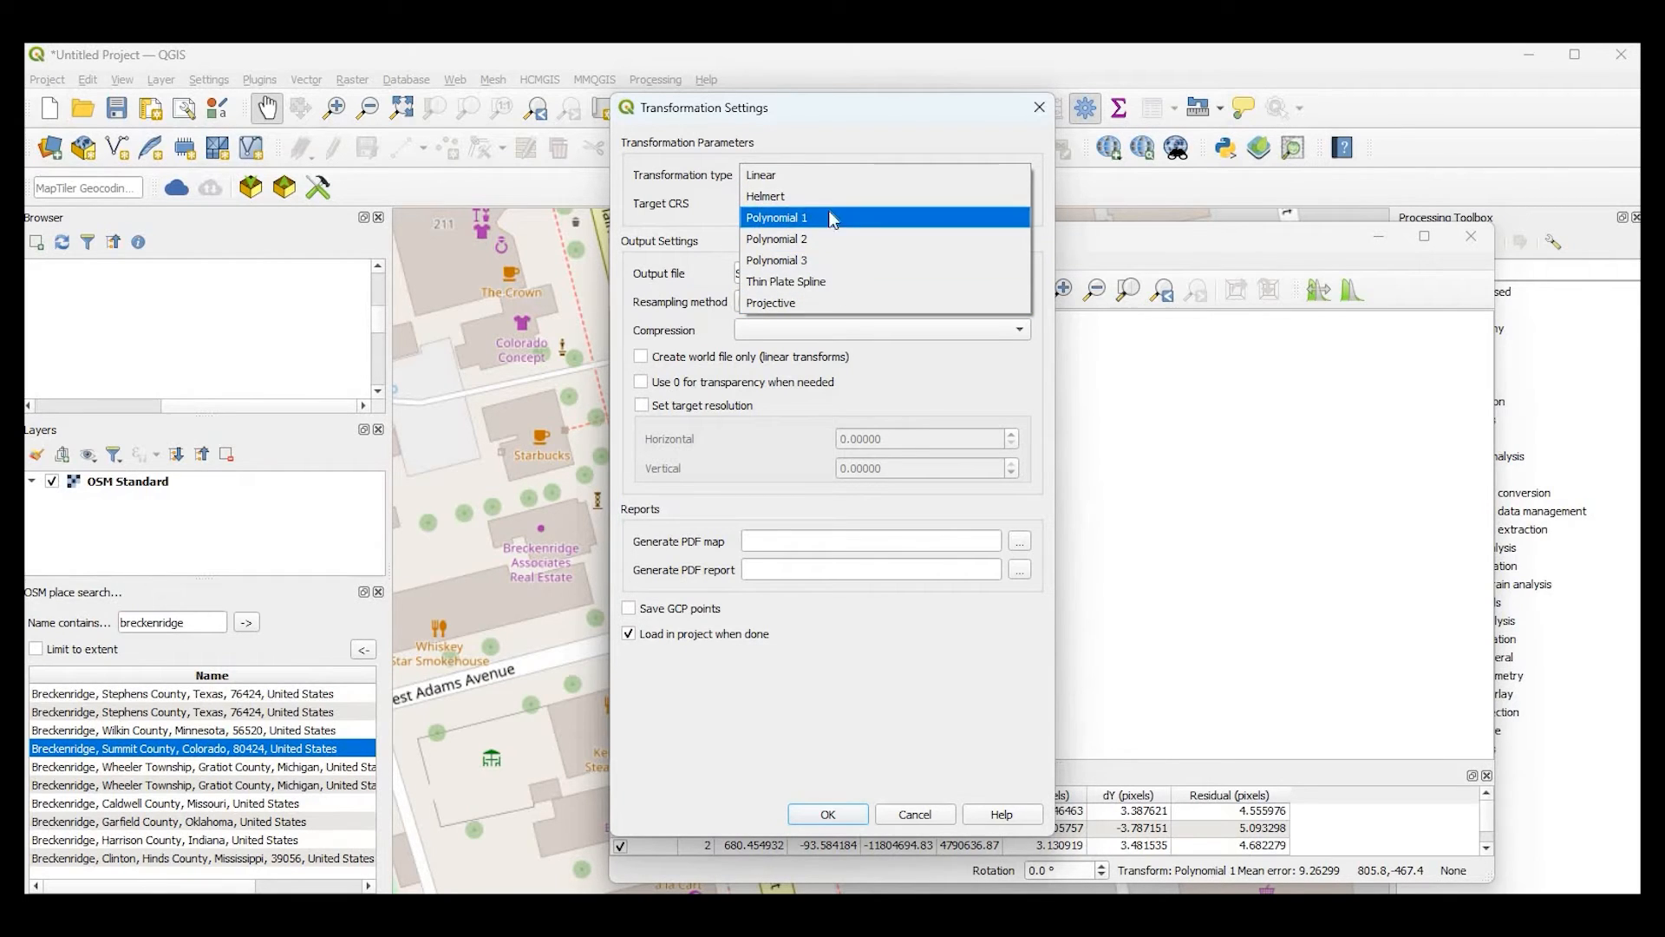
pyautogui.moveTo(791, 236)
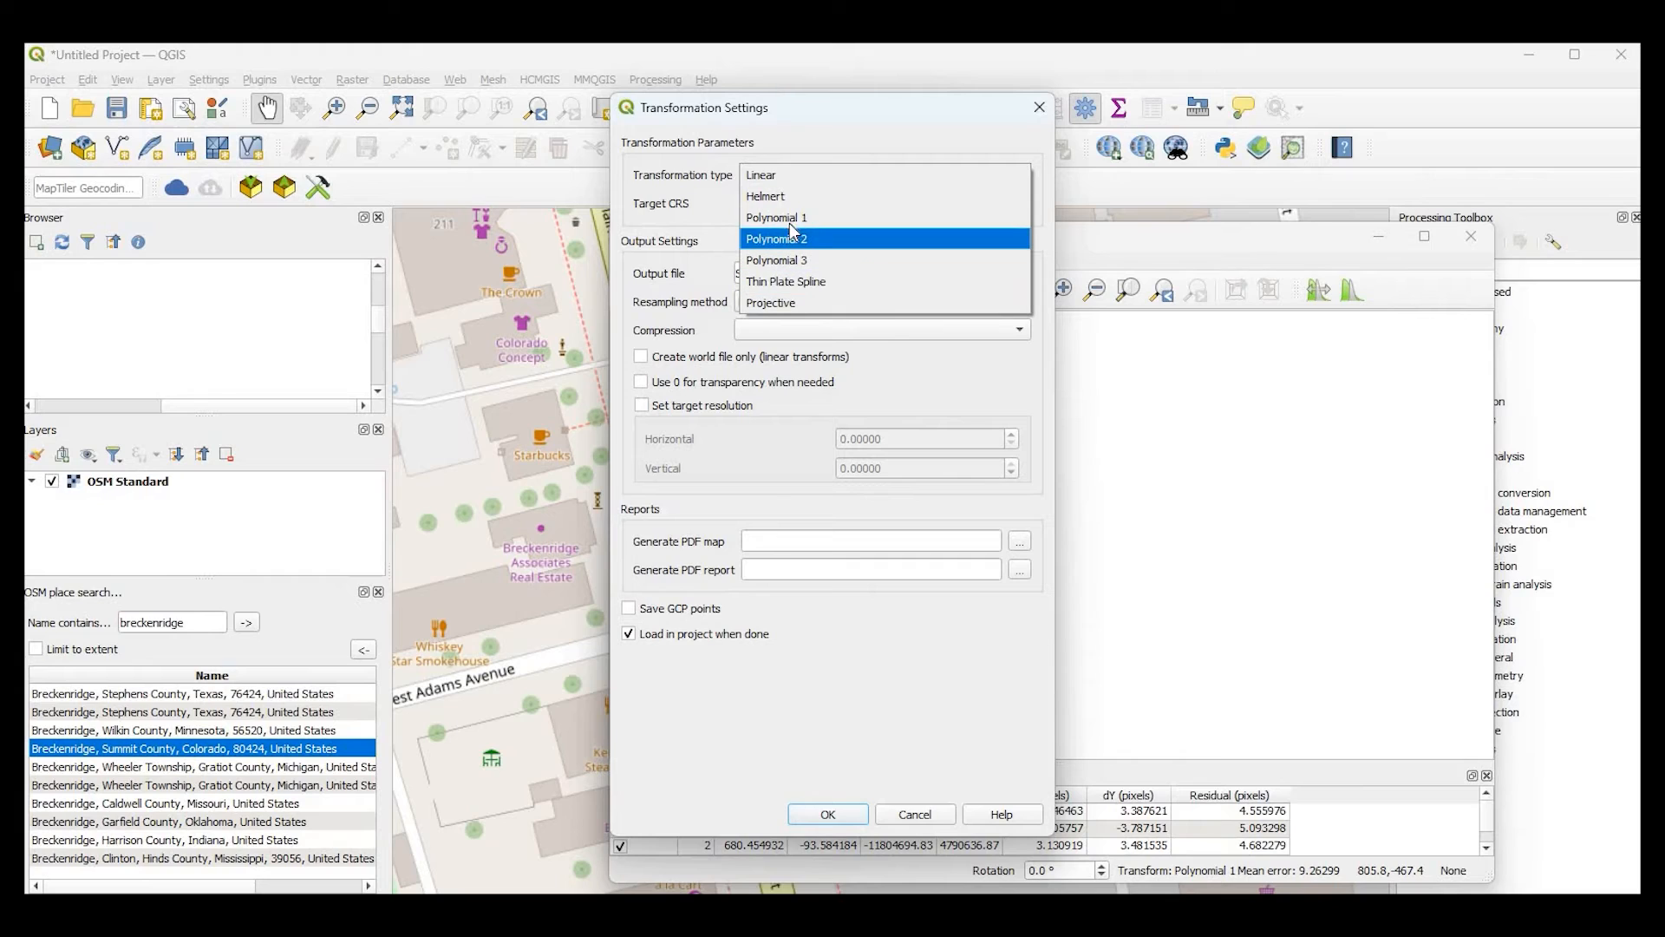
pyautogui.moveTo(820, 222)
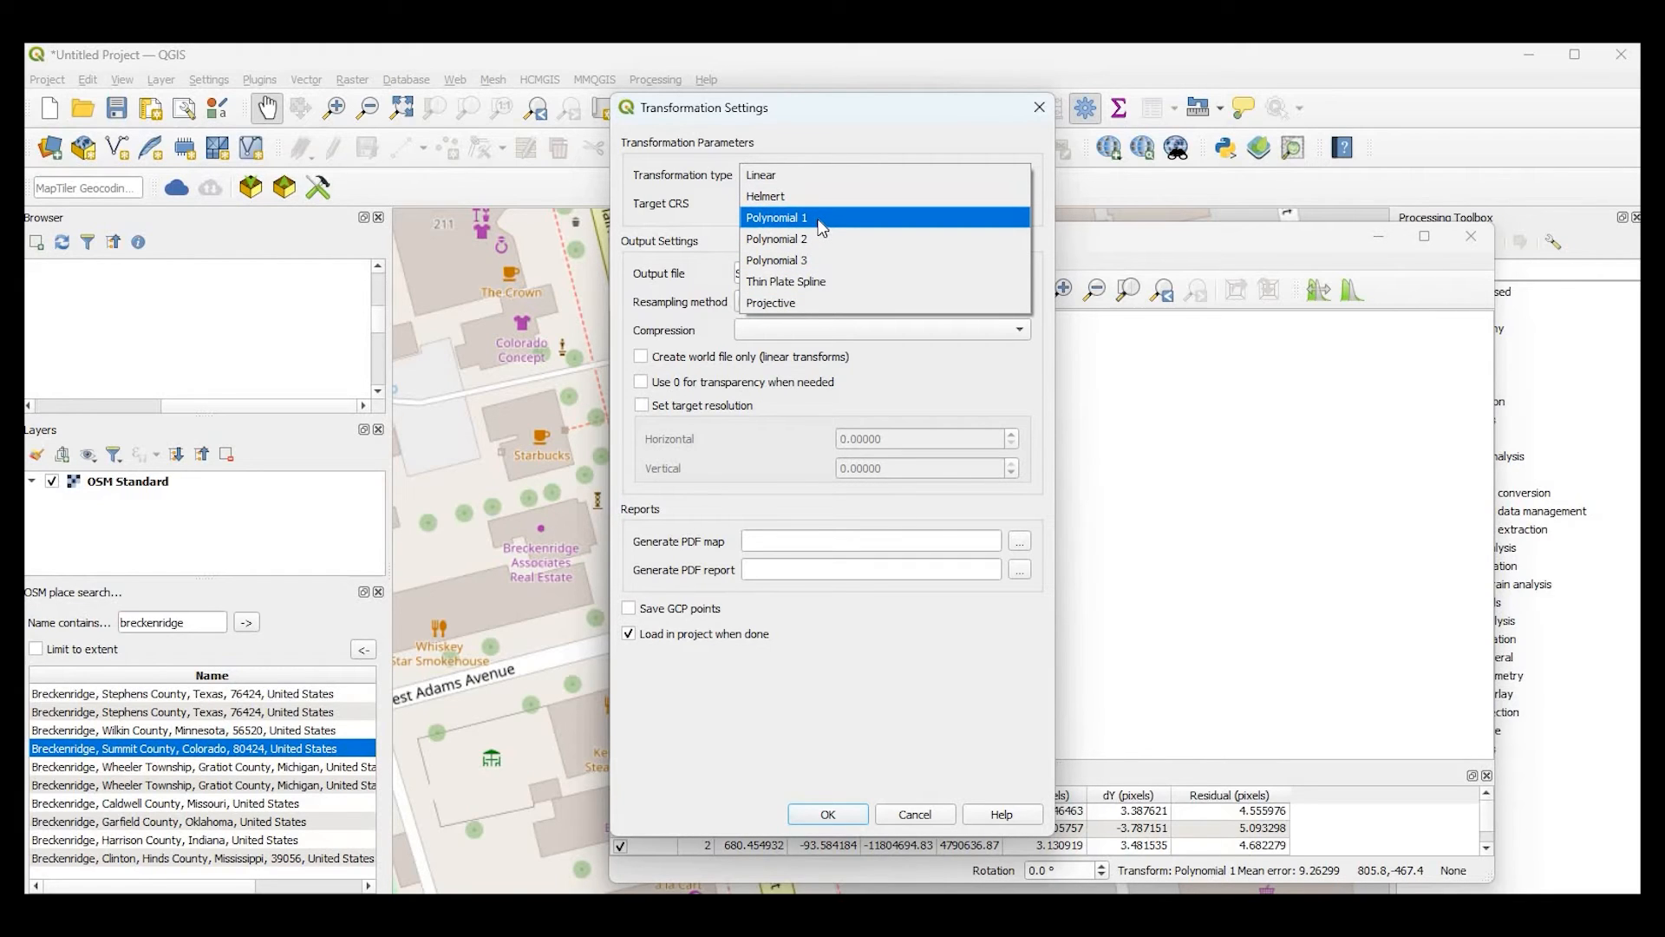
pyautogui.moveTo(839, 234)
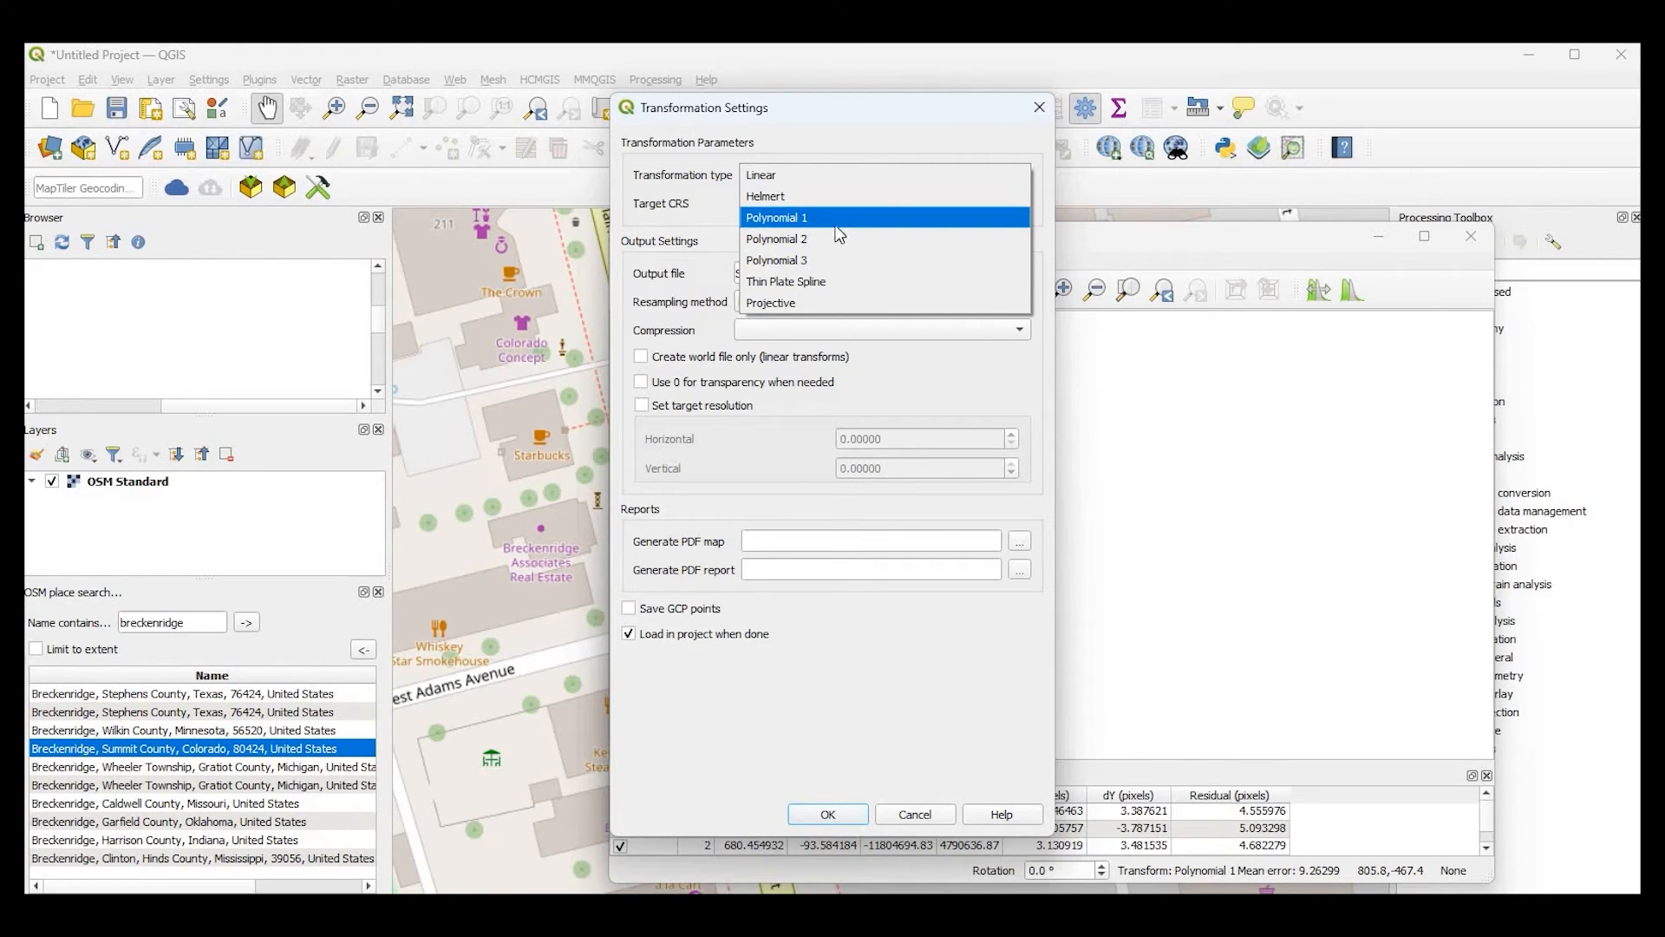
pyautogui.moveTo(813, 224)
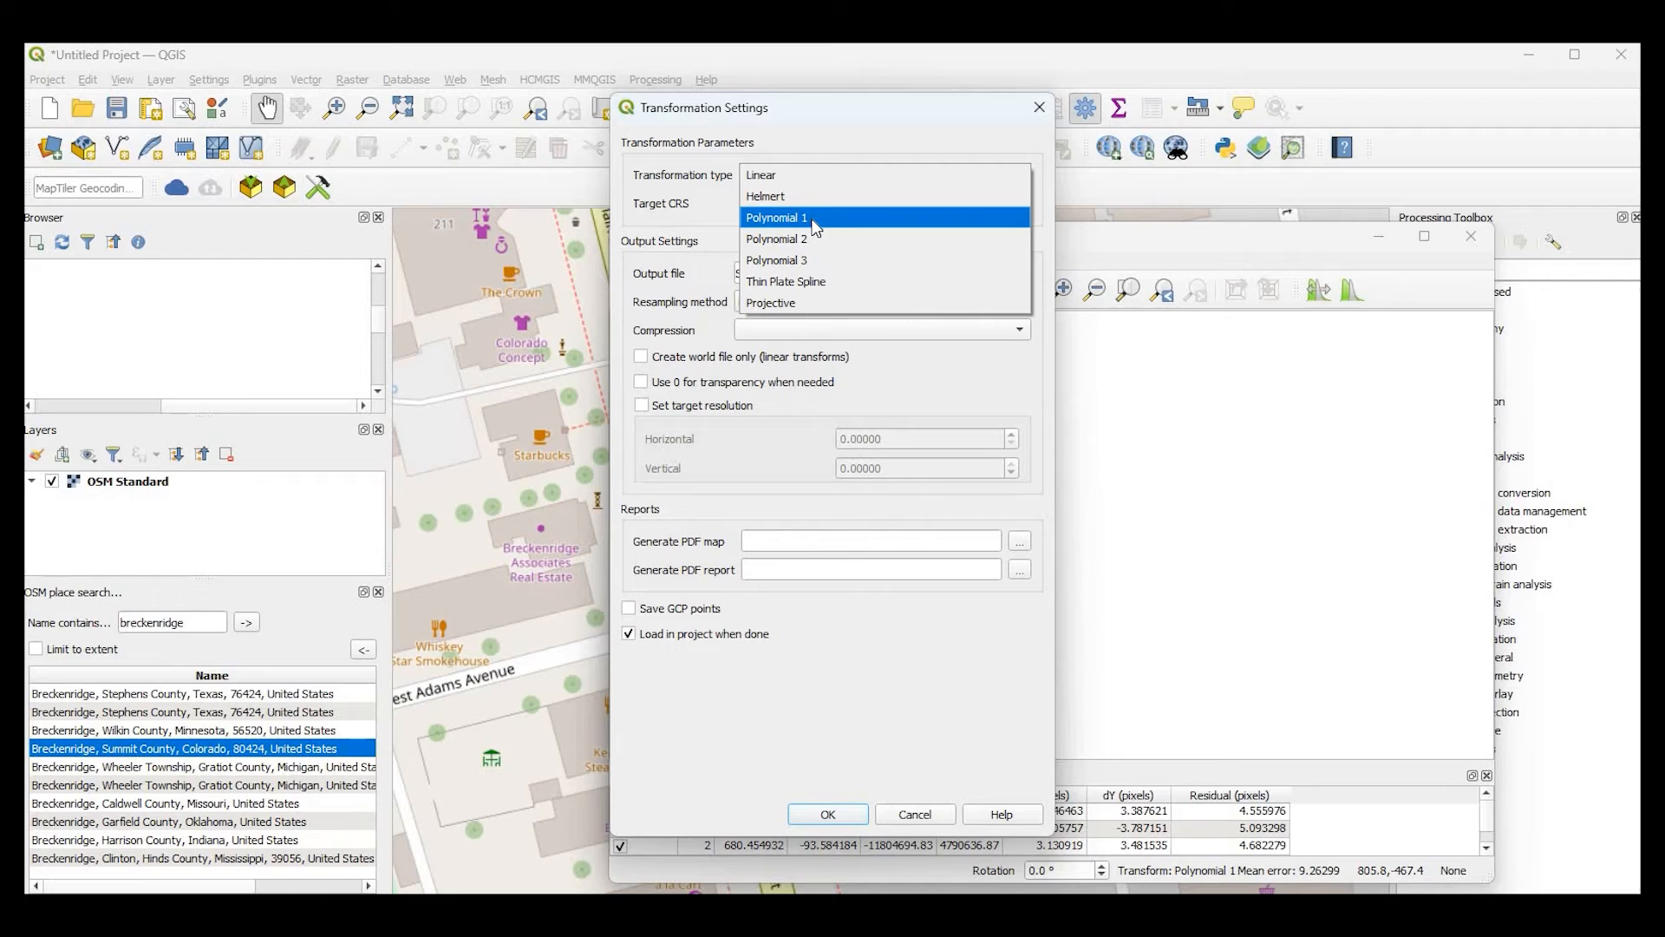
pyautogui.click(776, 217)
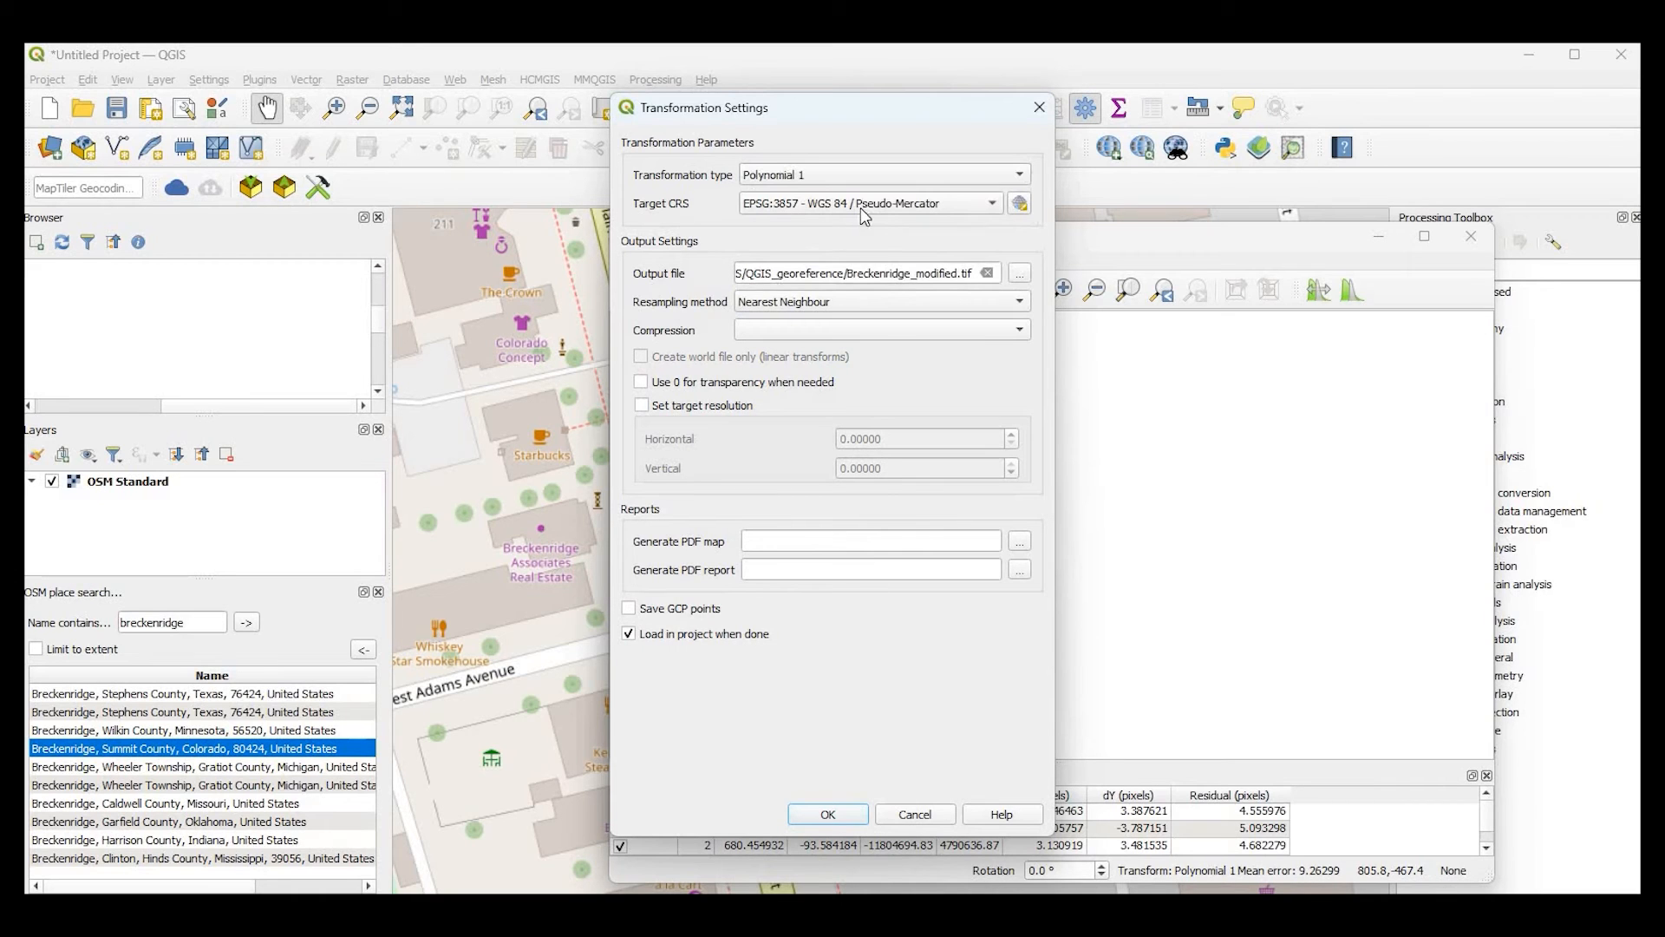
pyautogui.moveTo(815, 231)
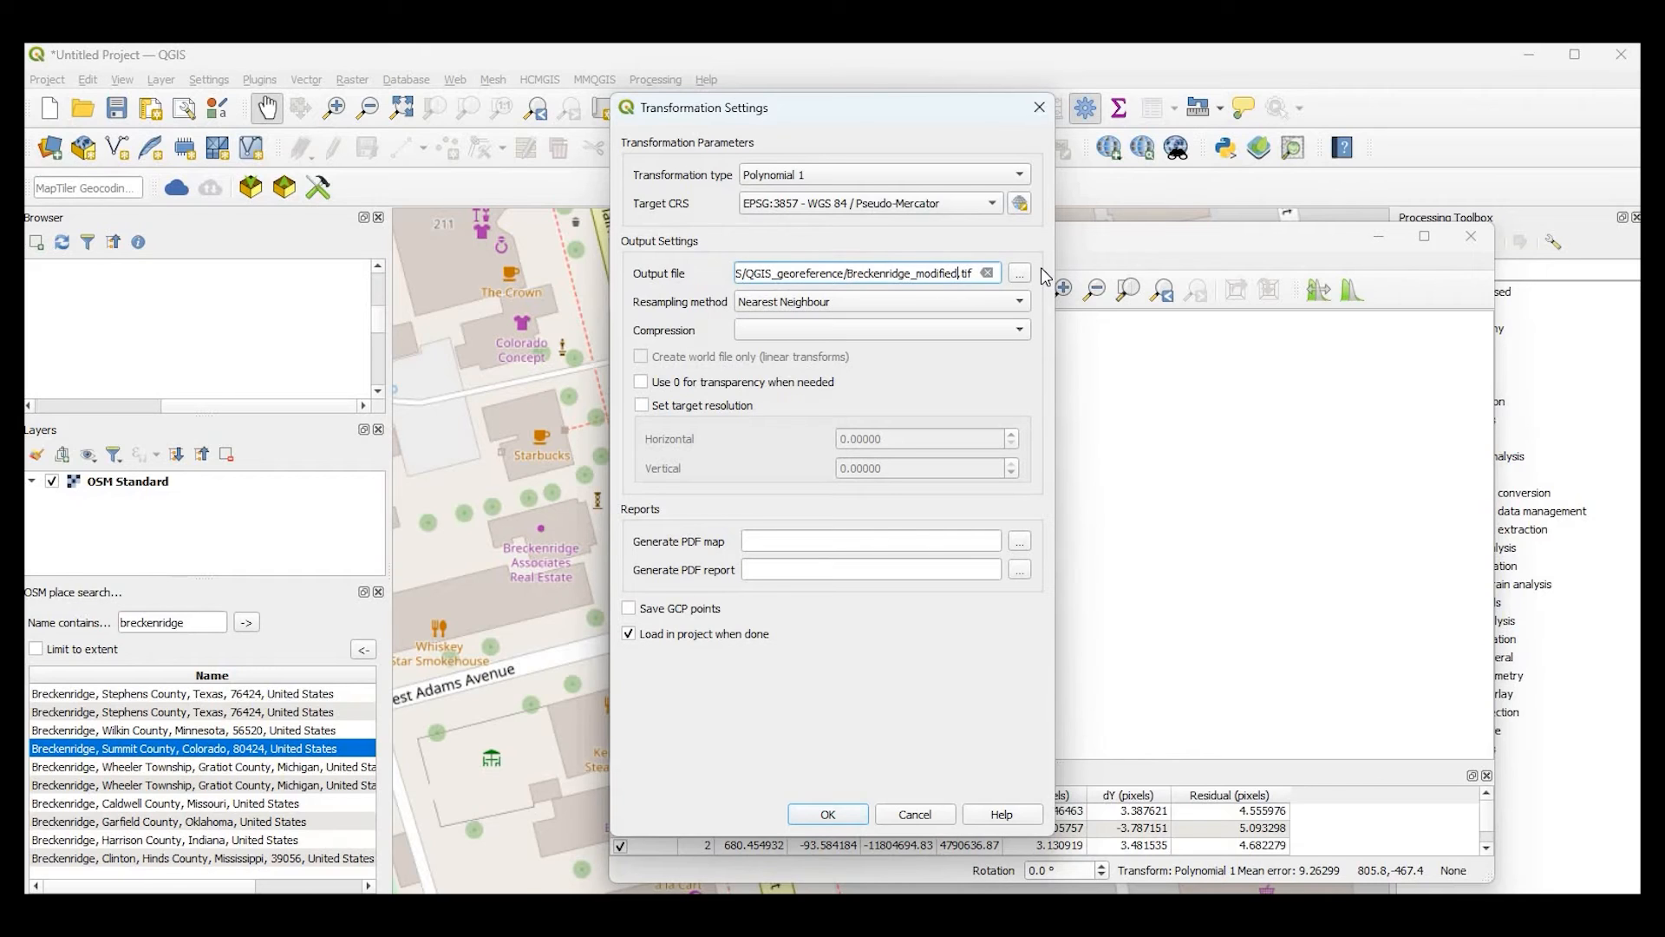
# - Name the output Breckenridge_modified1.tif, leave GCP saving off, and confirm the transformation settings
pyautogui.write('1')
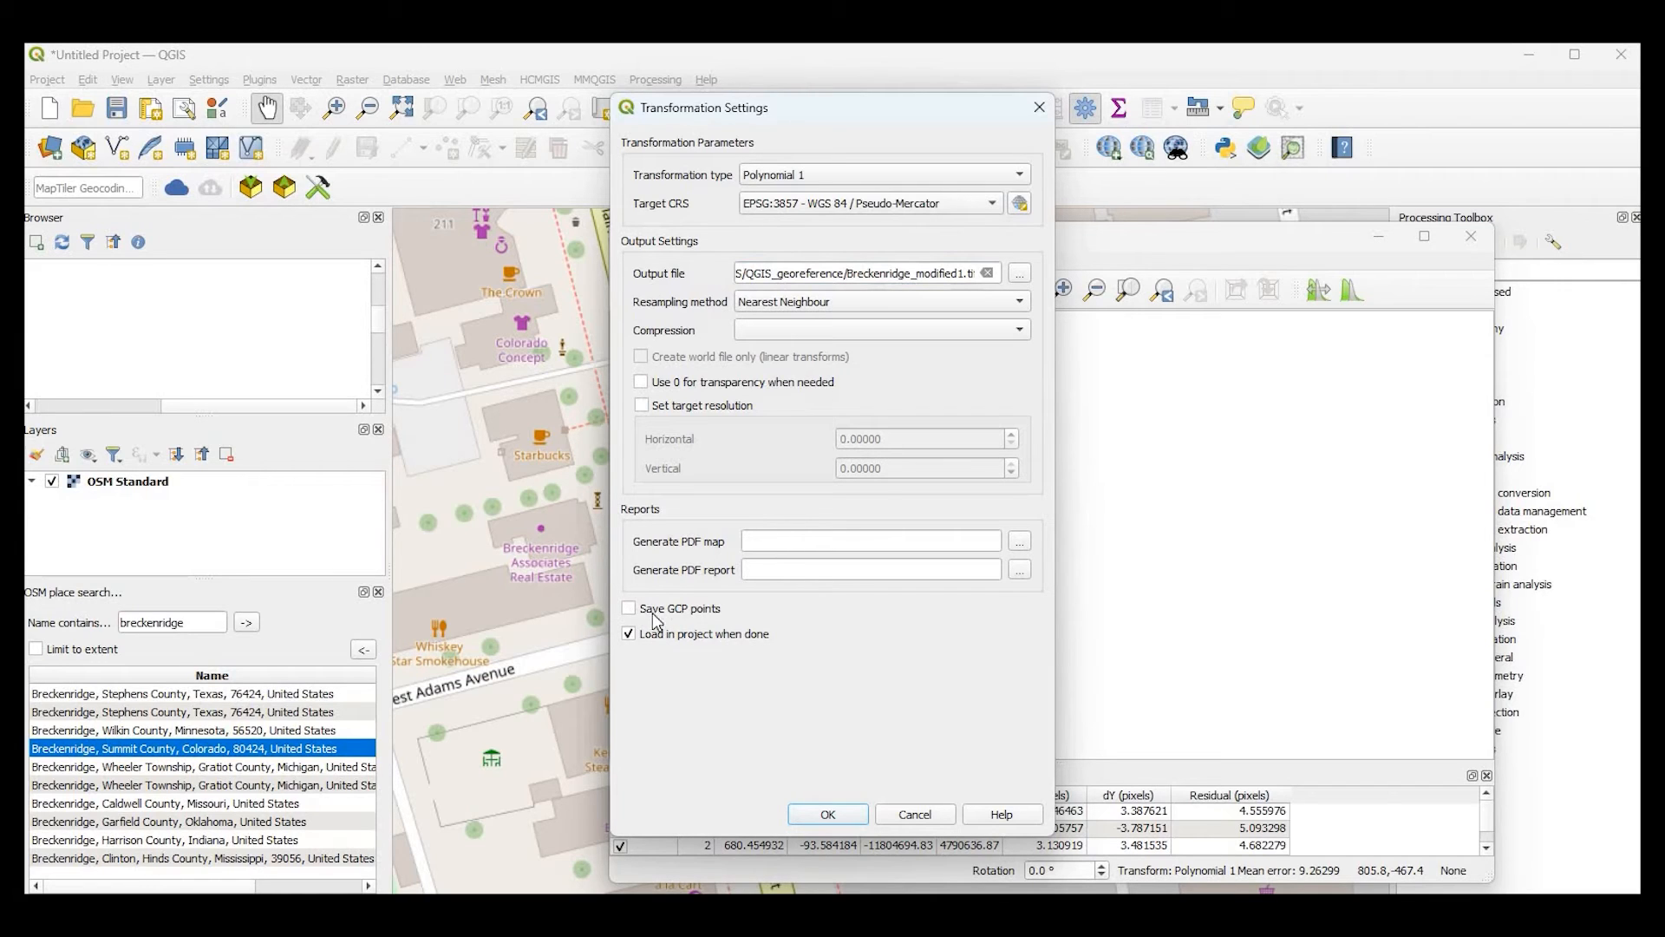
pyautogui.click(629, 608)
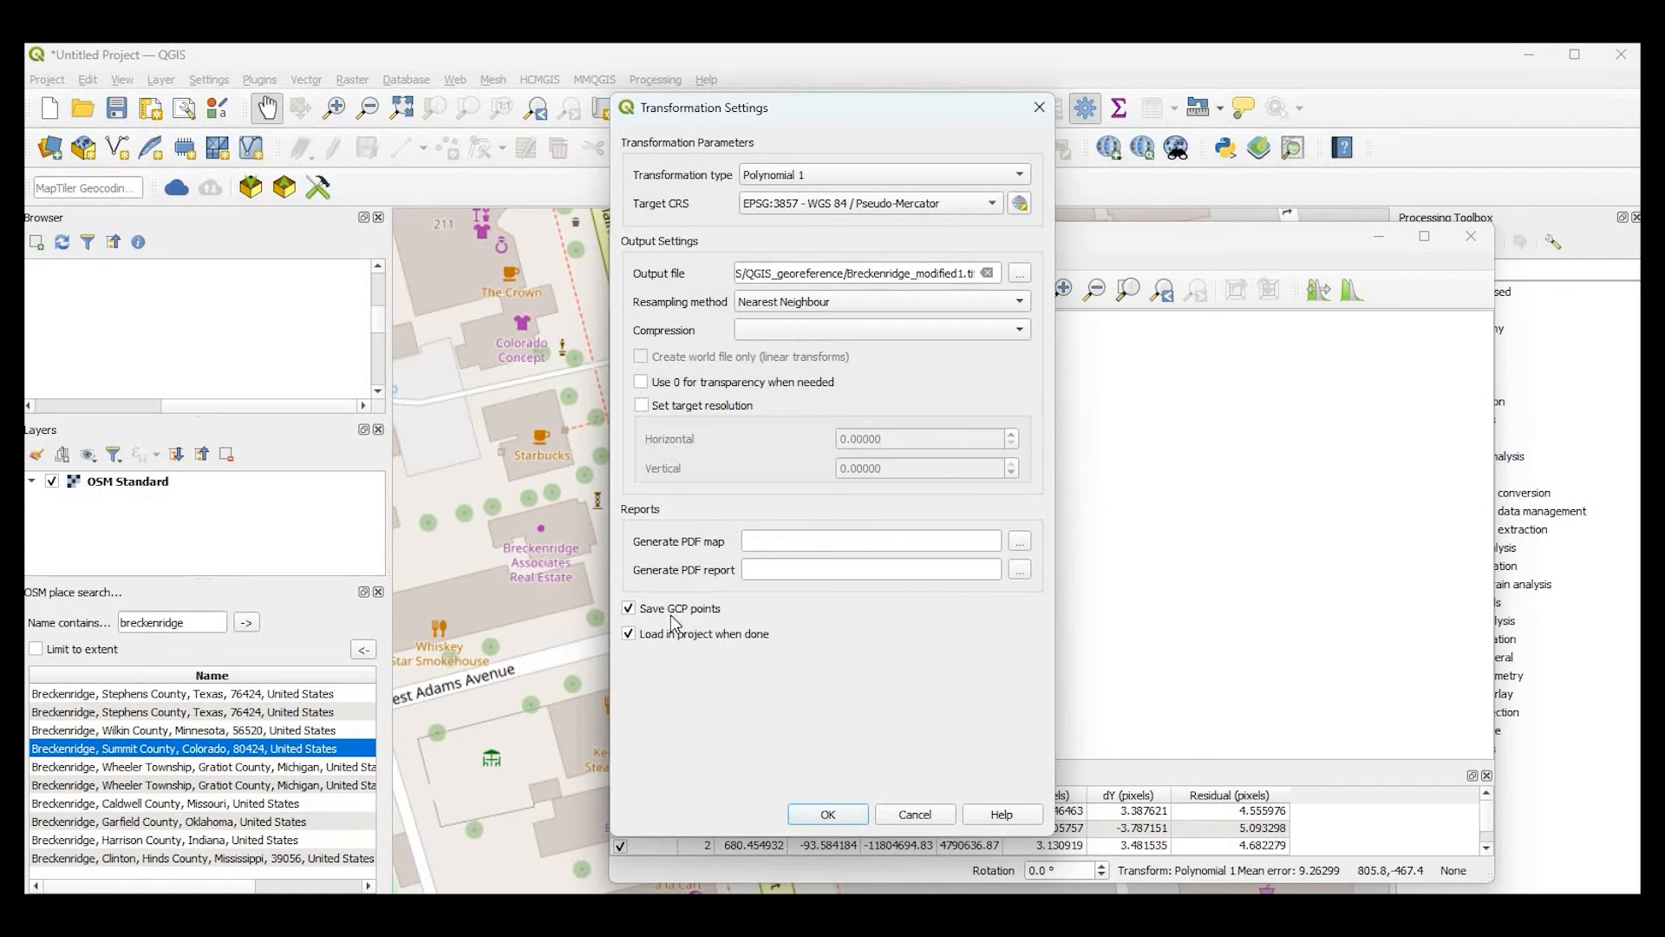
pyautogui.moveTo(865, 757)
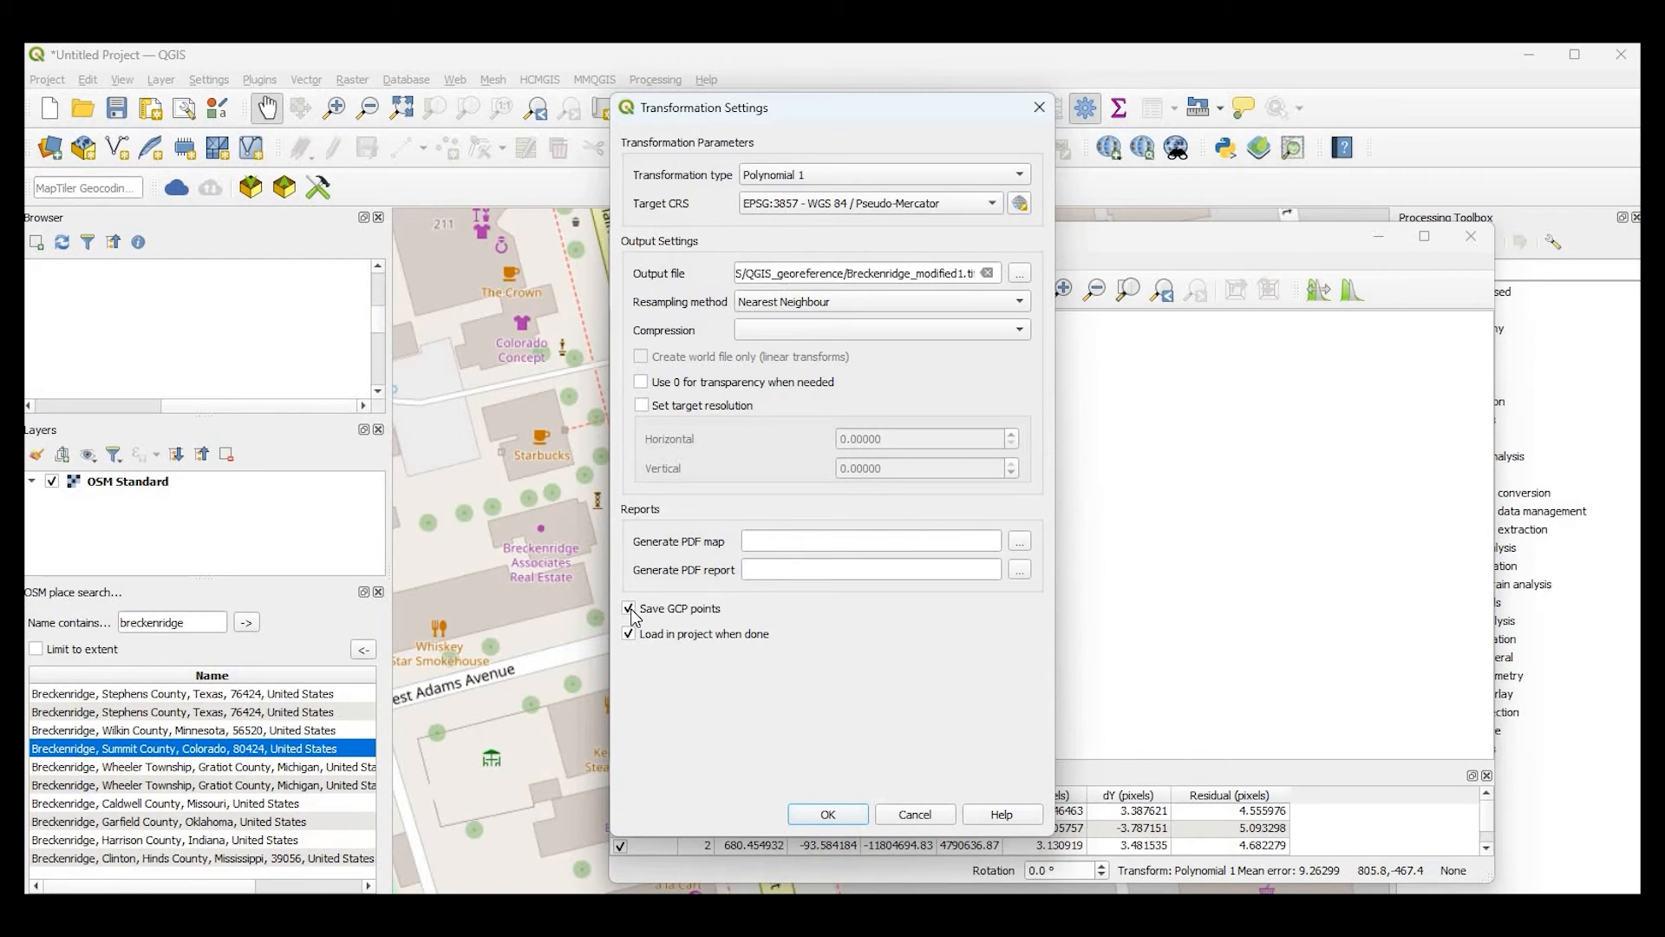
pyautogui.click(629, 608)
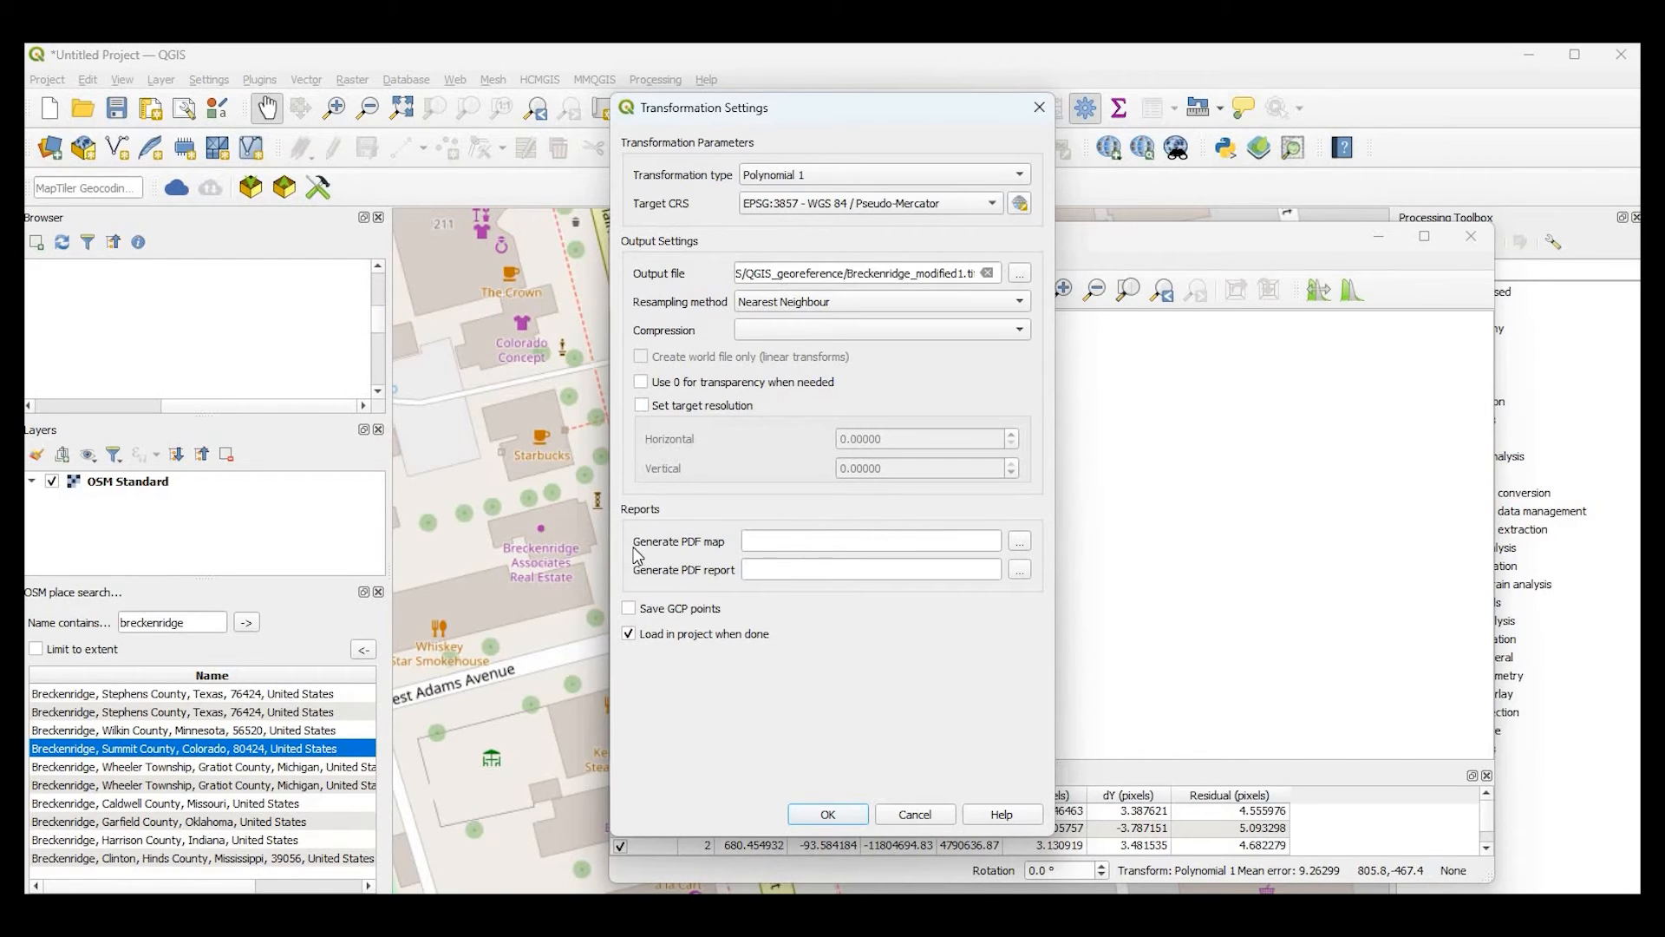
pyautogui.moveTo(938, 593)
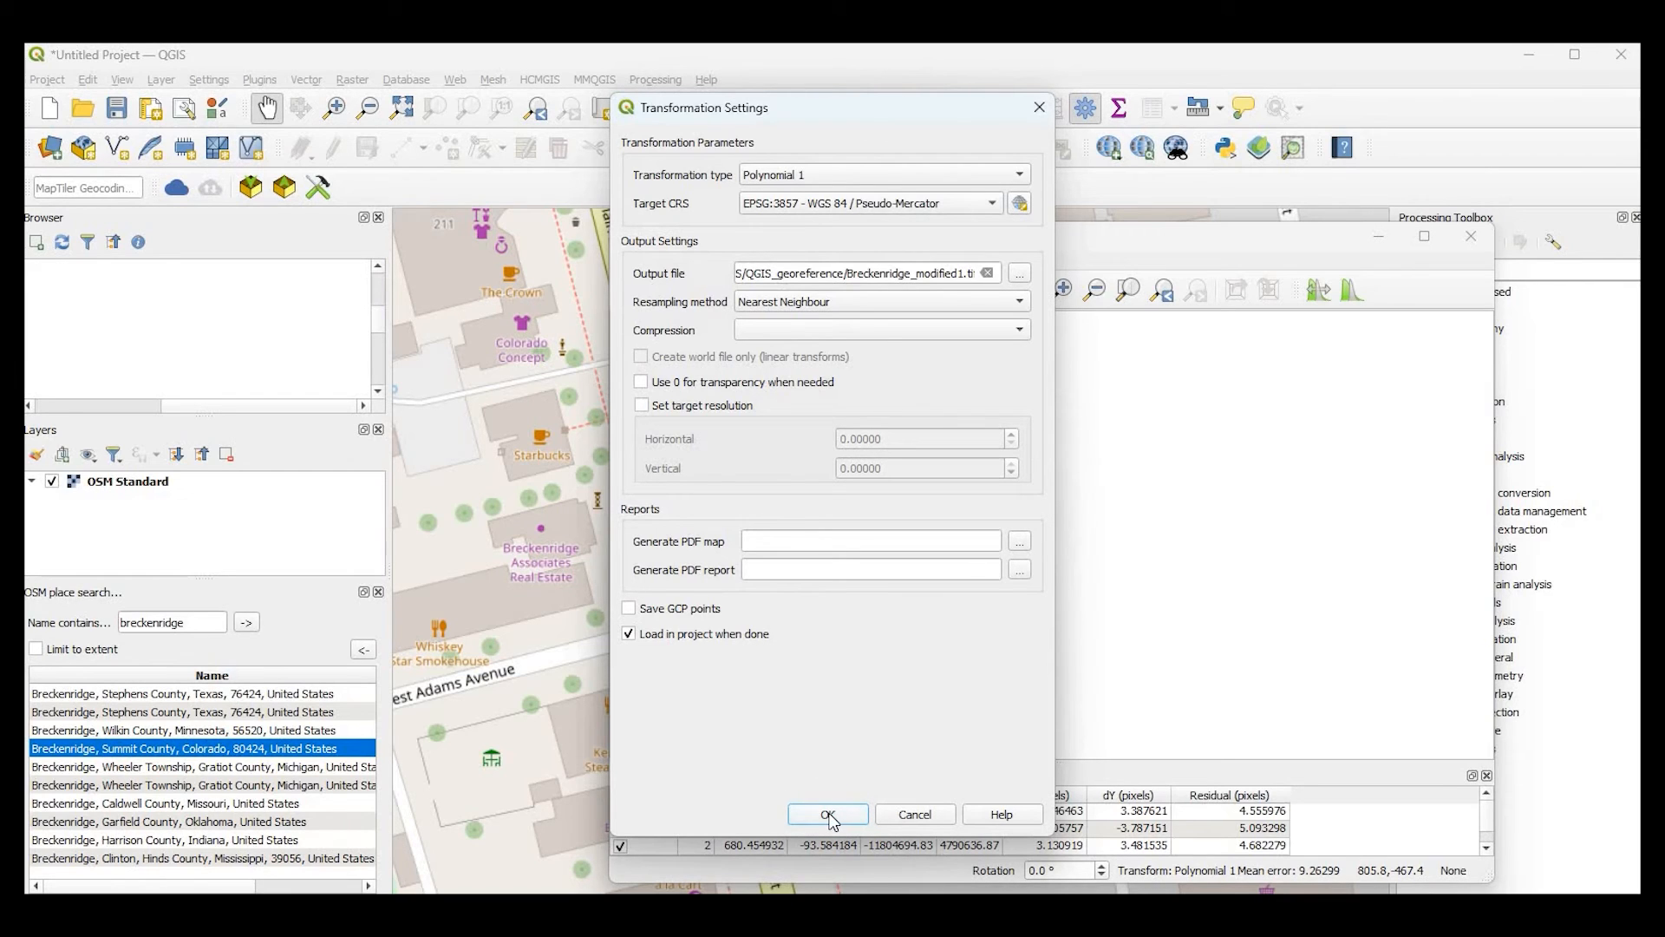
pyautogui.click(828, 813)
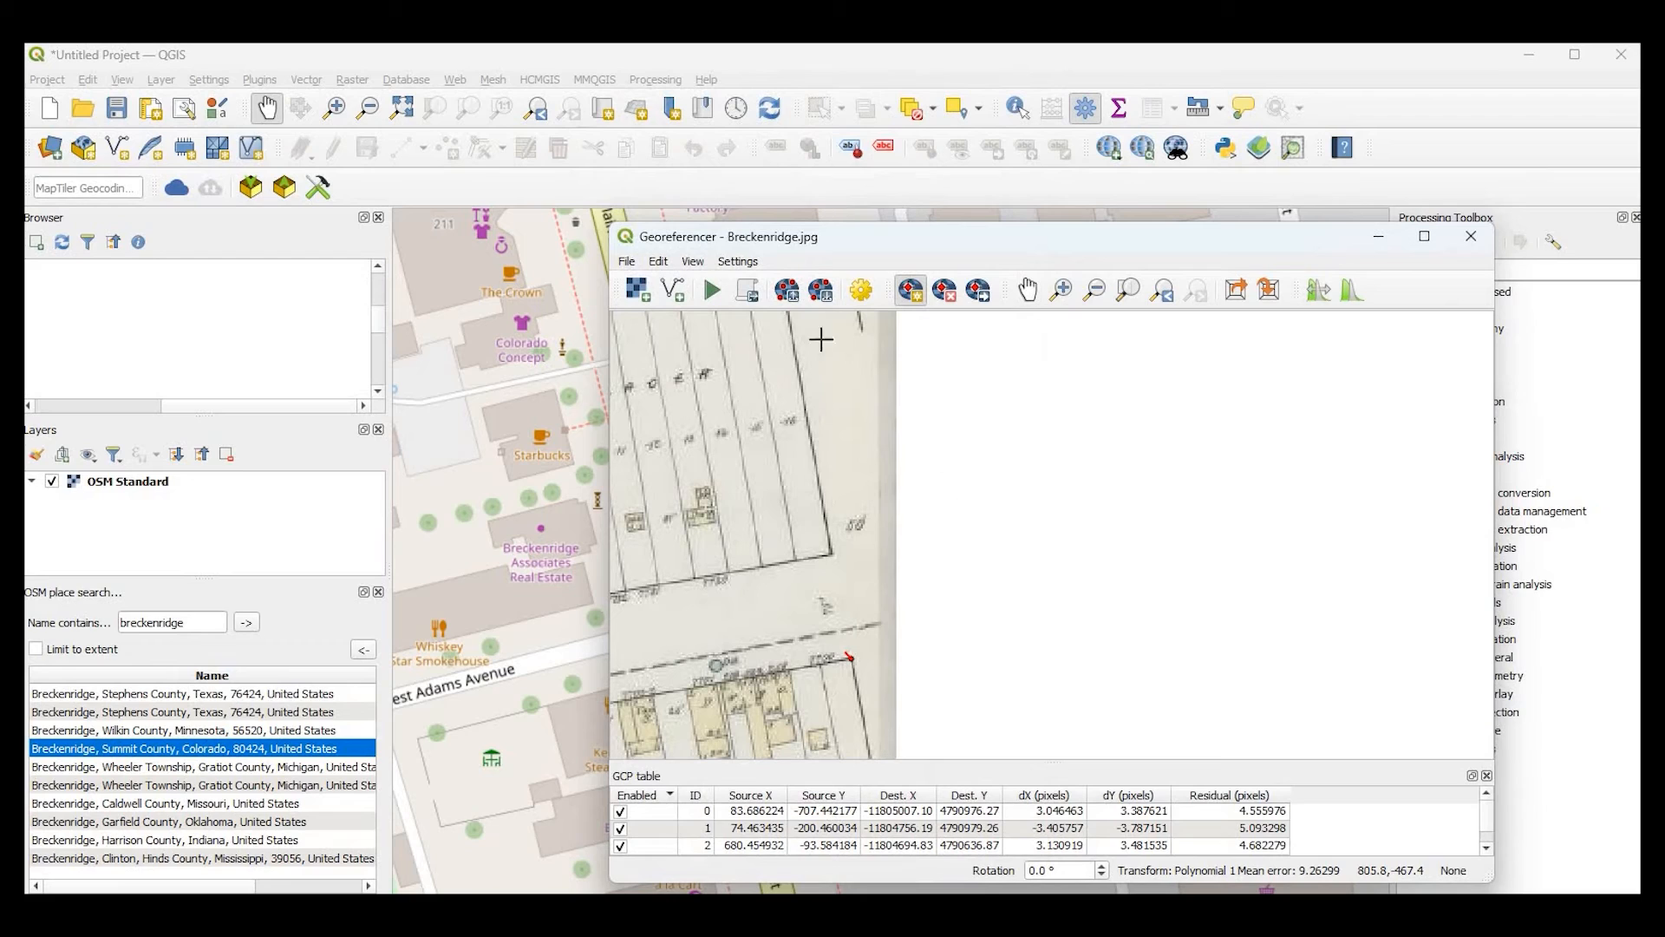
pyautogui.moveTo(711, 289)
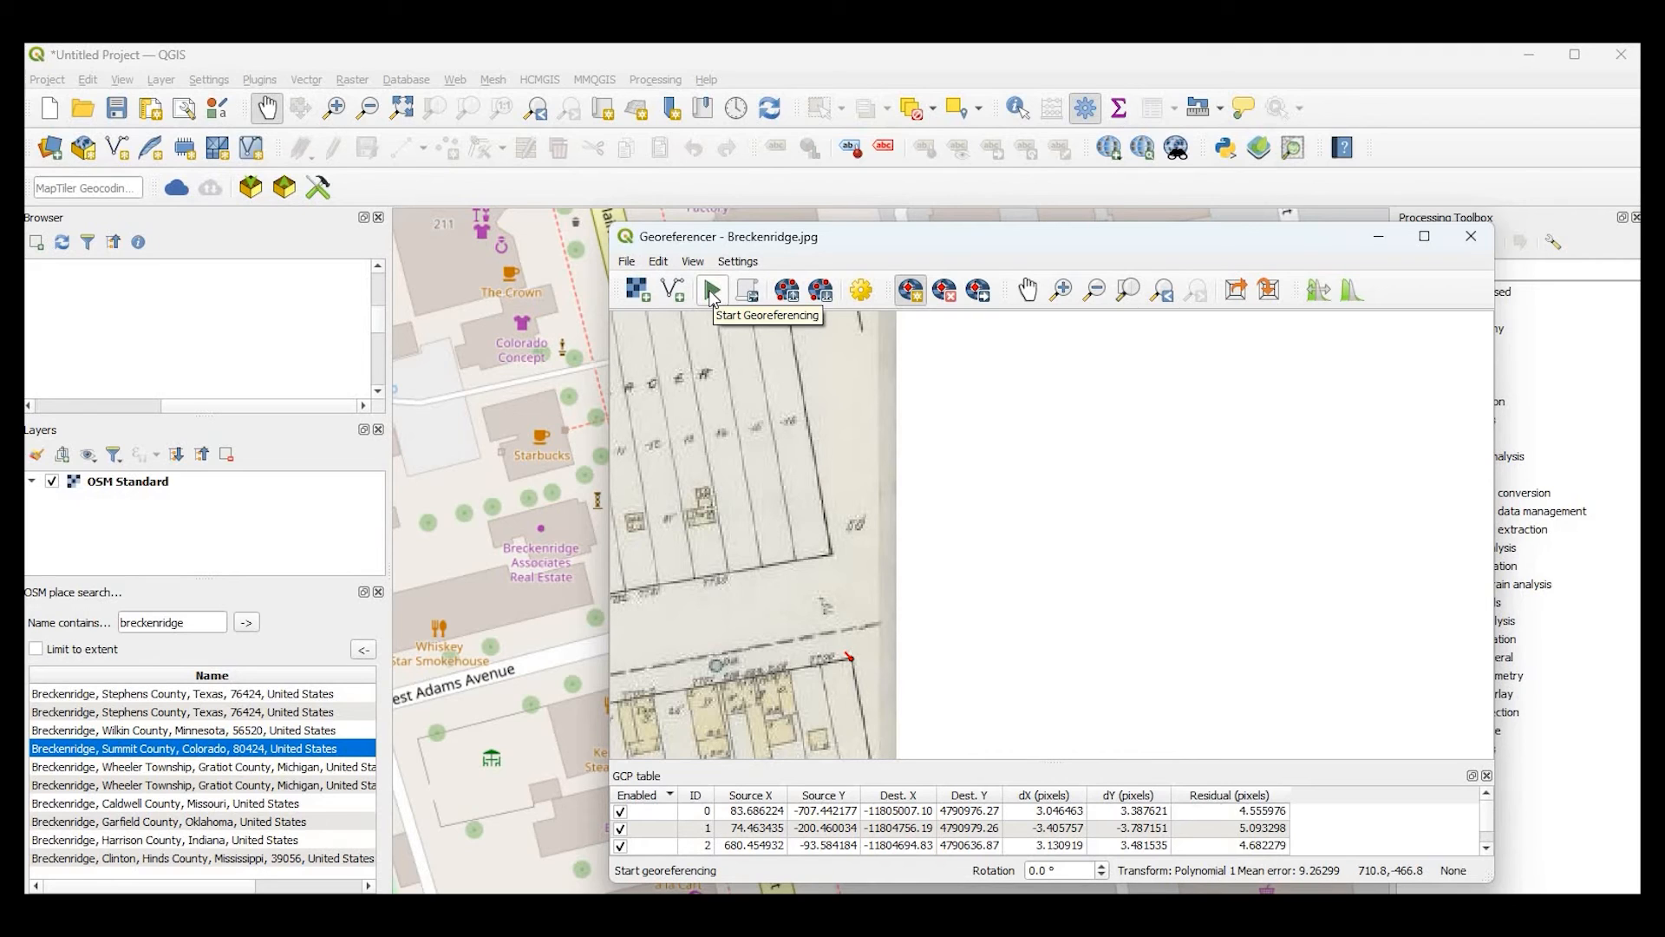
# - Georeference the Sanborn map, then close the Georeferencer and discard the GCPs
pyautogui.click(711, 289)
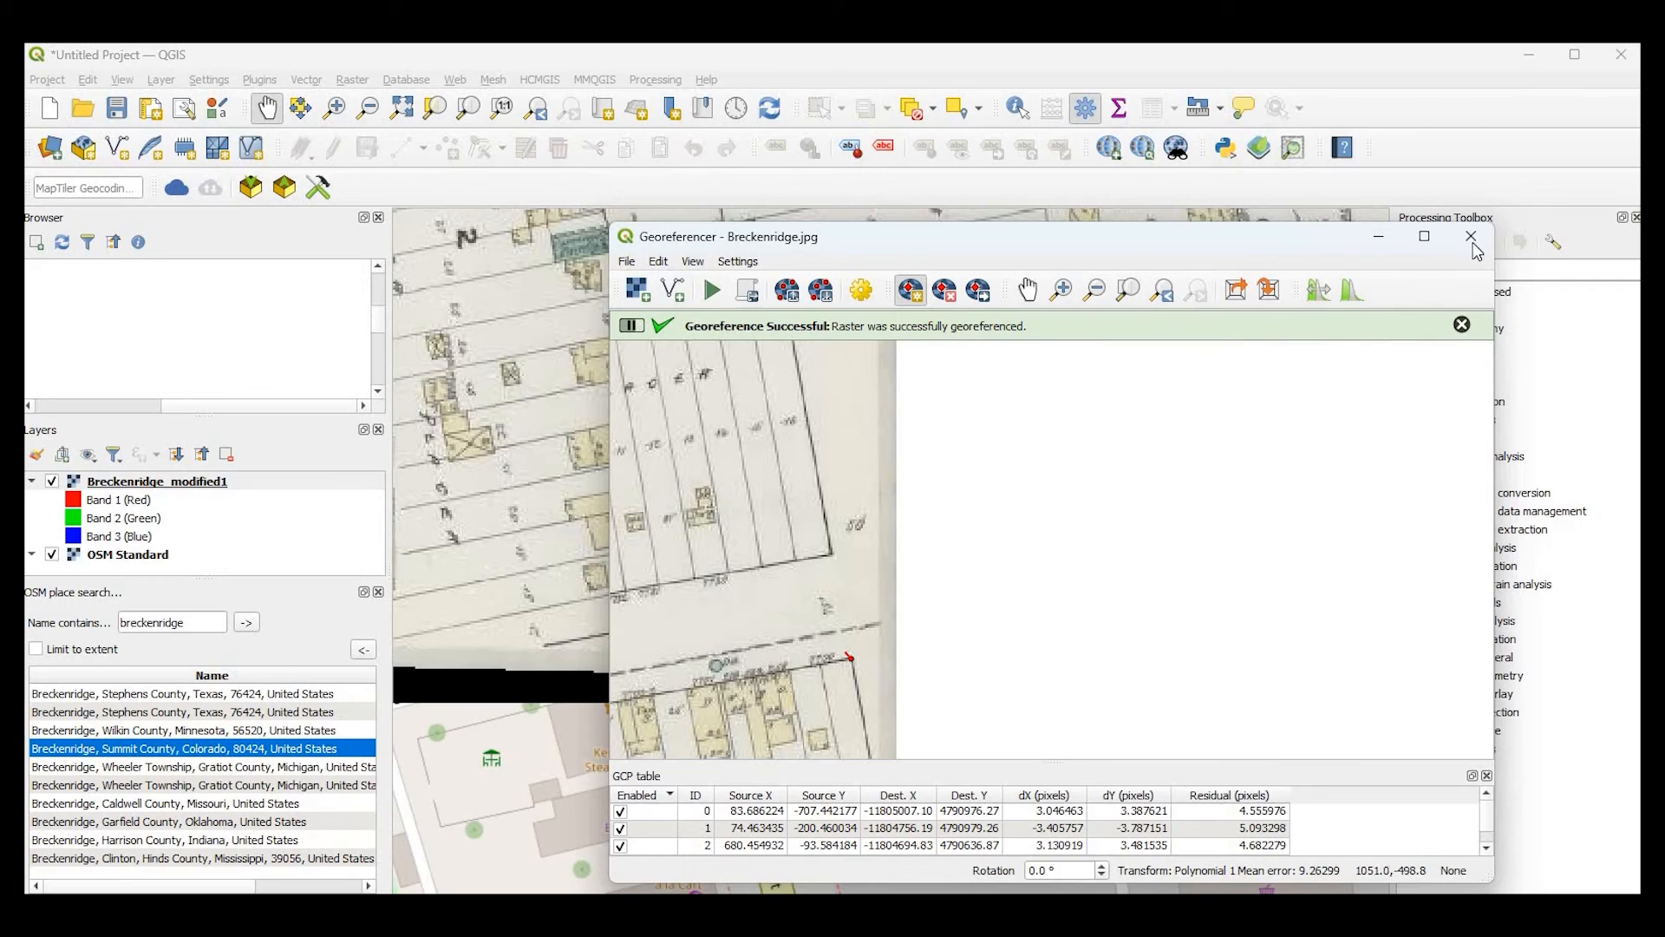
pyautogui.click(1470, 236)
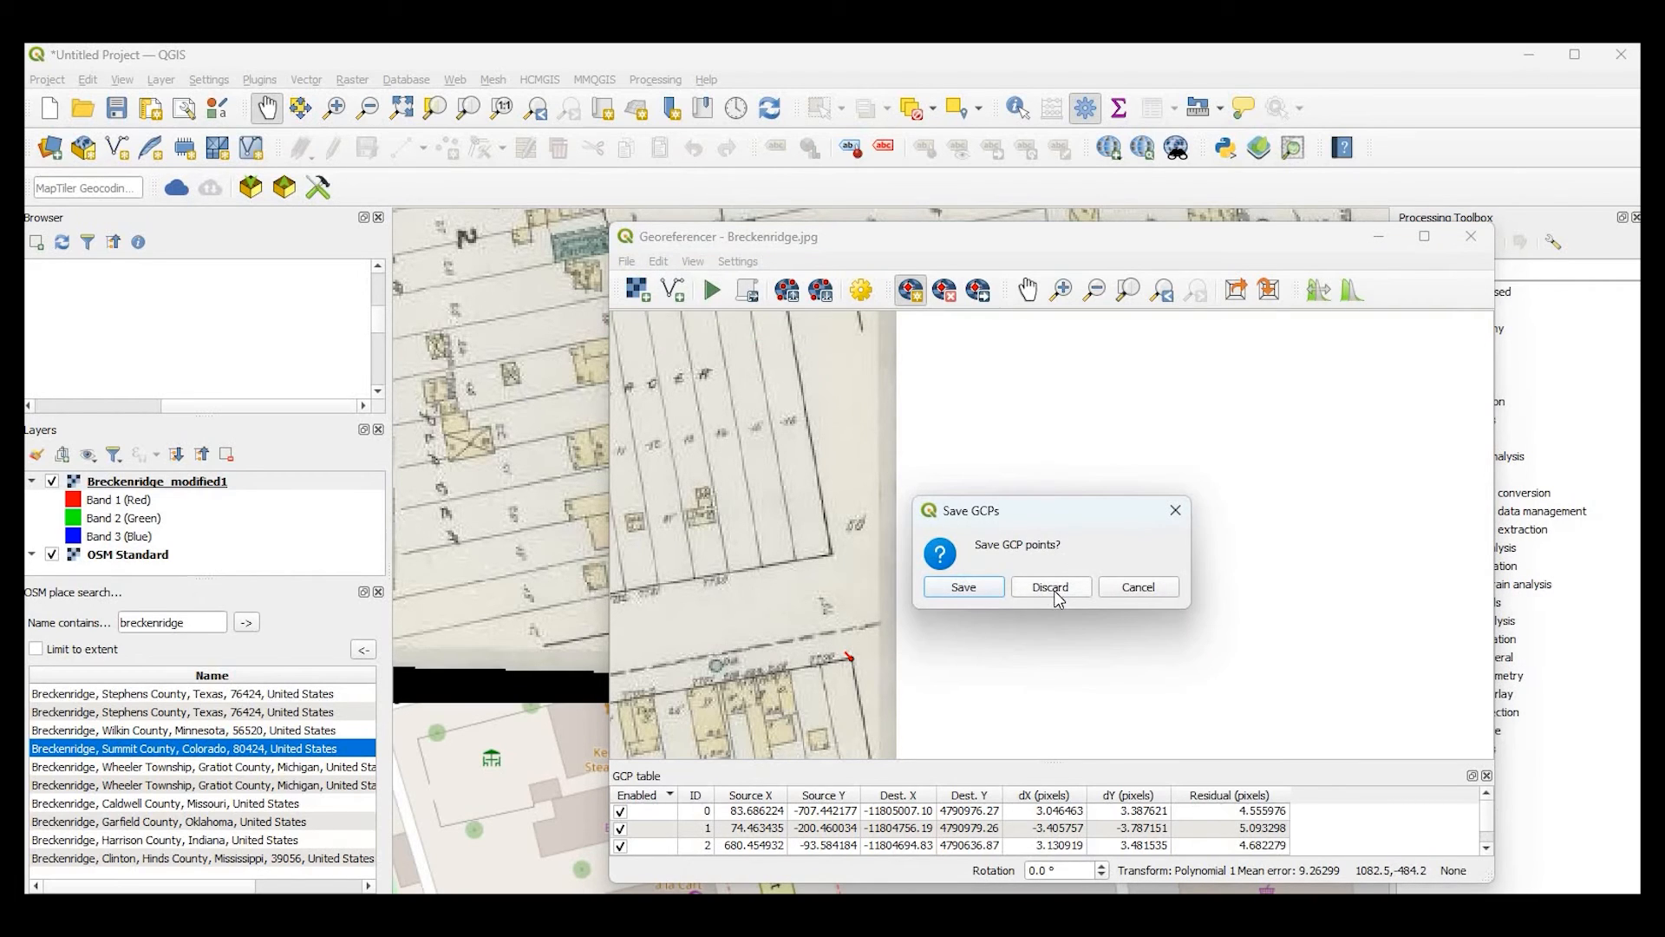
pyautogui.click(1051, 586)
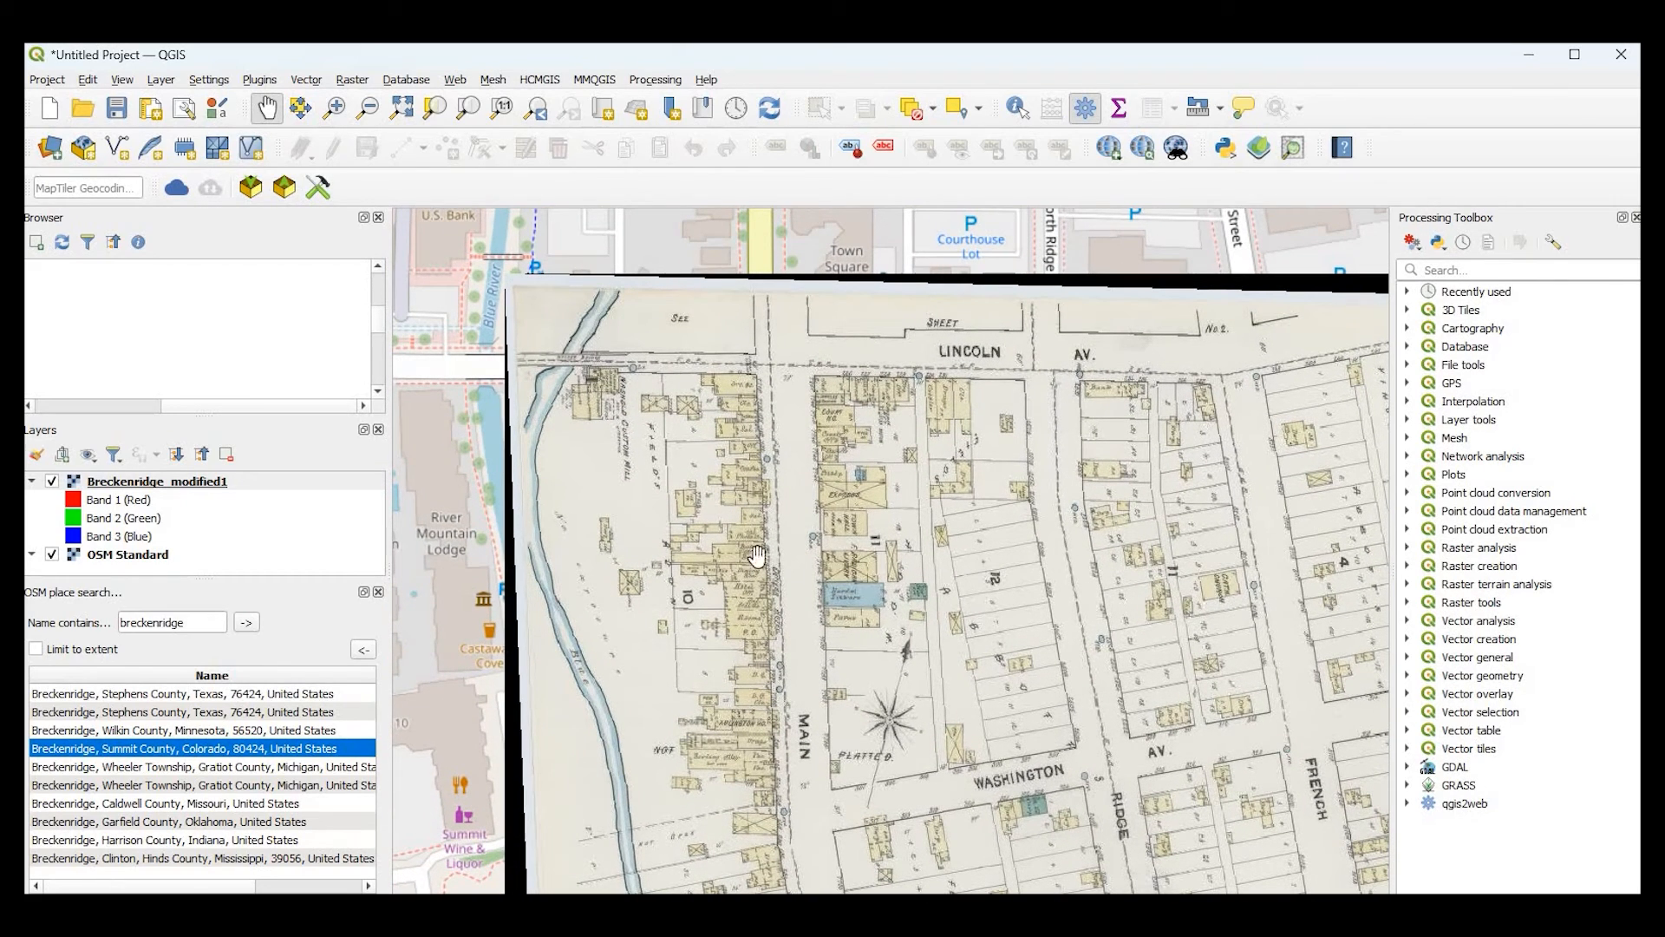
pyautogui.moveTo(276, 545)
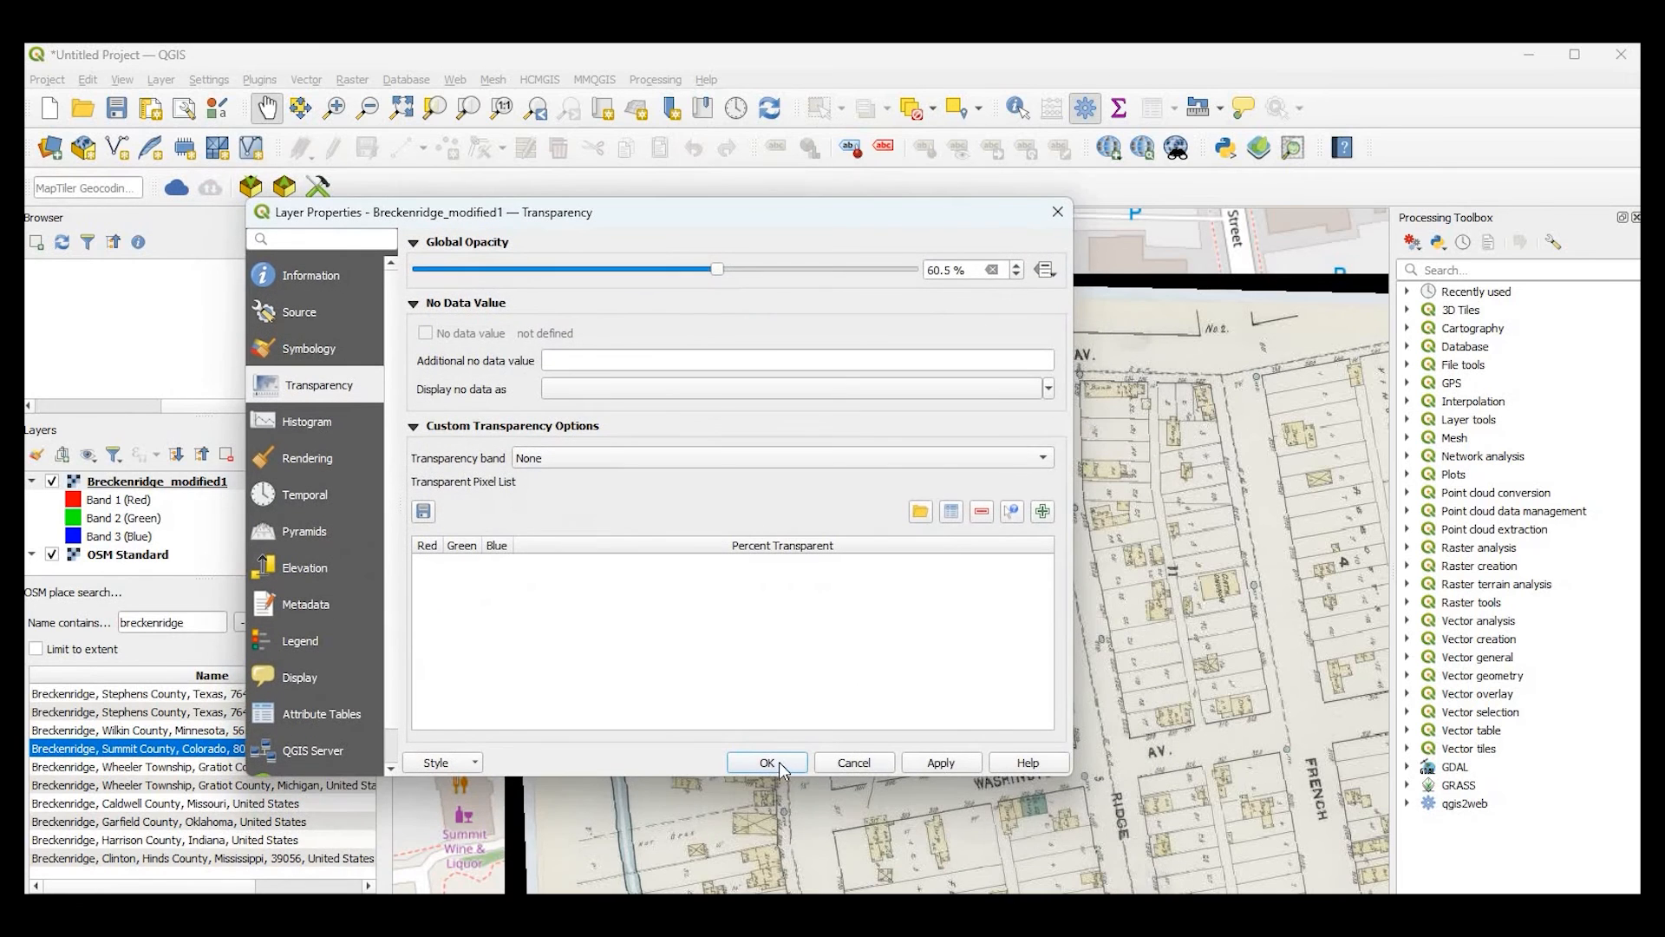
# - Apply 60.5% global opacity to Breckenridge_modified1 and bring up its layer menu
pyautogui.click(766, 762)
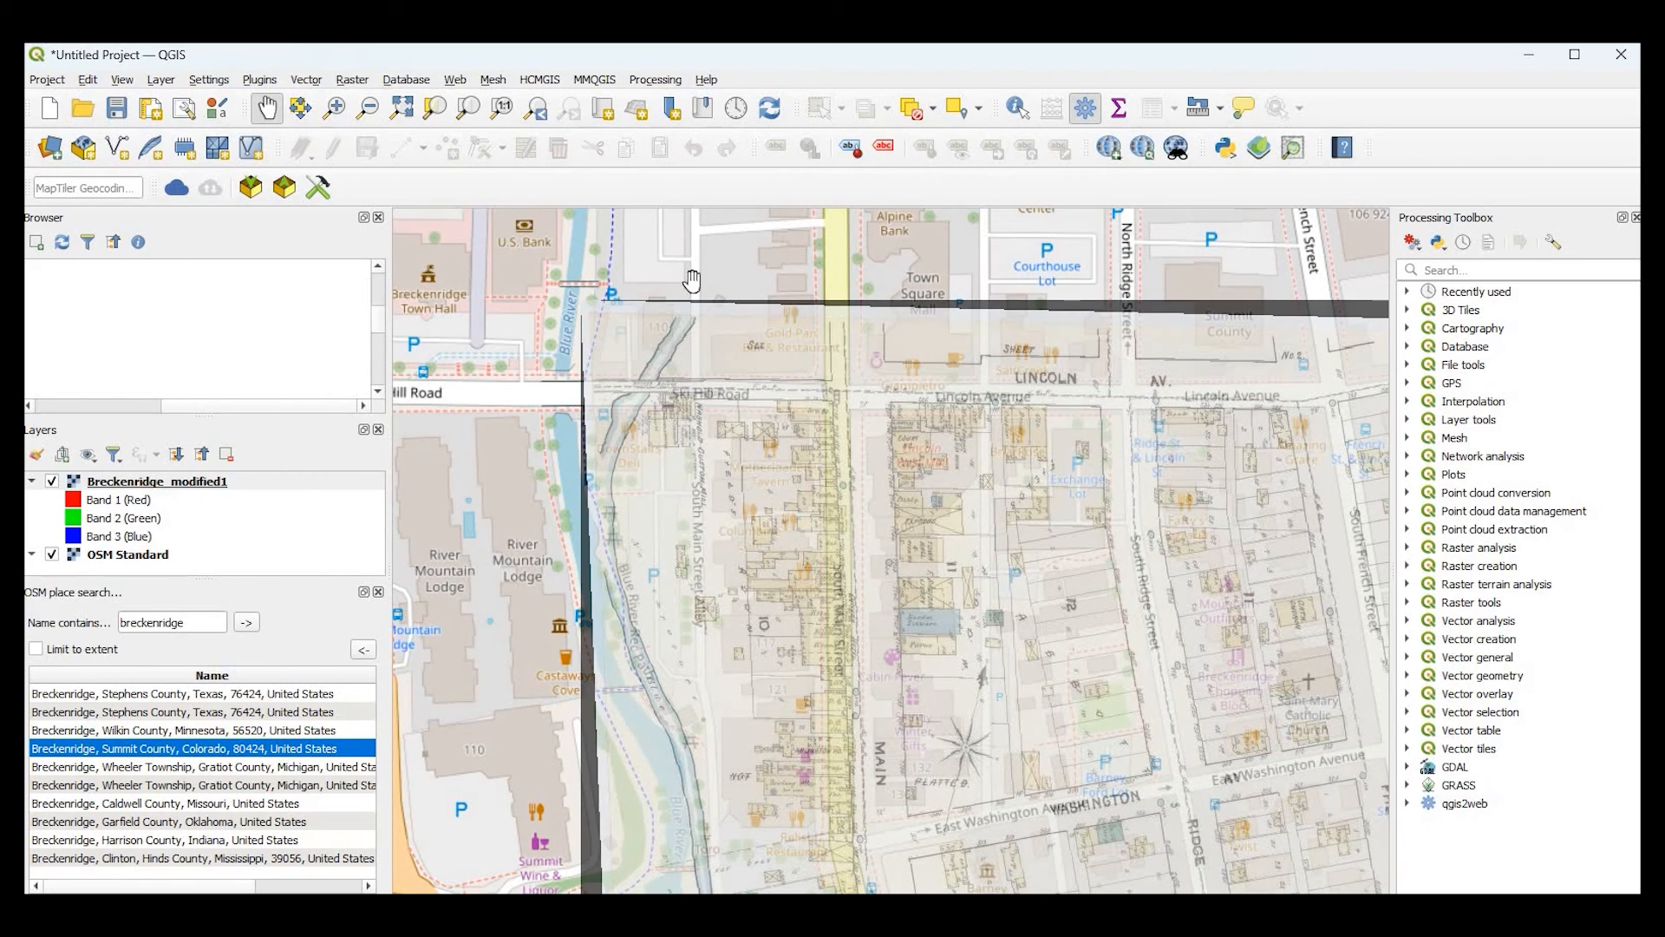
pyautogui.moveTo(463, 100)
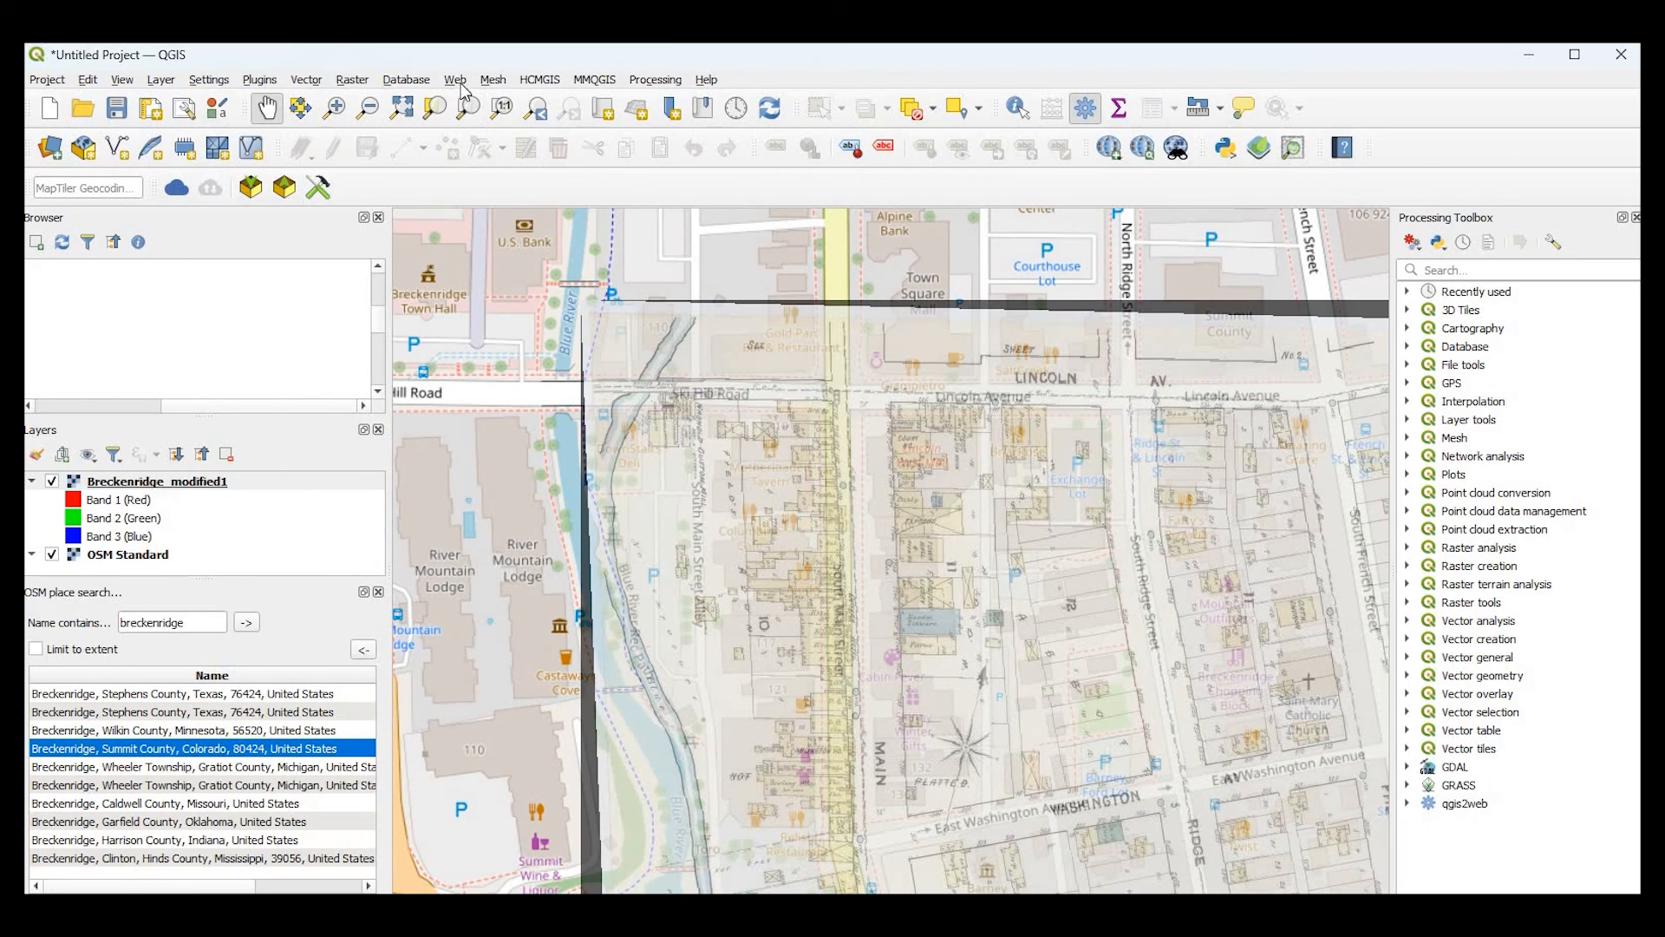
pyautogui.rightClick(156, 481)
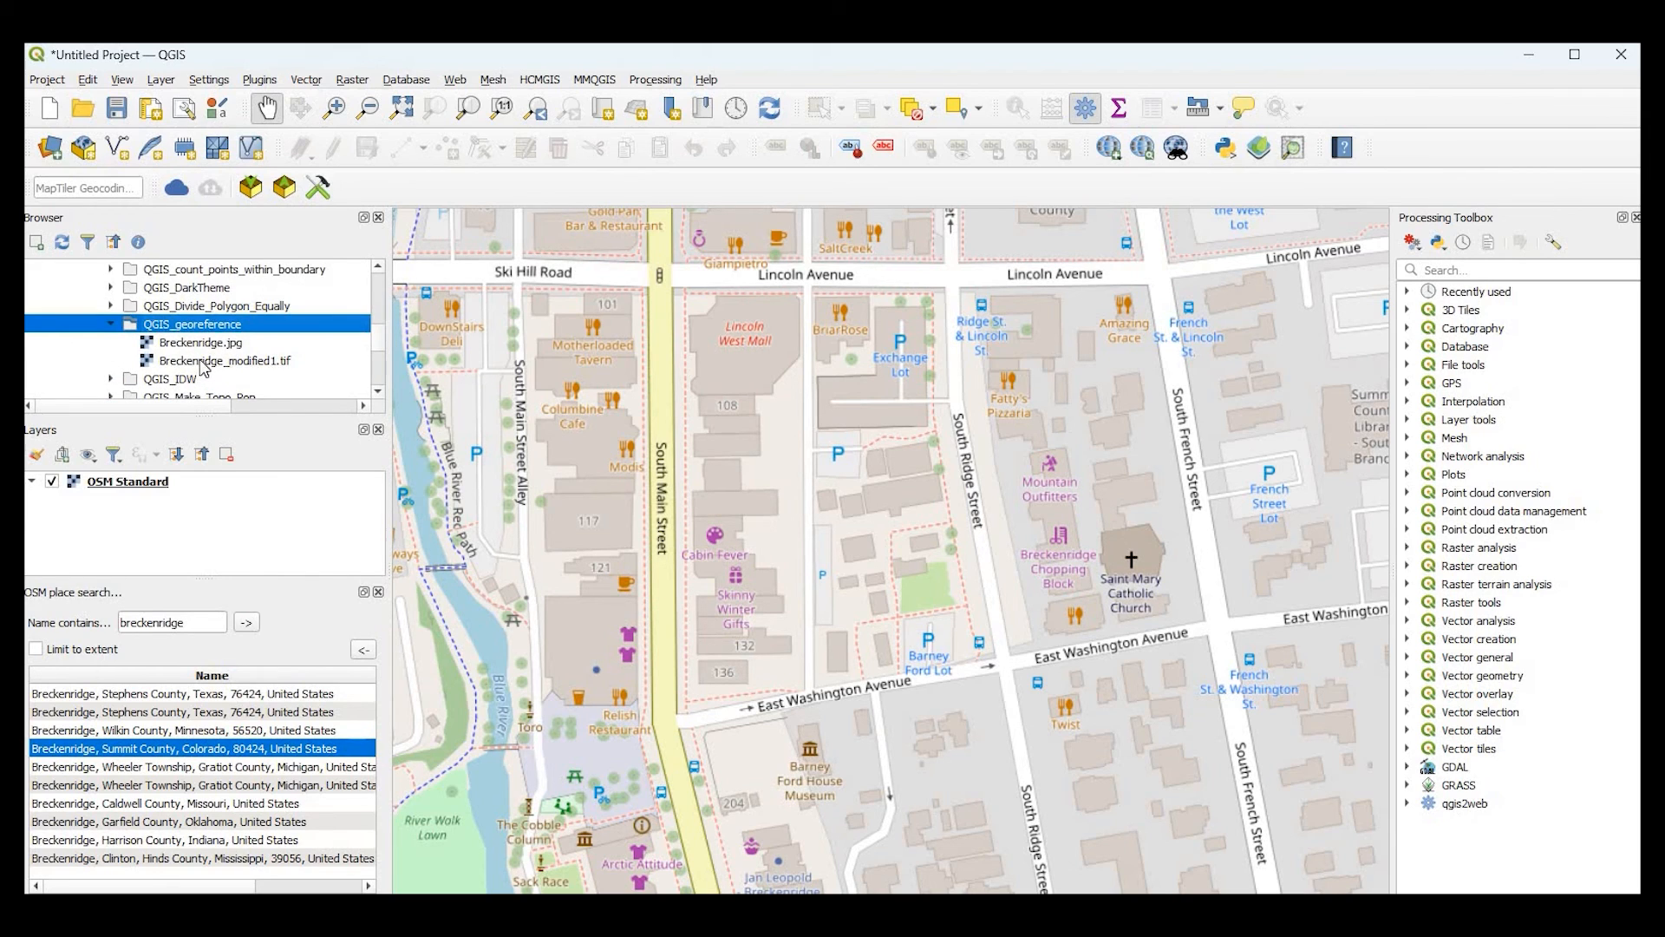
# - Add Breckenridge_modified1.tif from the QGIS_georeference folder in the Browser
pyautogui.click(223, 360)
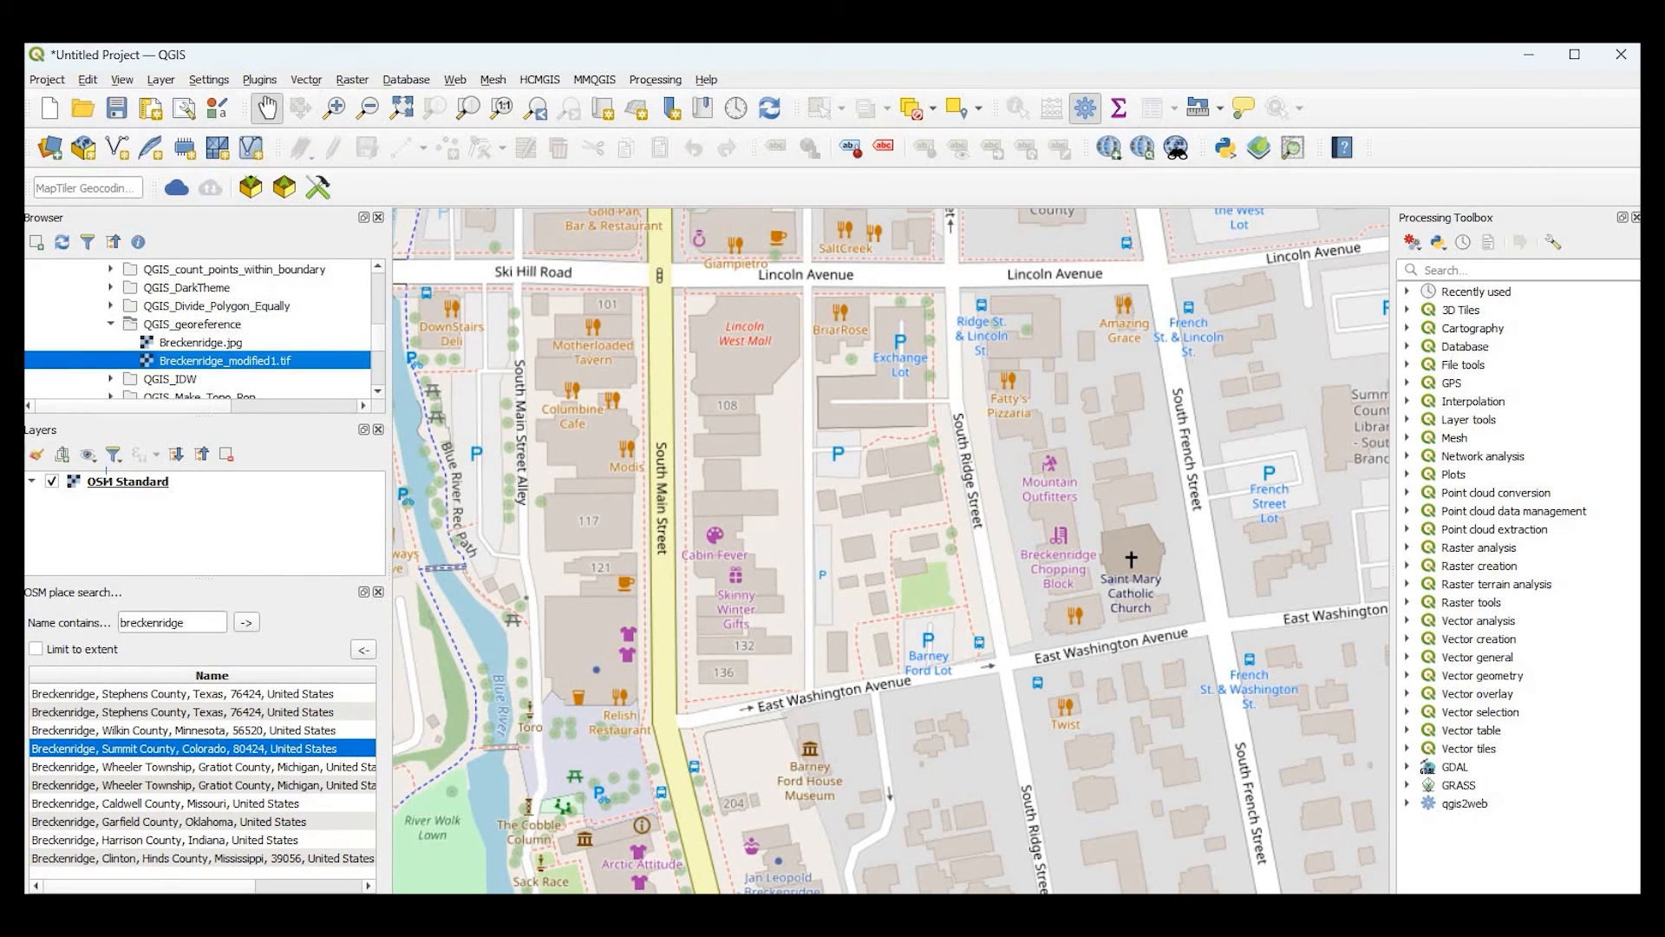
pyautogui.doubleClick(224, 360)
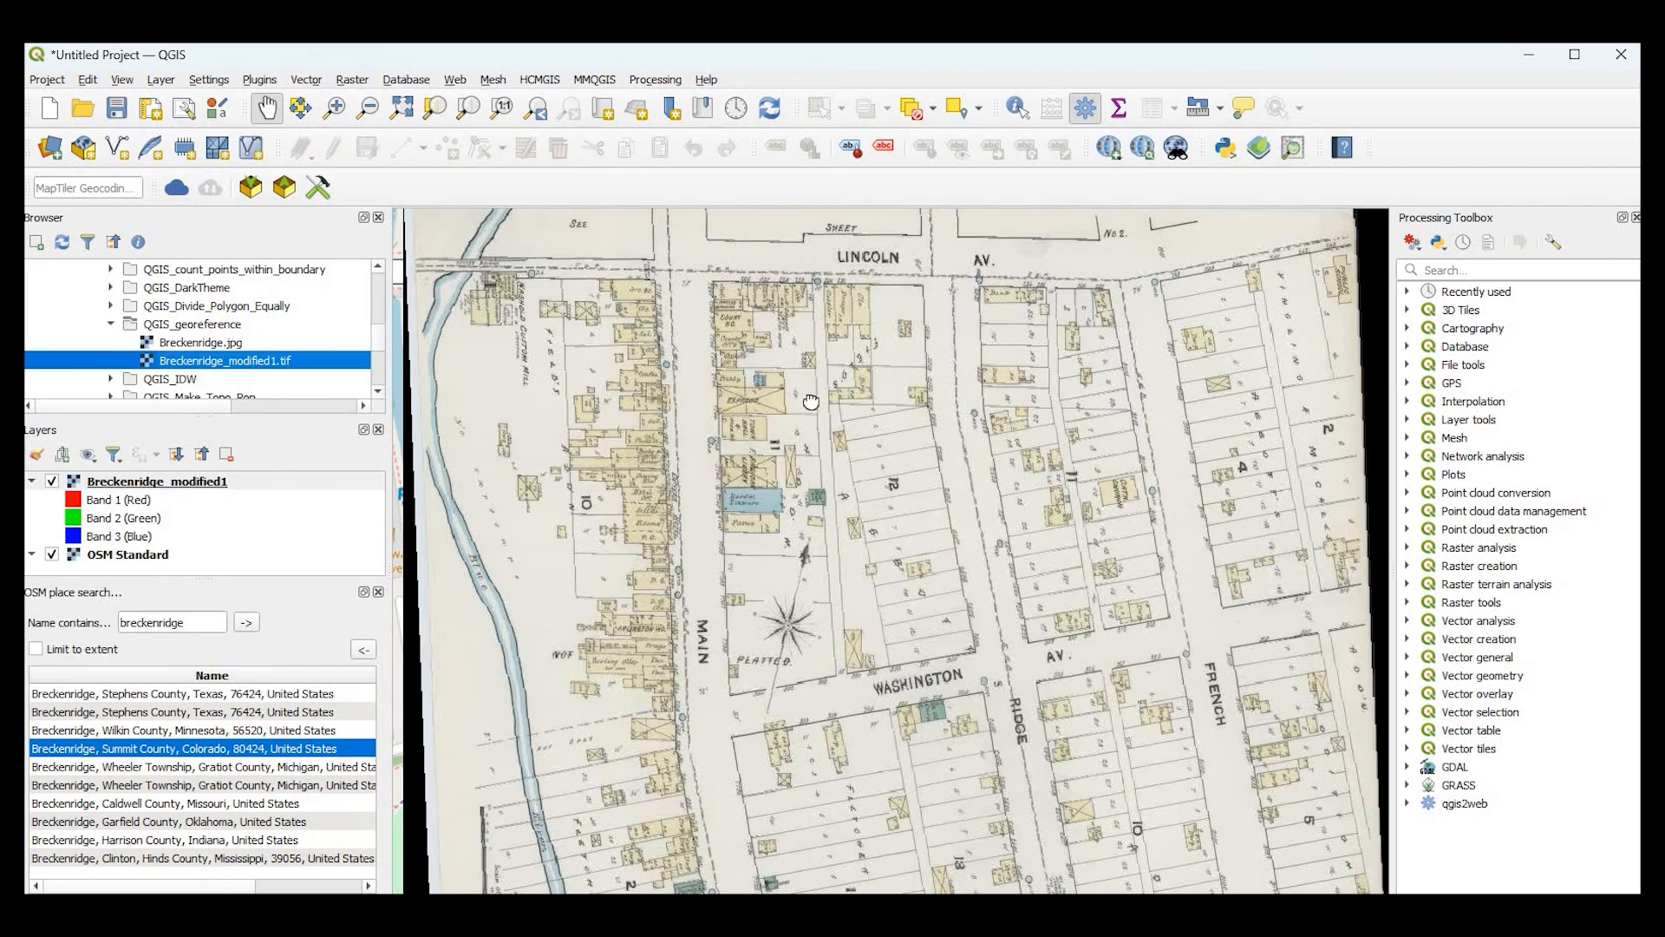